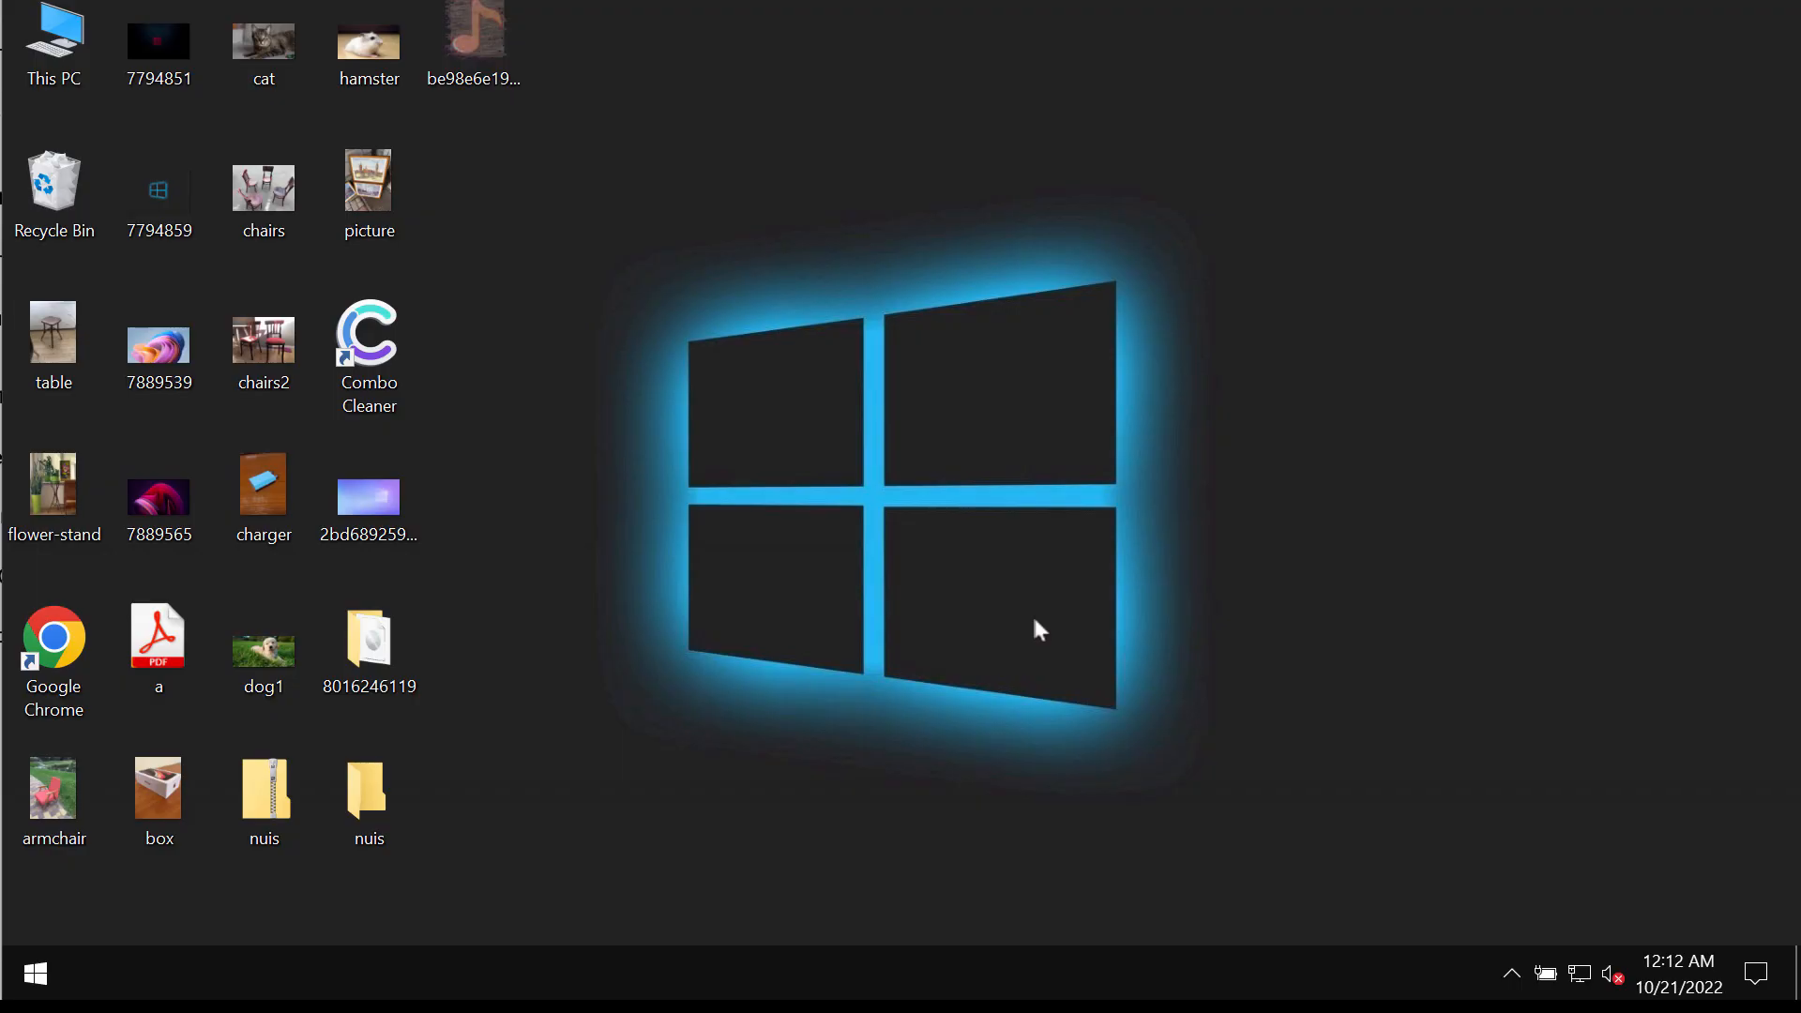
pyautogui.moveTo(1053, 606)
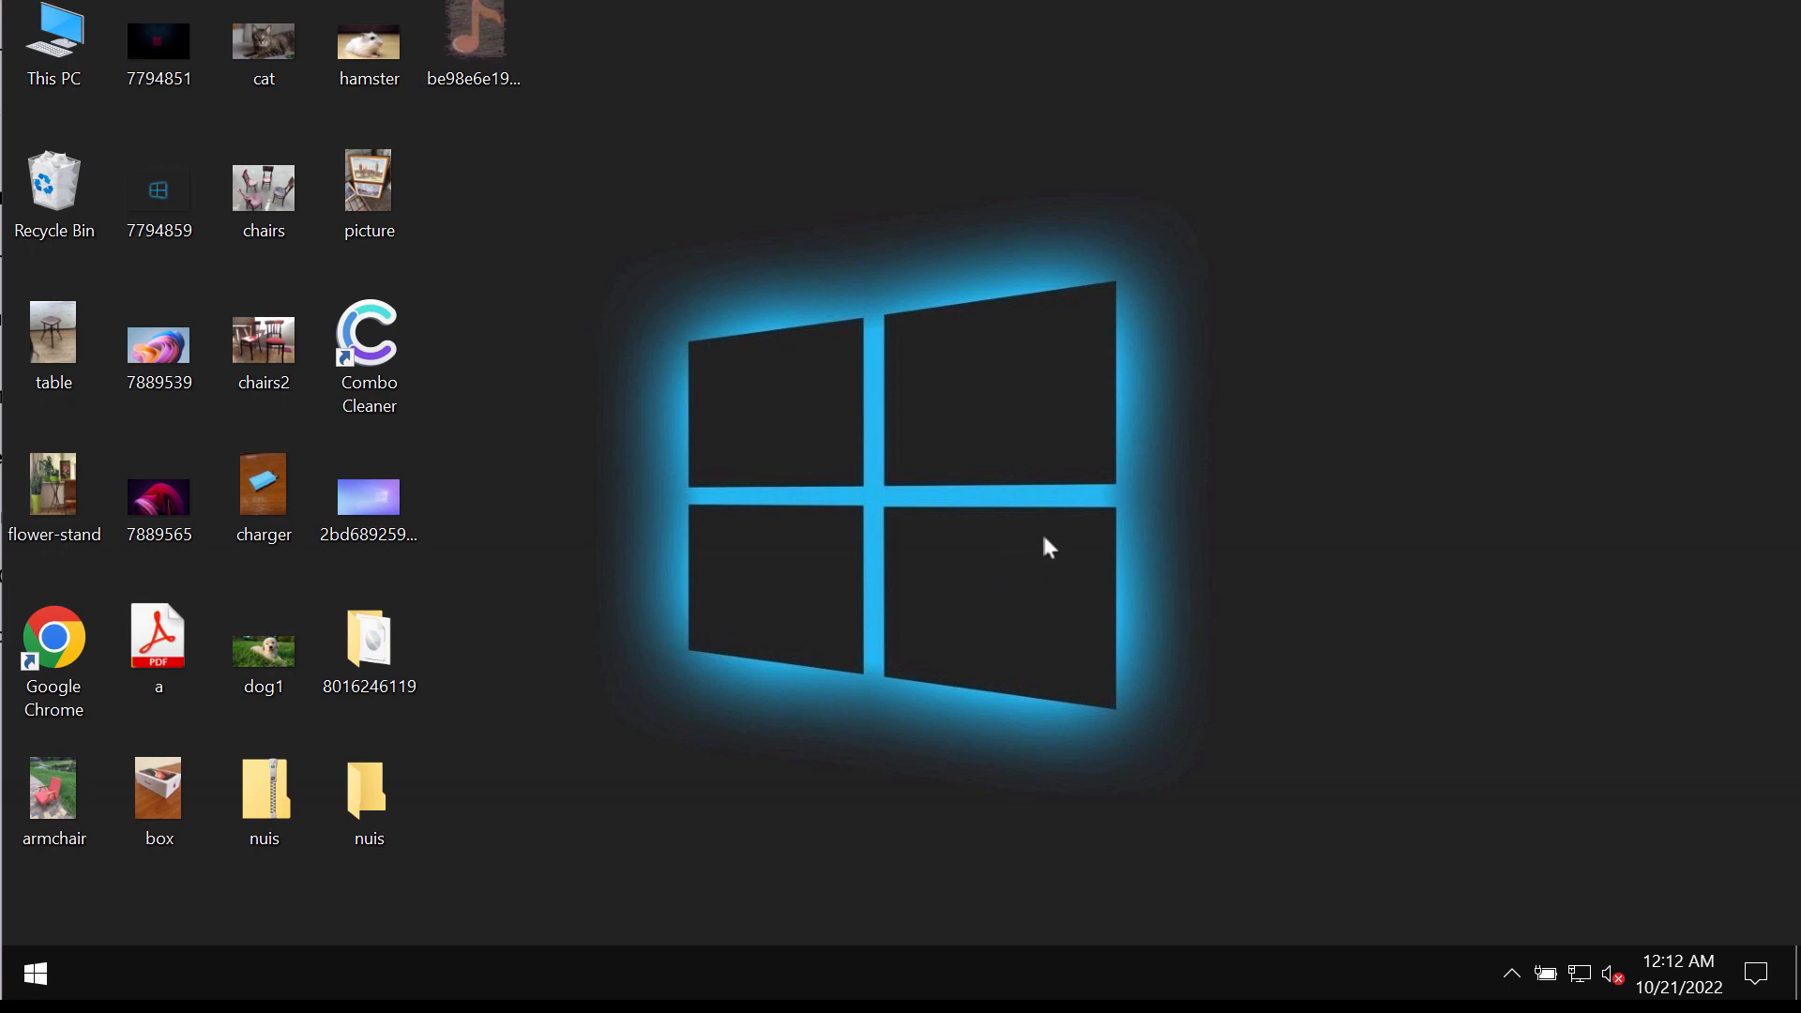
pyautogui.moveTo(877, 606)
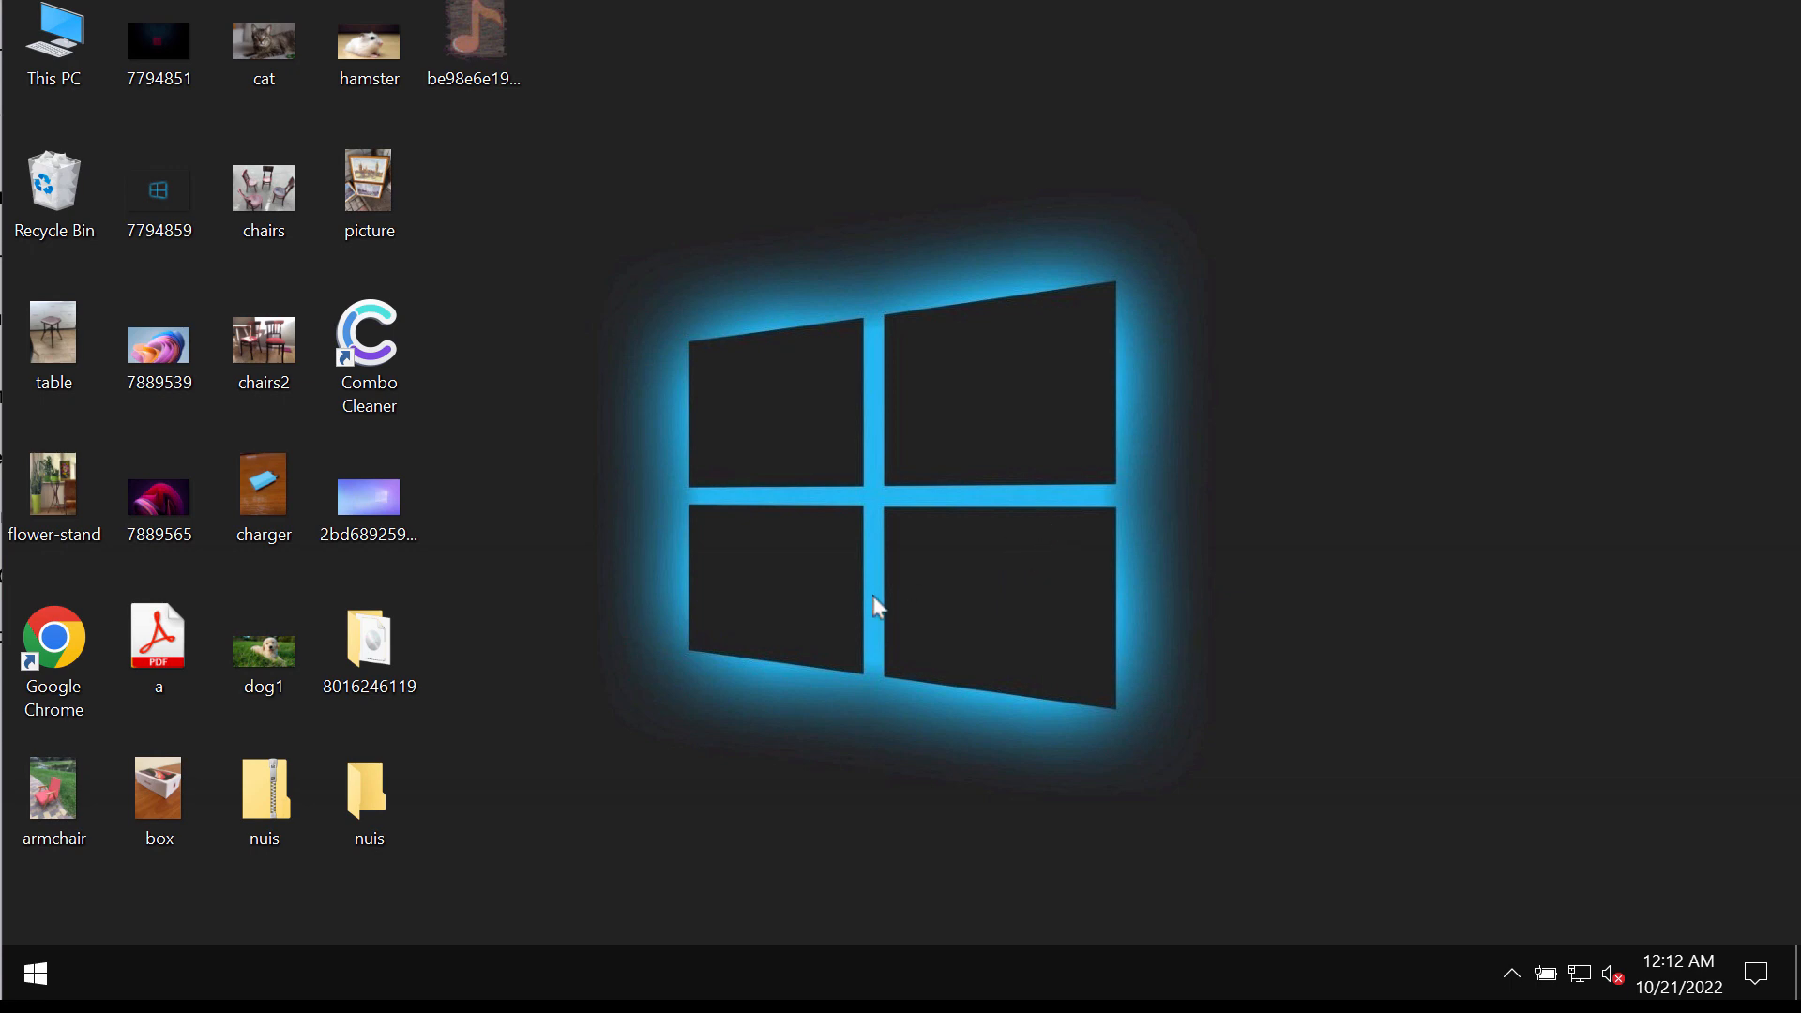
pyautogui.moveTo(758, 709)
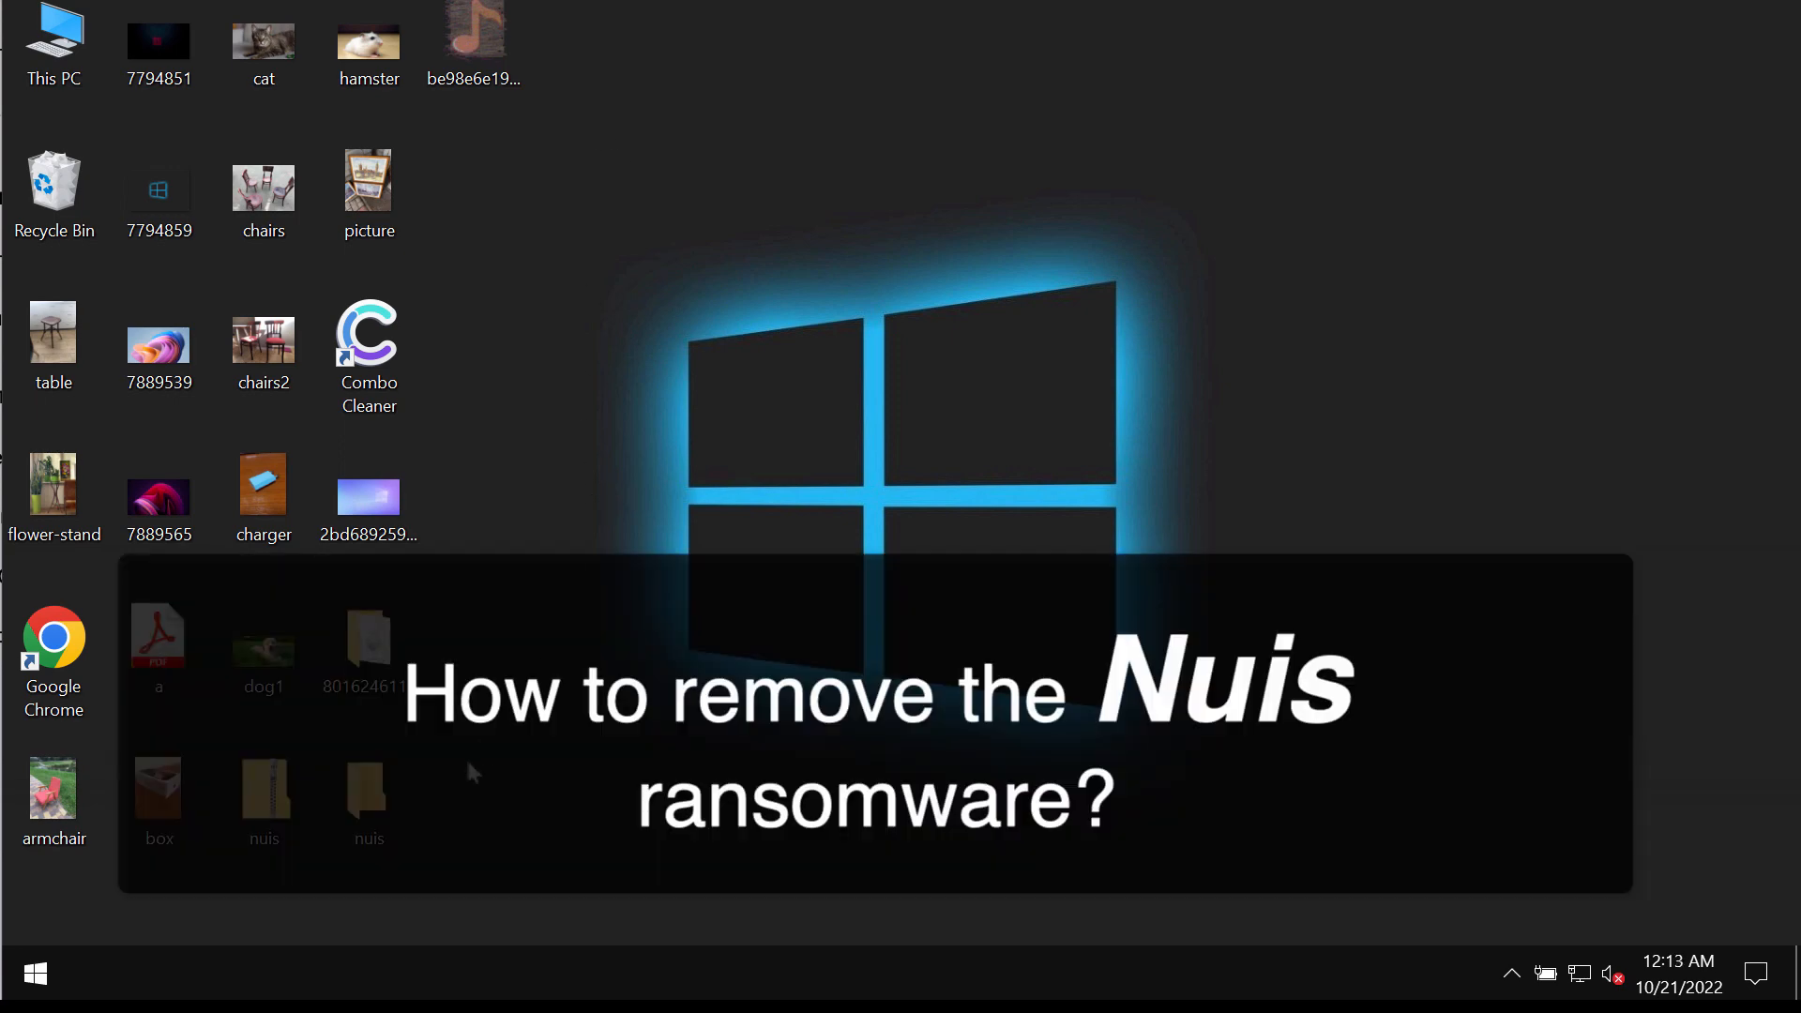
pyautogui.moveTo(418, 249)
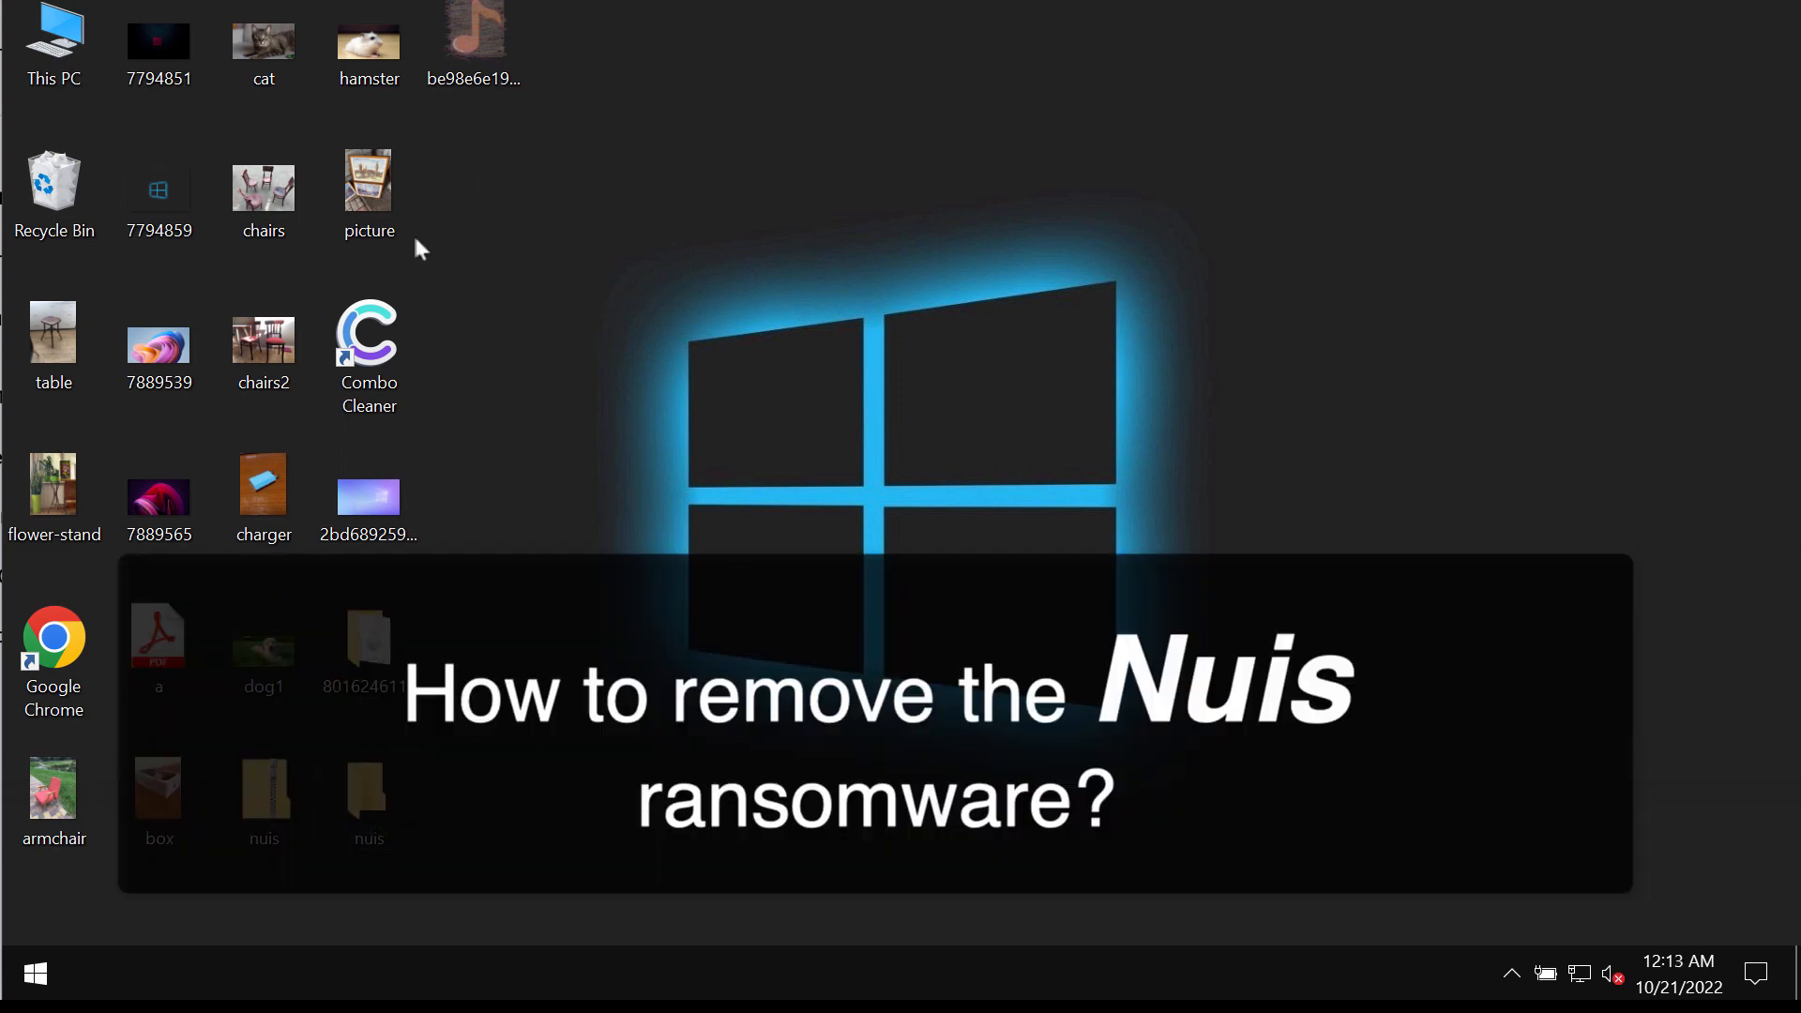
# Step: Preview the chairs2, table, chairs and another desktop photo, closing each after viewing
pyautogui.doubleClick(263, 340)
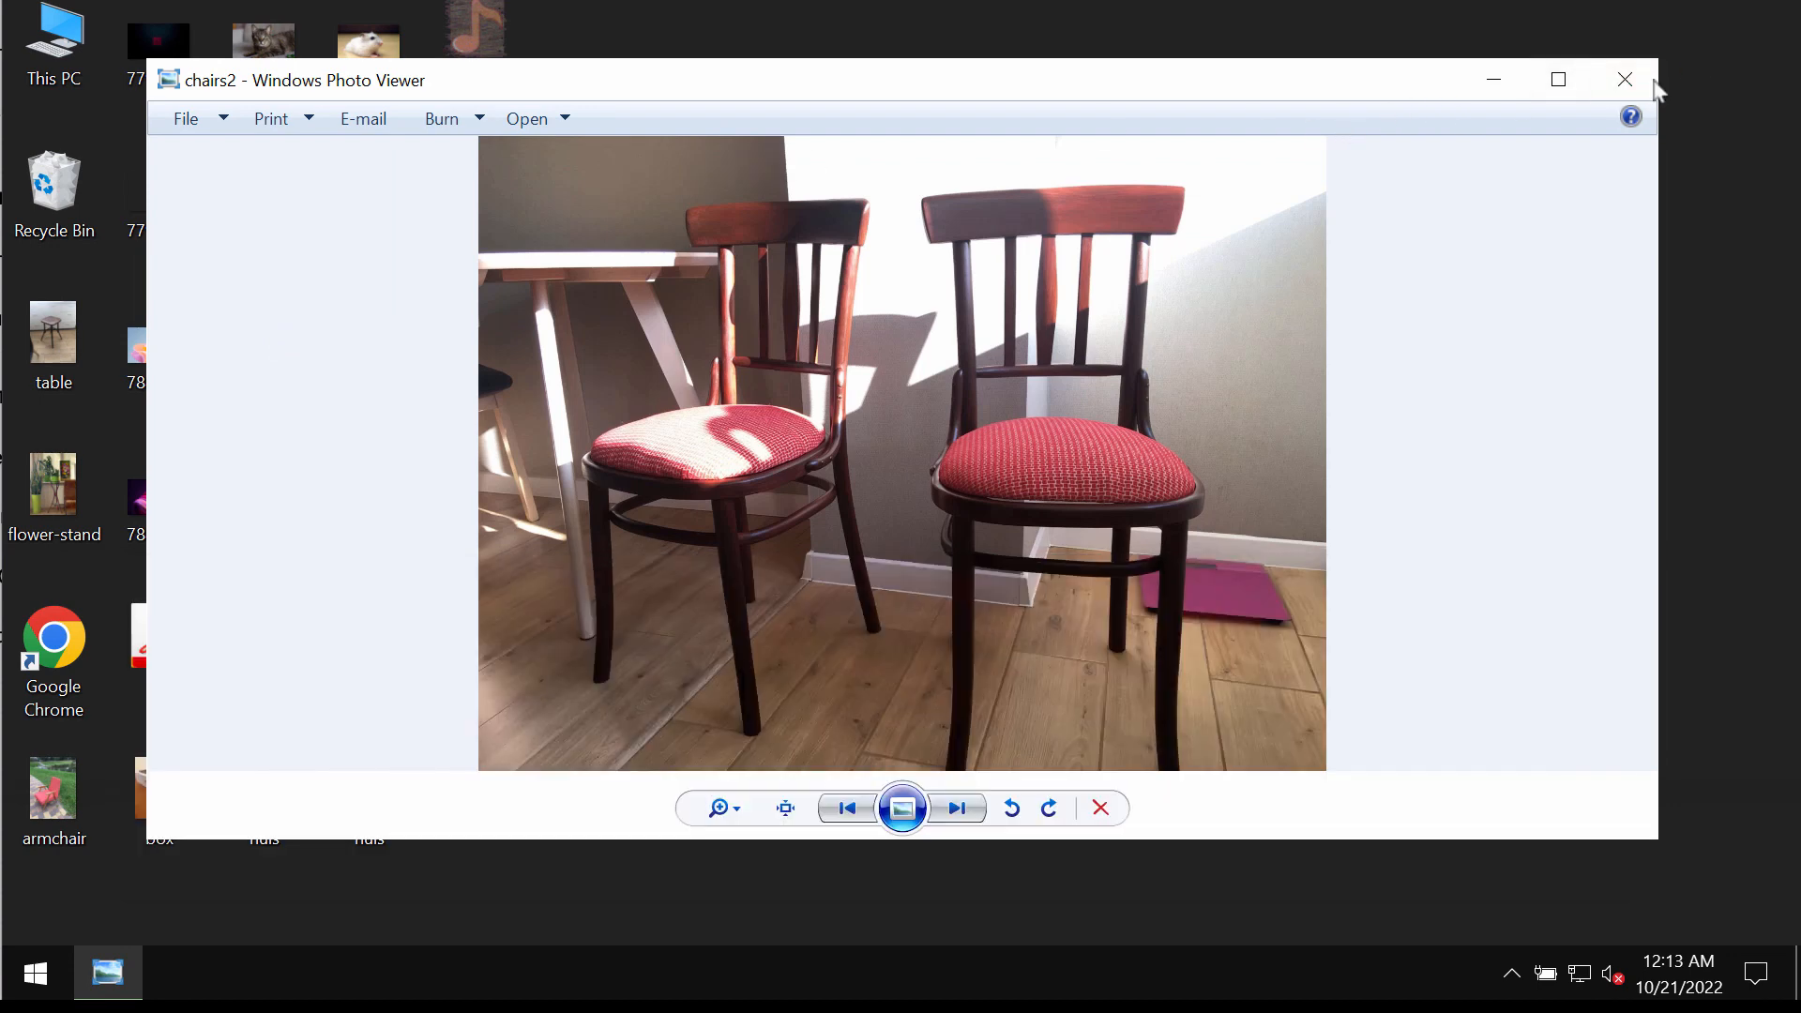
pyautogui.click(1625, 79)
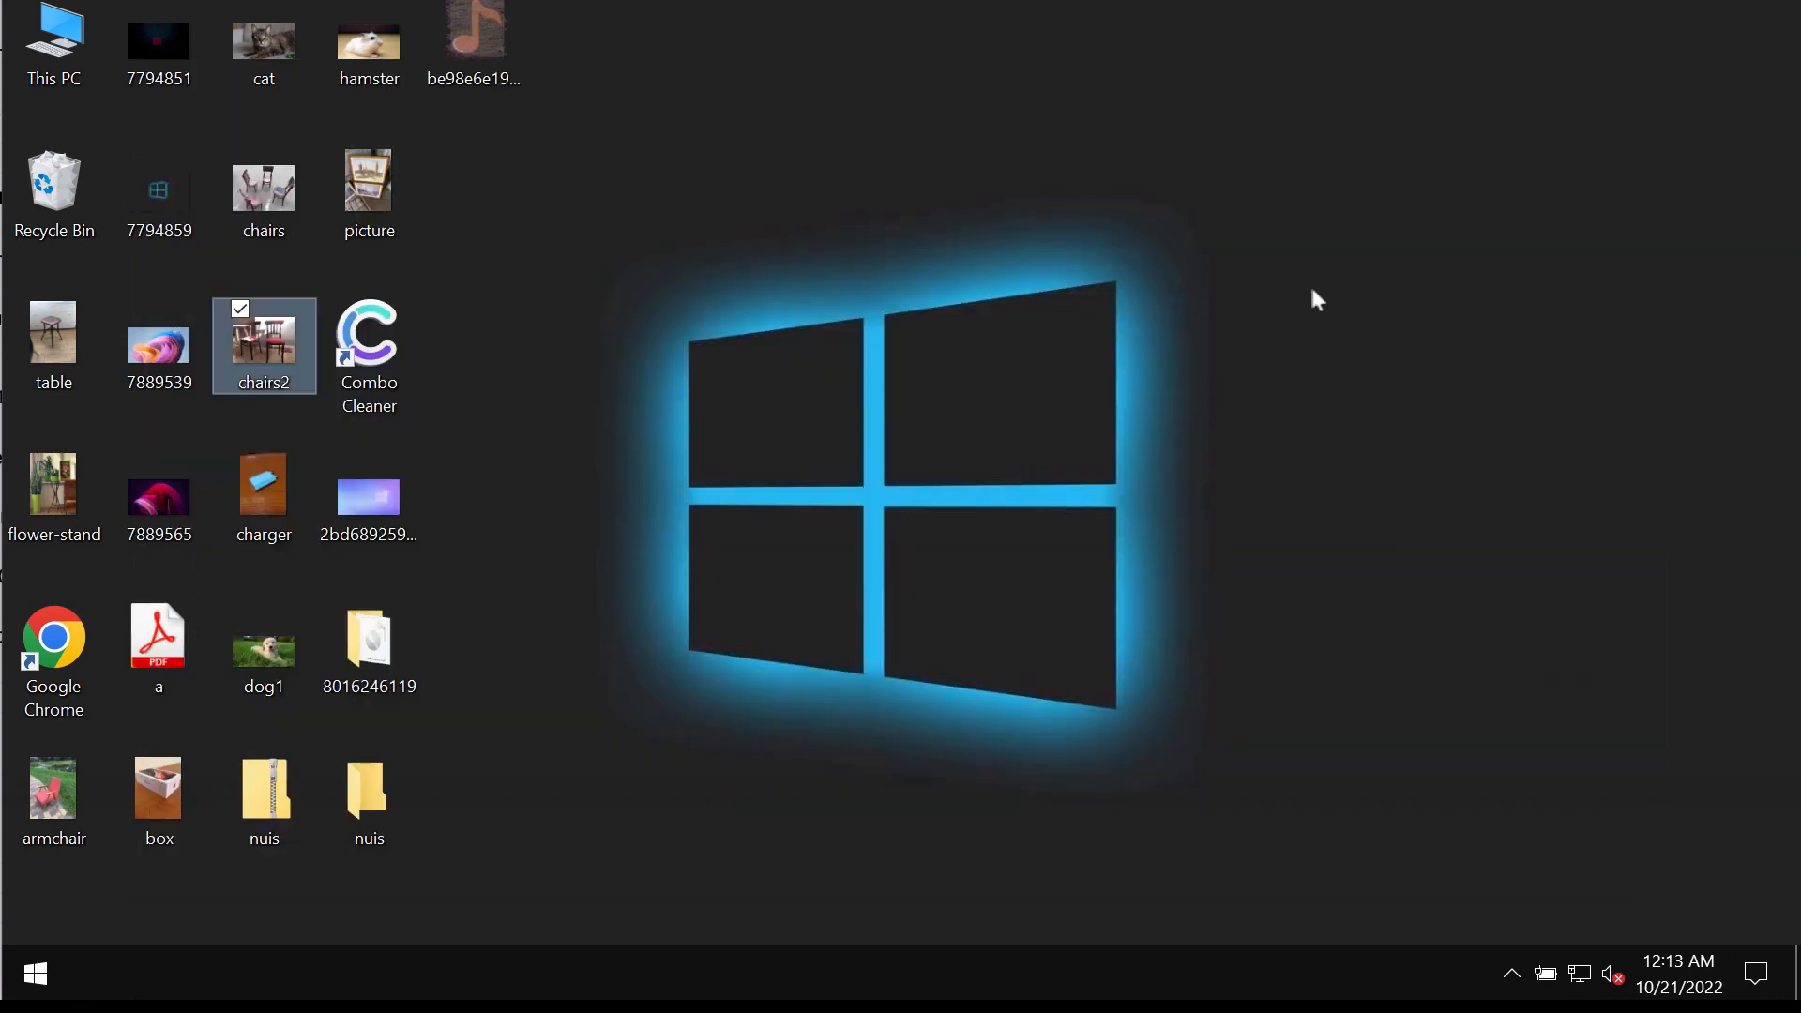
pyautogui.doubleClick(52, 334)
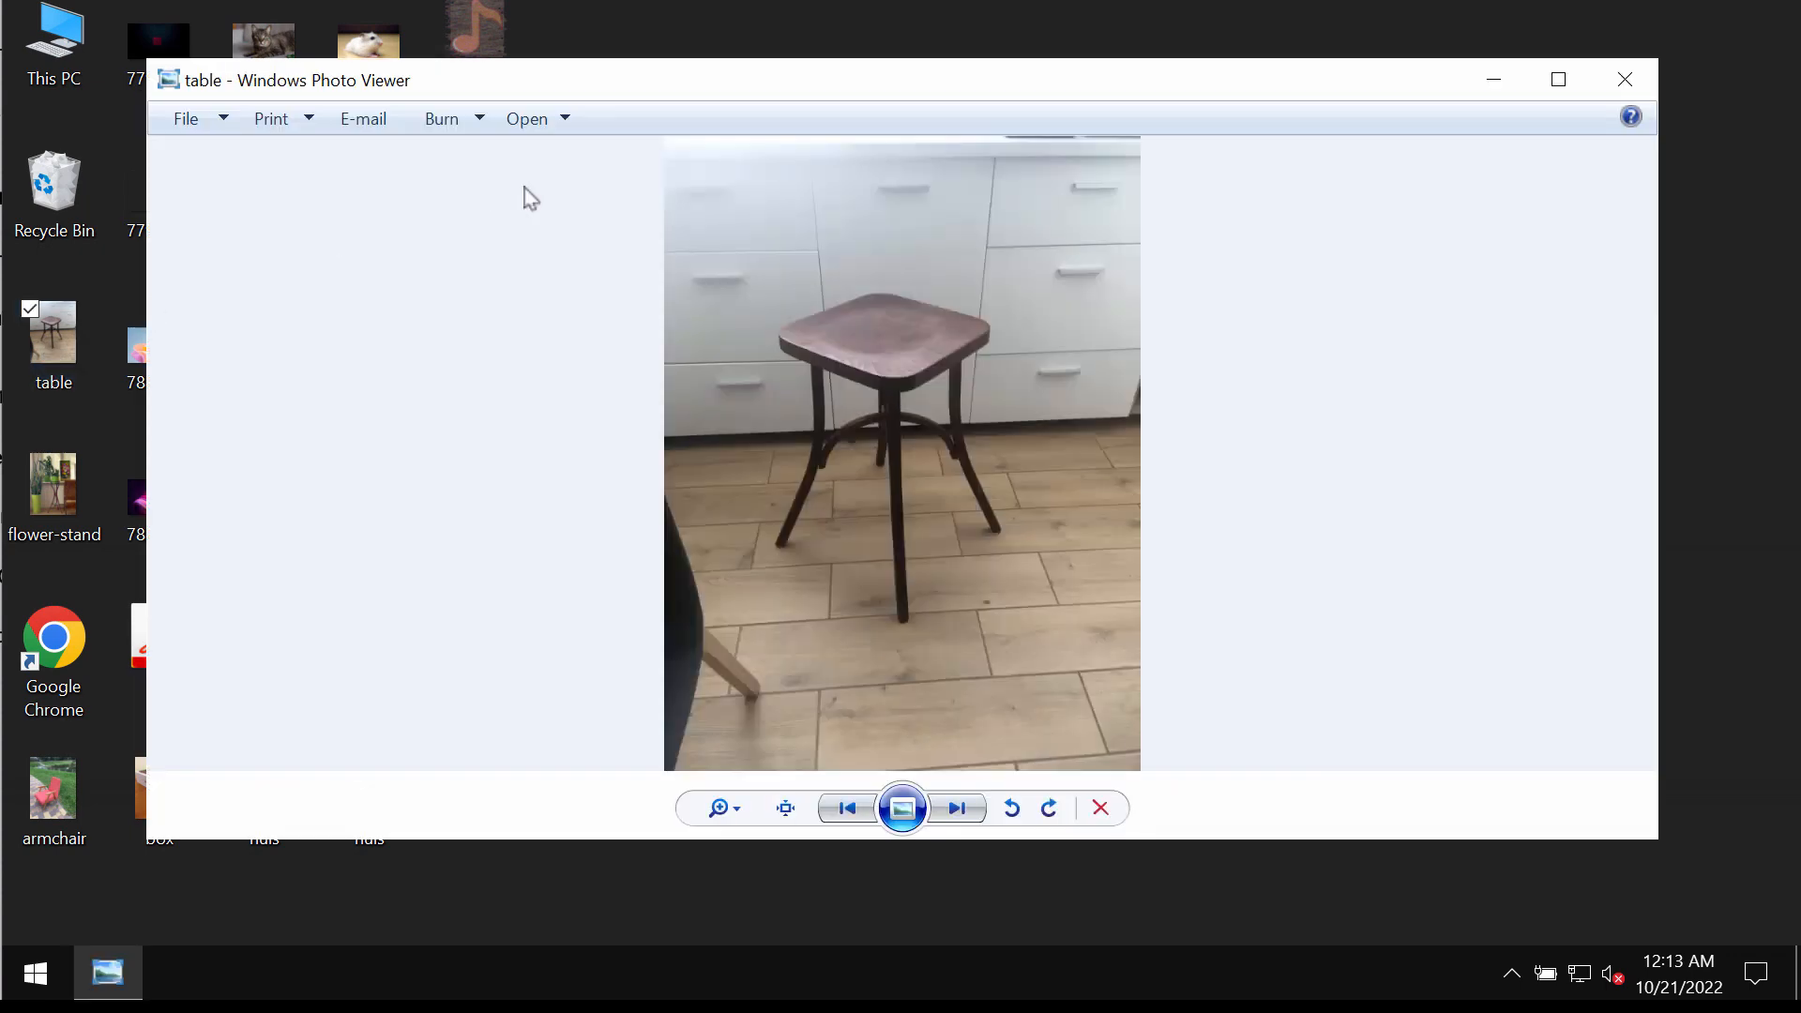
pyautogui.click(1625, 78)
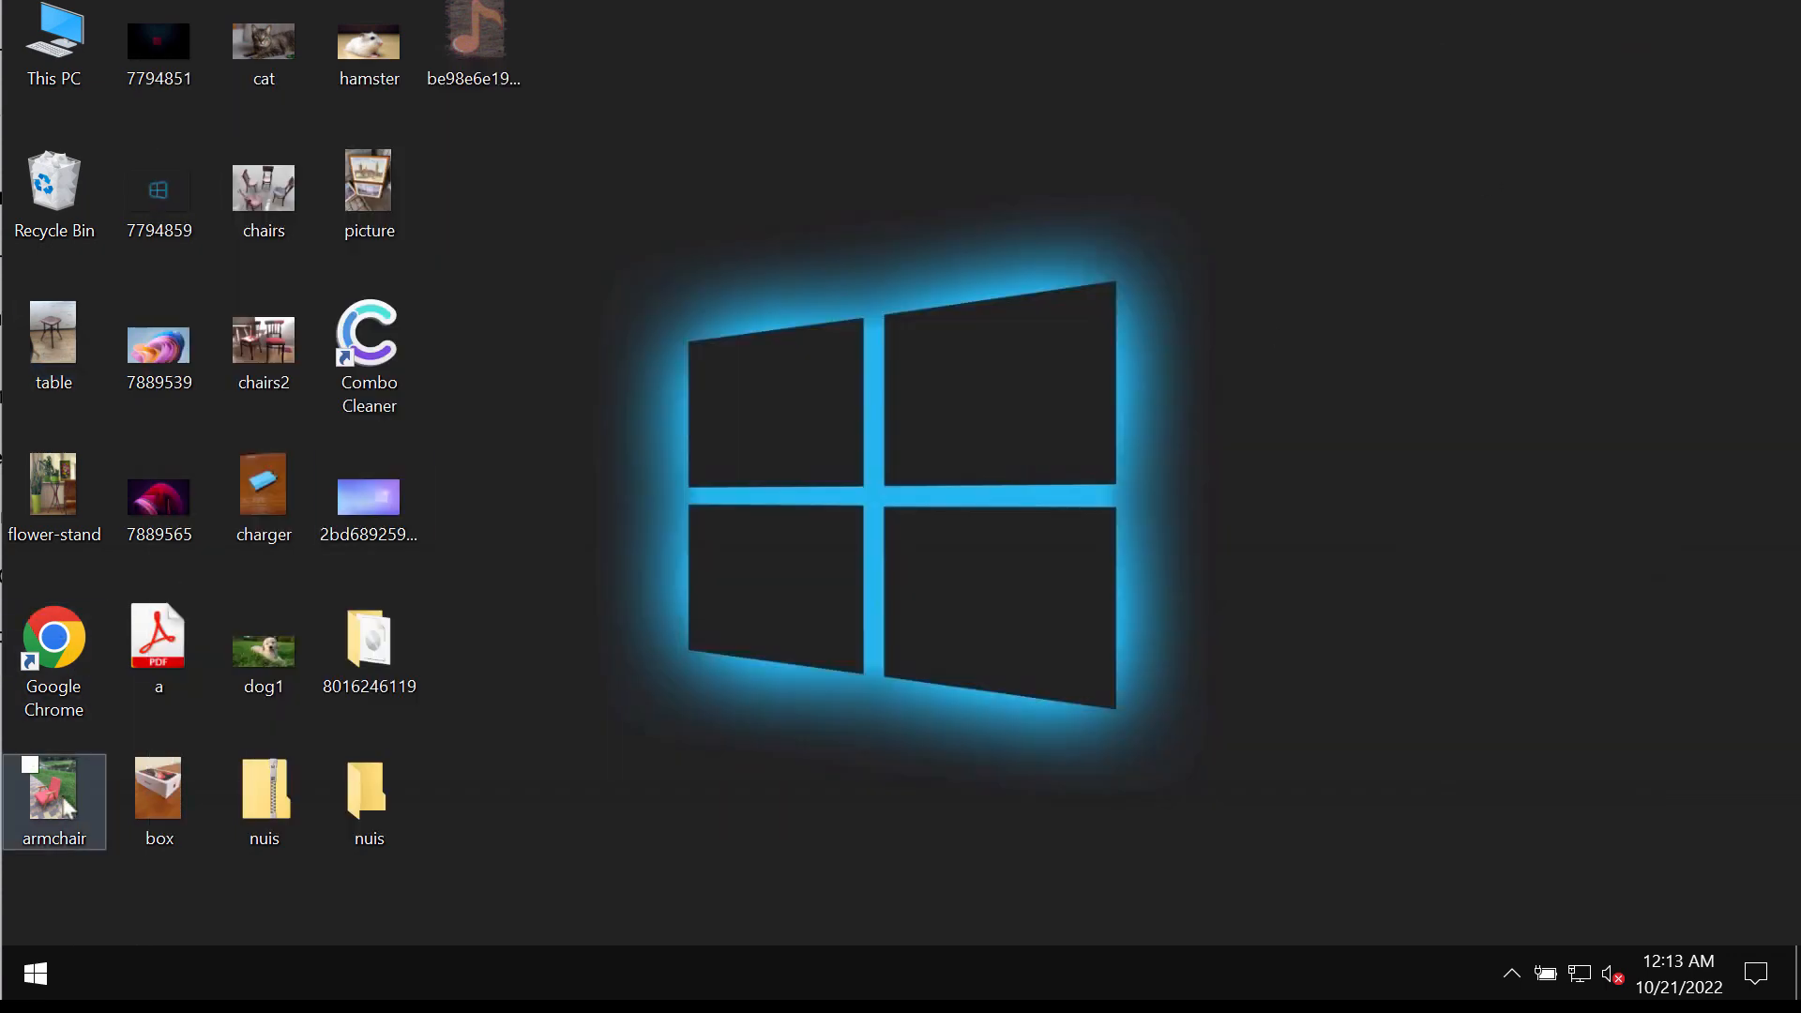
pyautogui.doubleClick(55, 792)
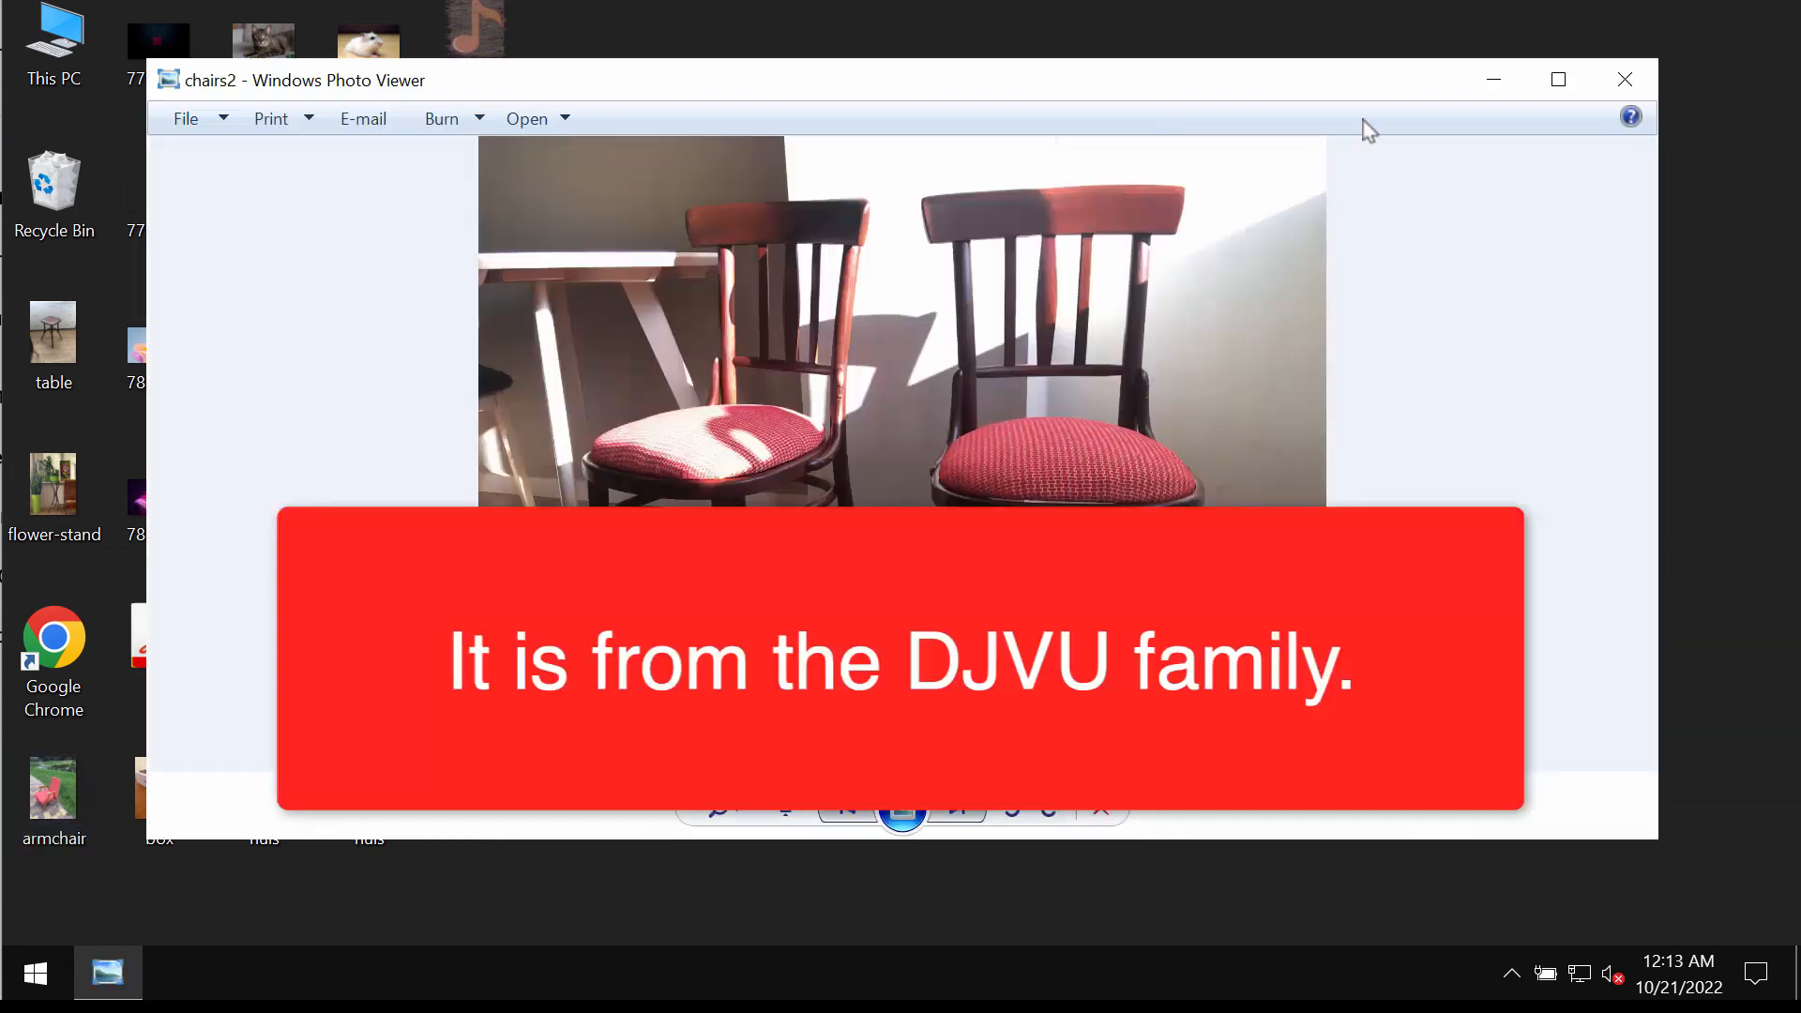
pyautogui.click(1624, 78)
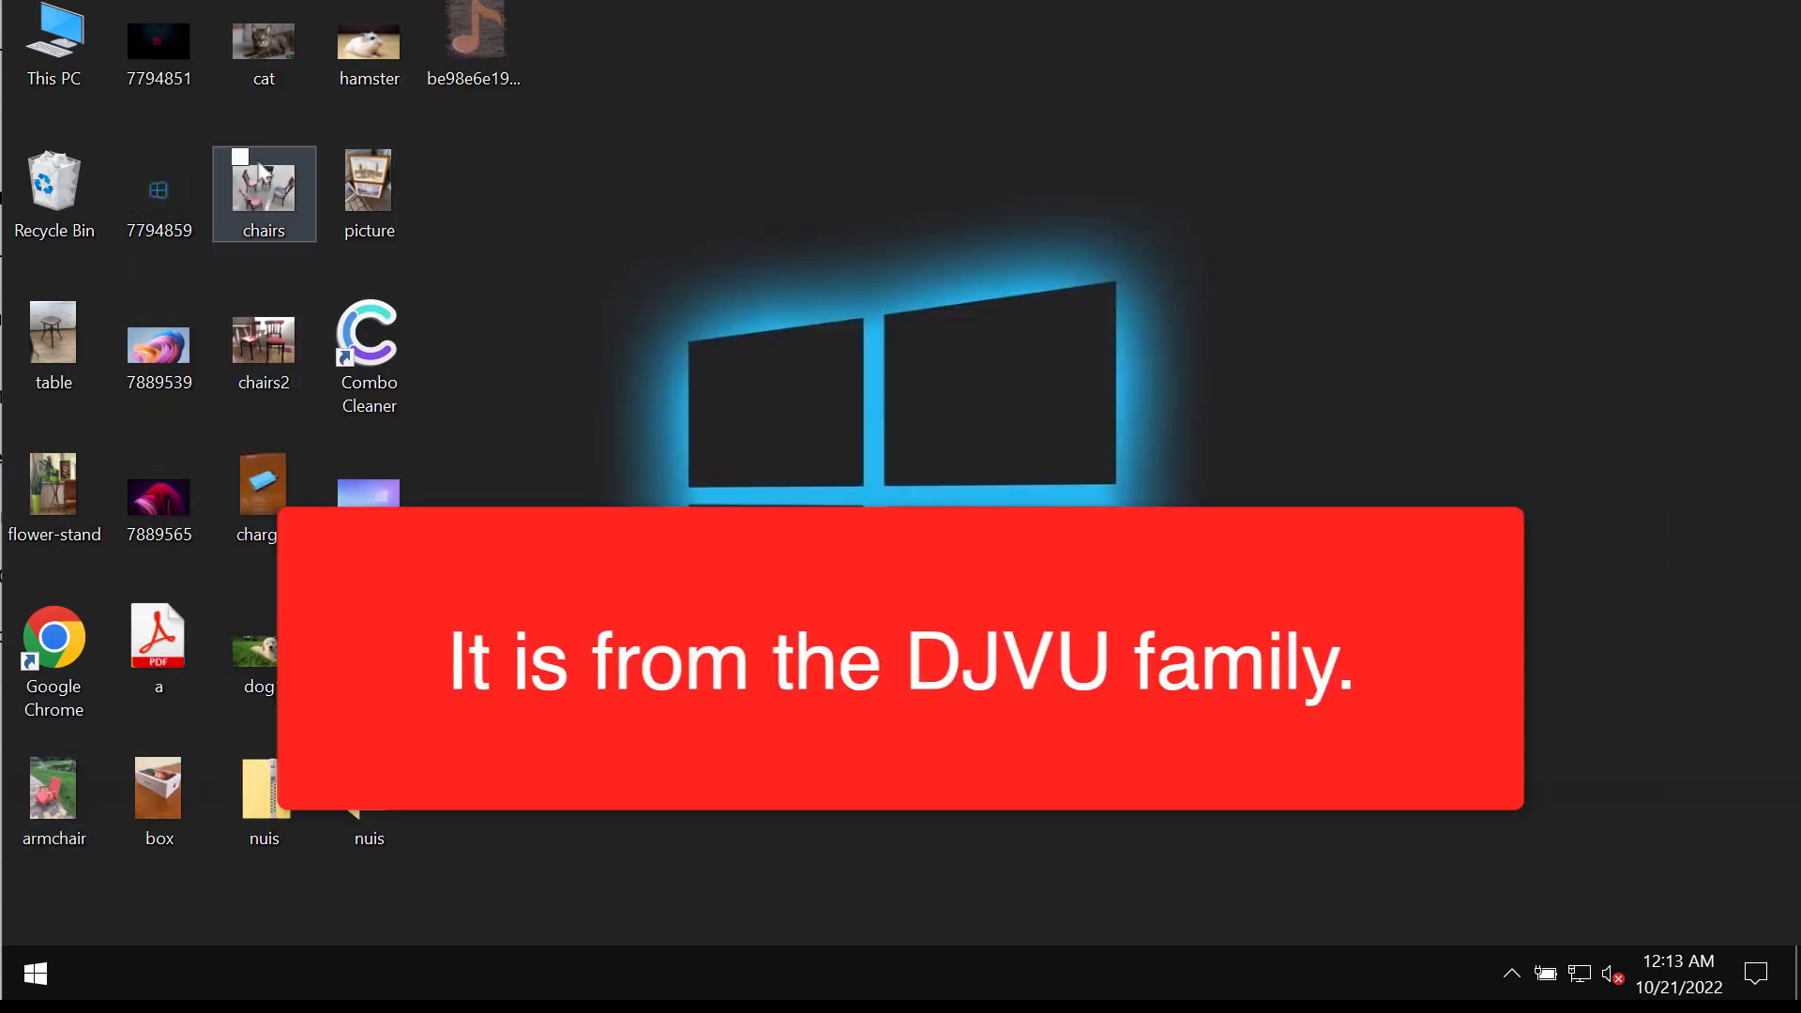
pyautogui.doubleClick(263, 193)
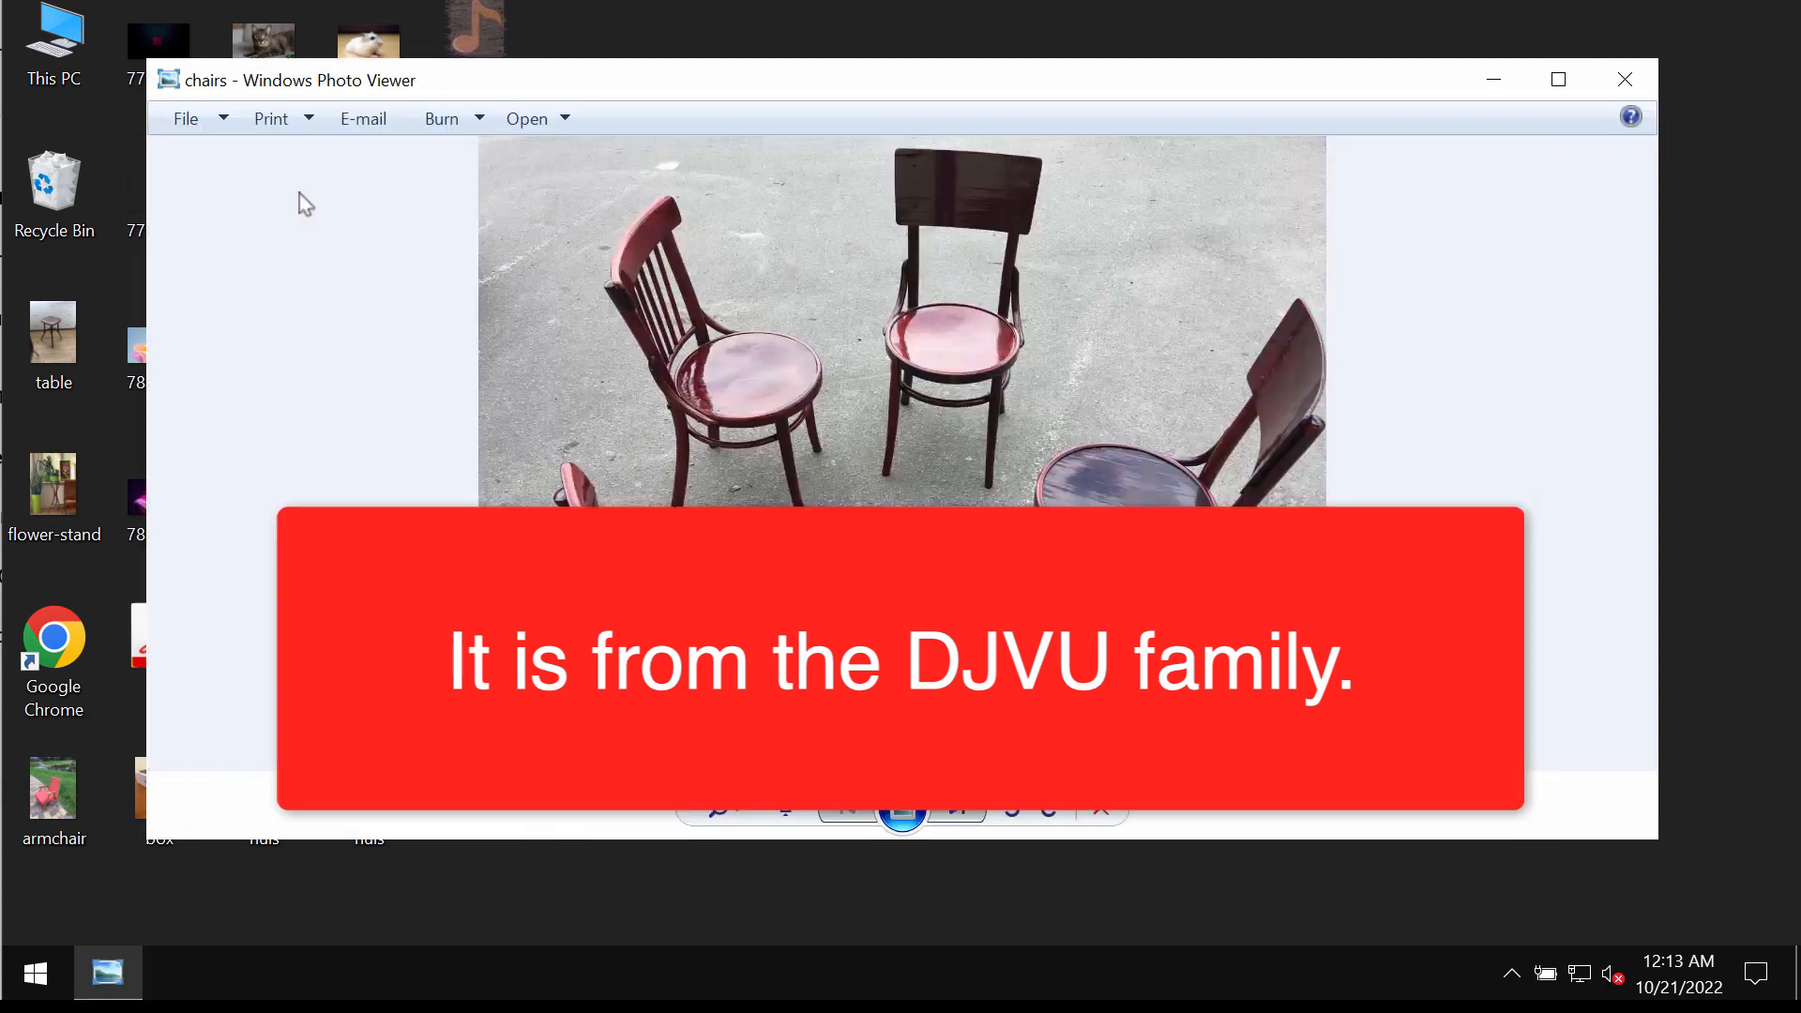
pyautogui.click(1623, 79)
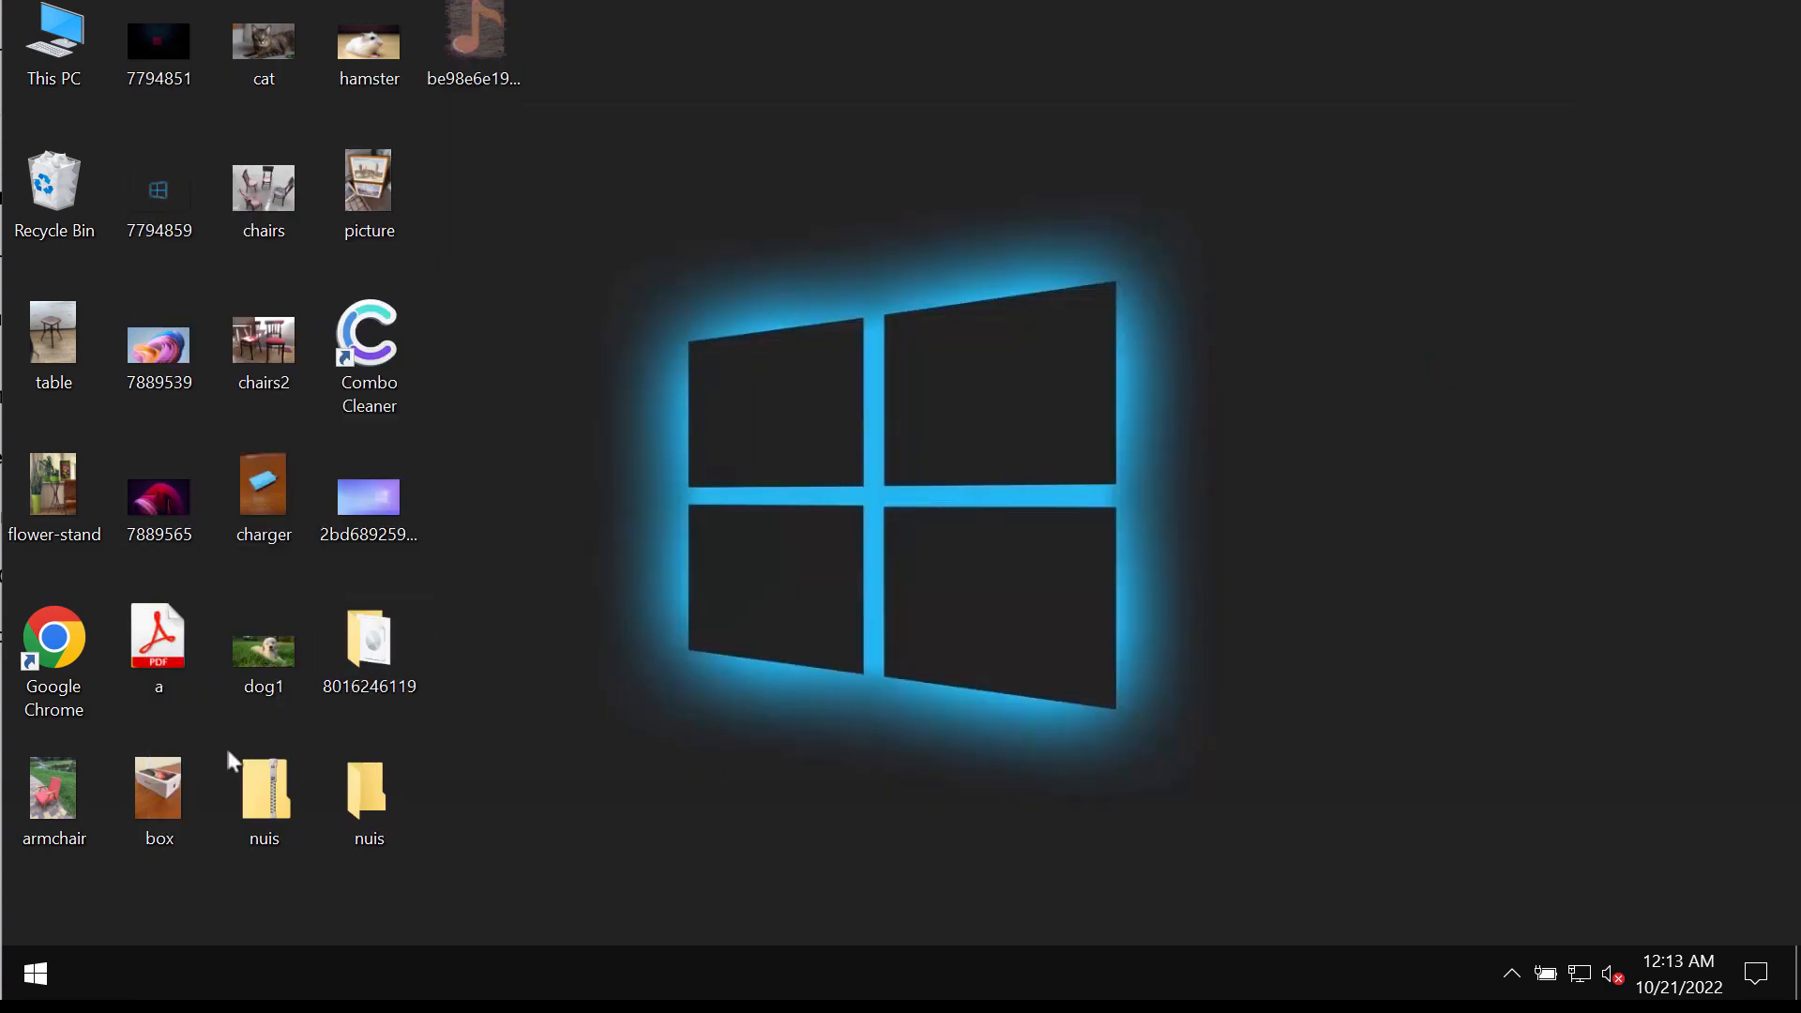
pyautogui.moveTo(262, 342)
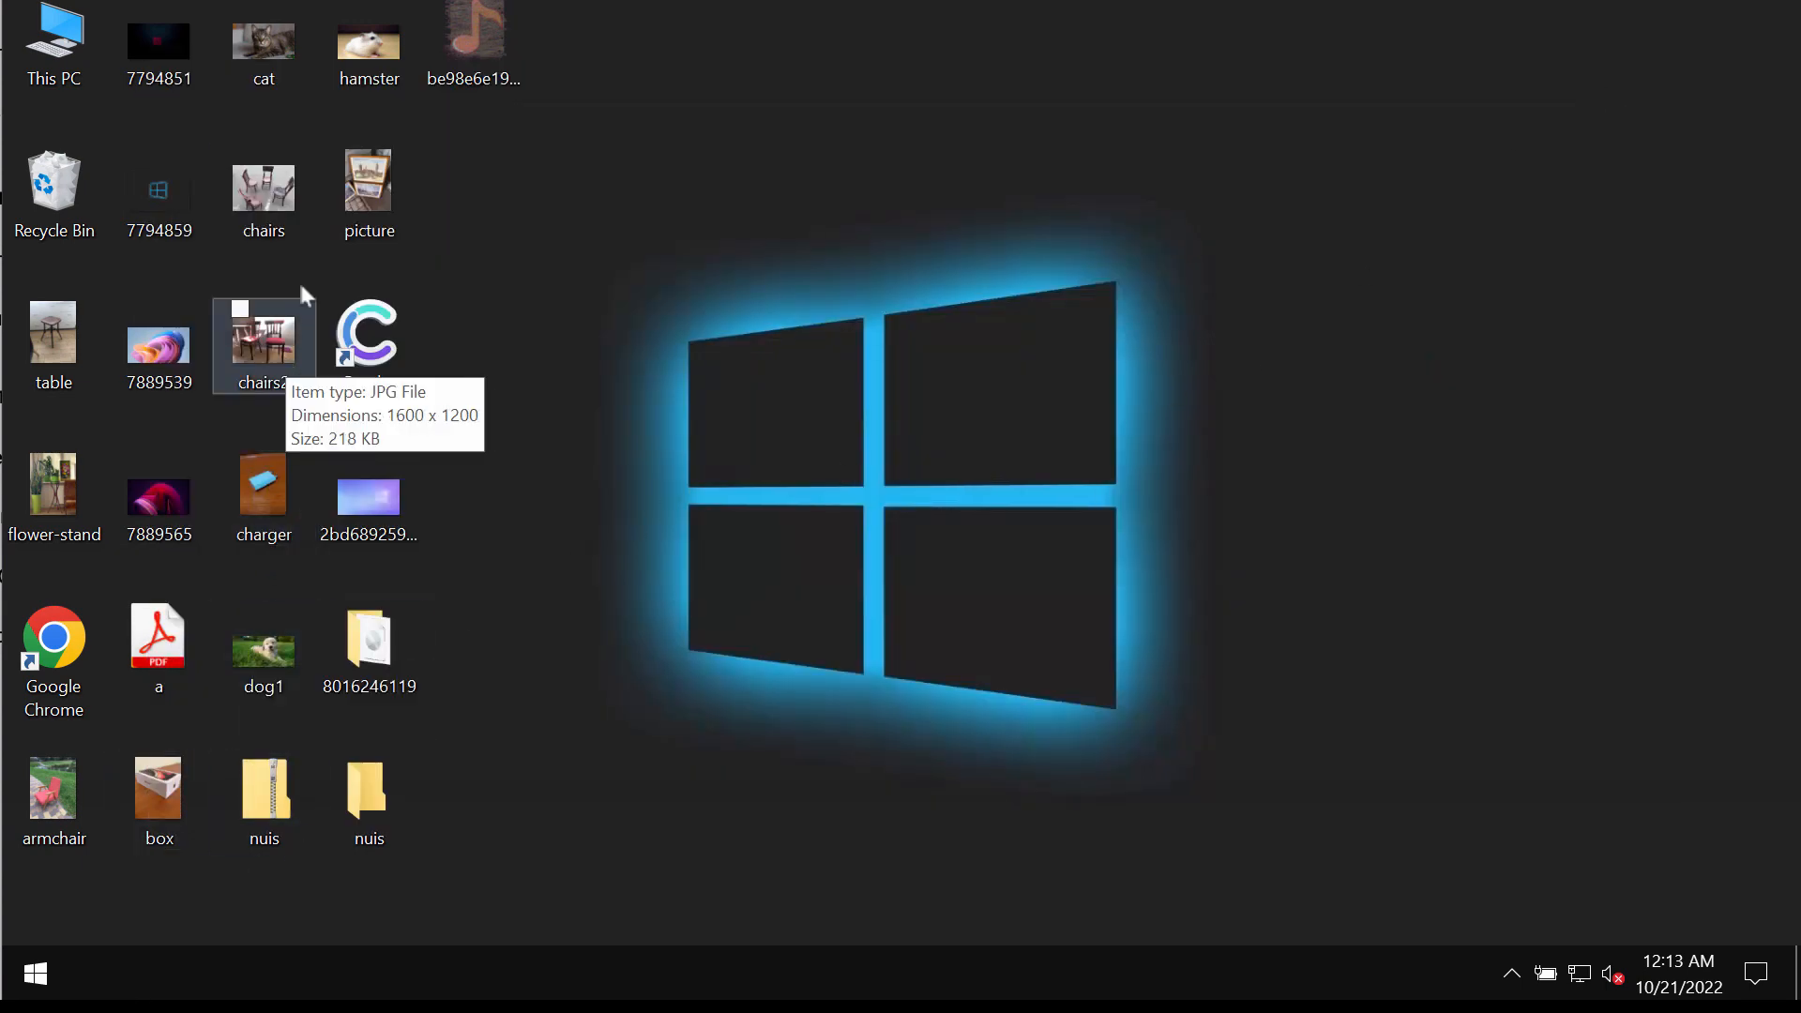
# Step: Reopen chairs2, run a desktop item, then restart or sign out of Windows via the Start button menu
pyautogui.doubleClick(263, 40)
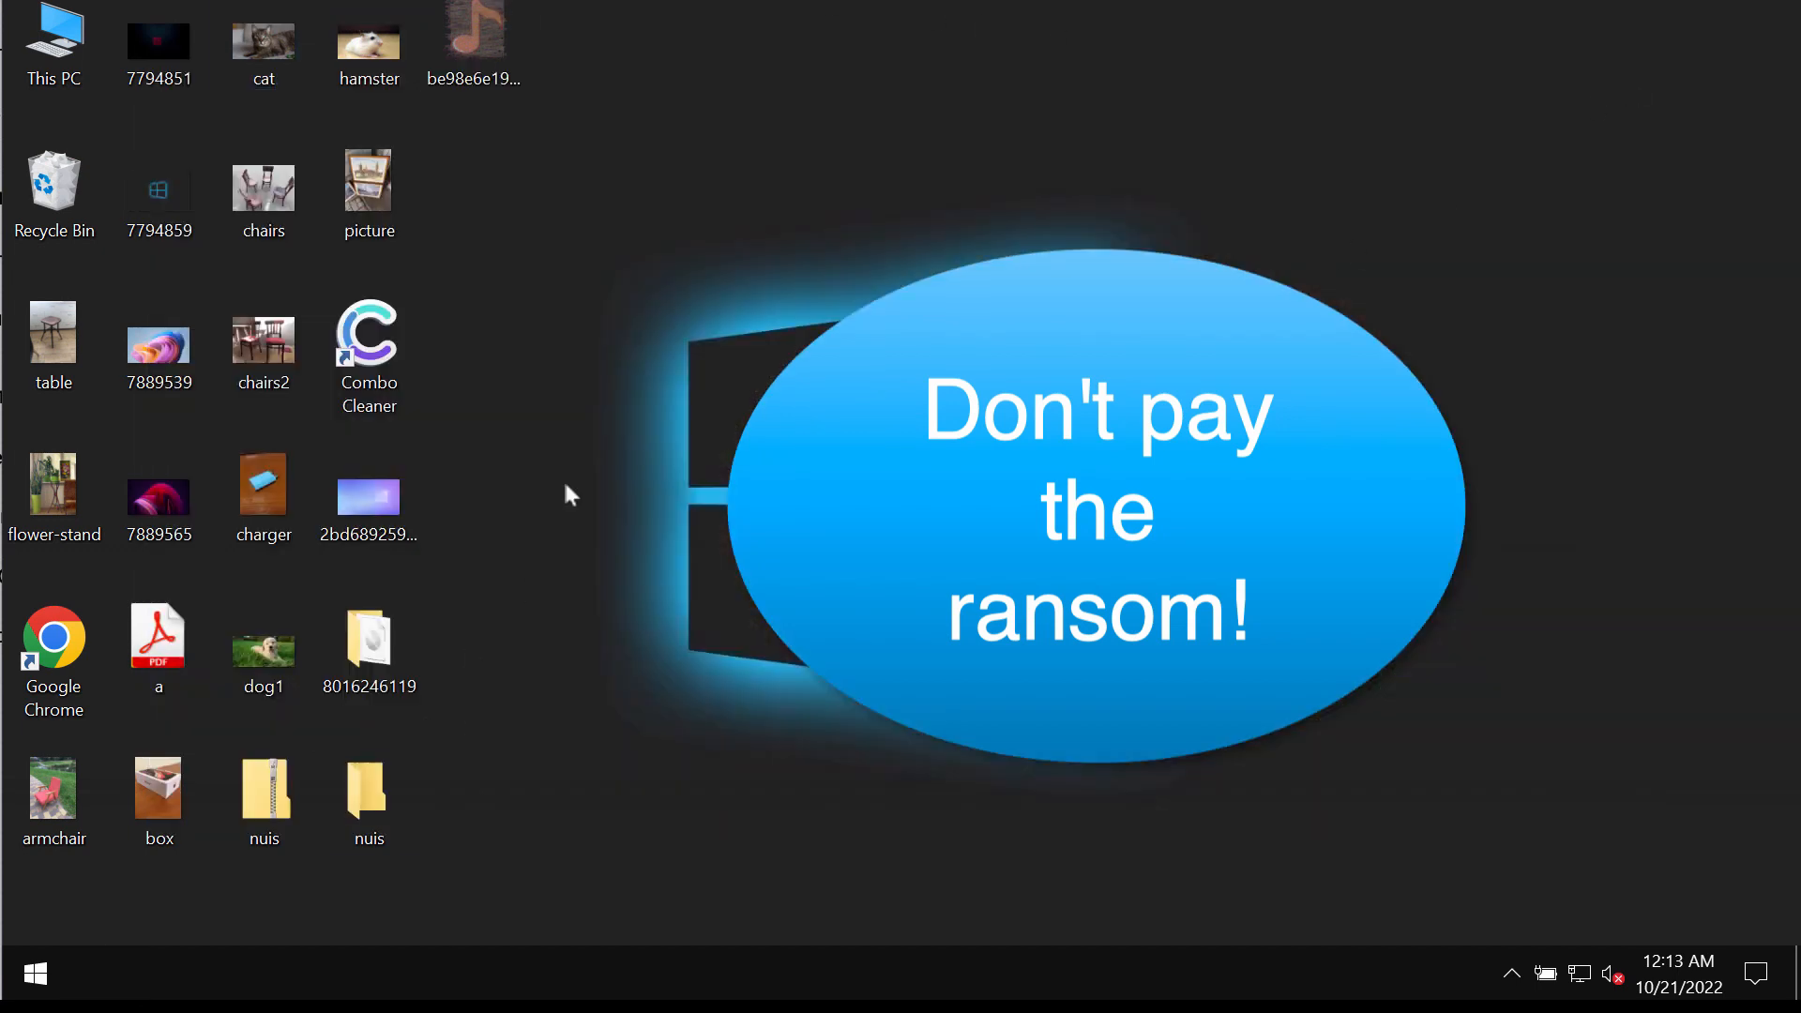
pyautogui.doubleClick(369, 792)
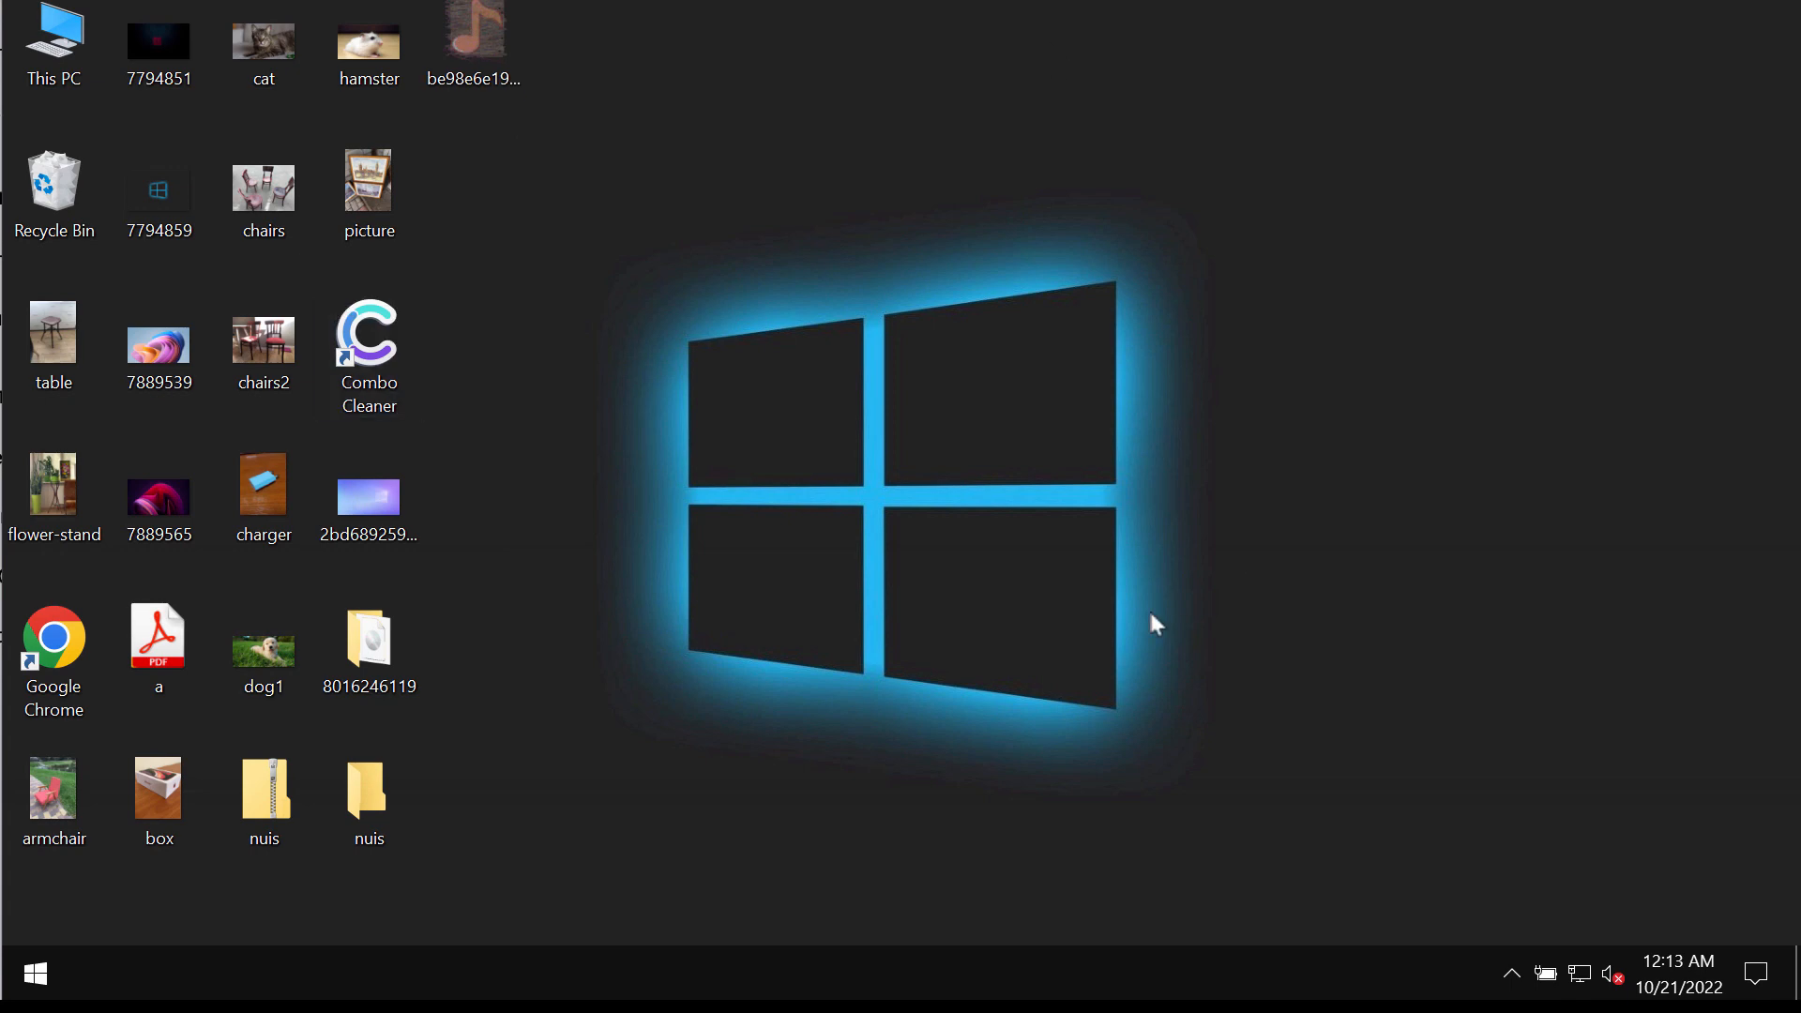
pyautogui.rightClick(34, 973)
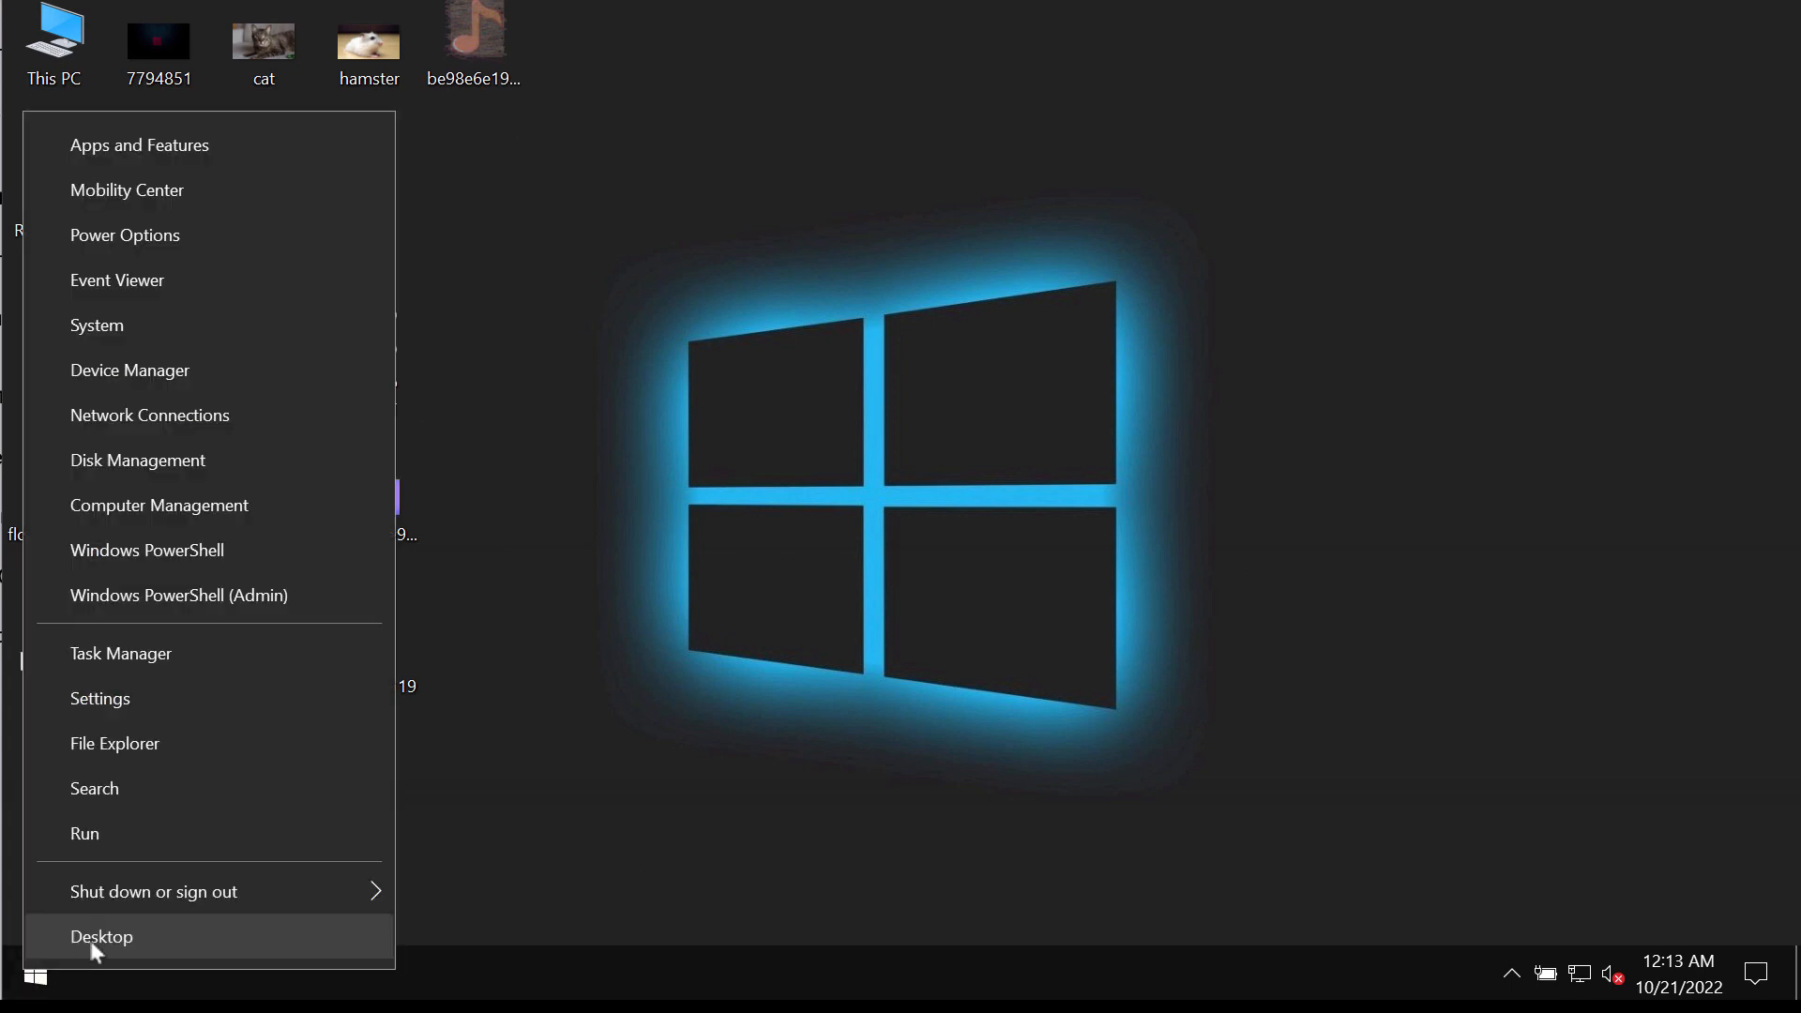
pyautogui.click(152, 891)
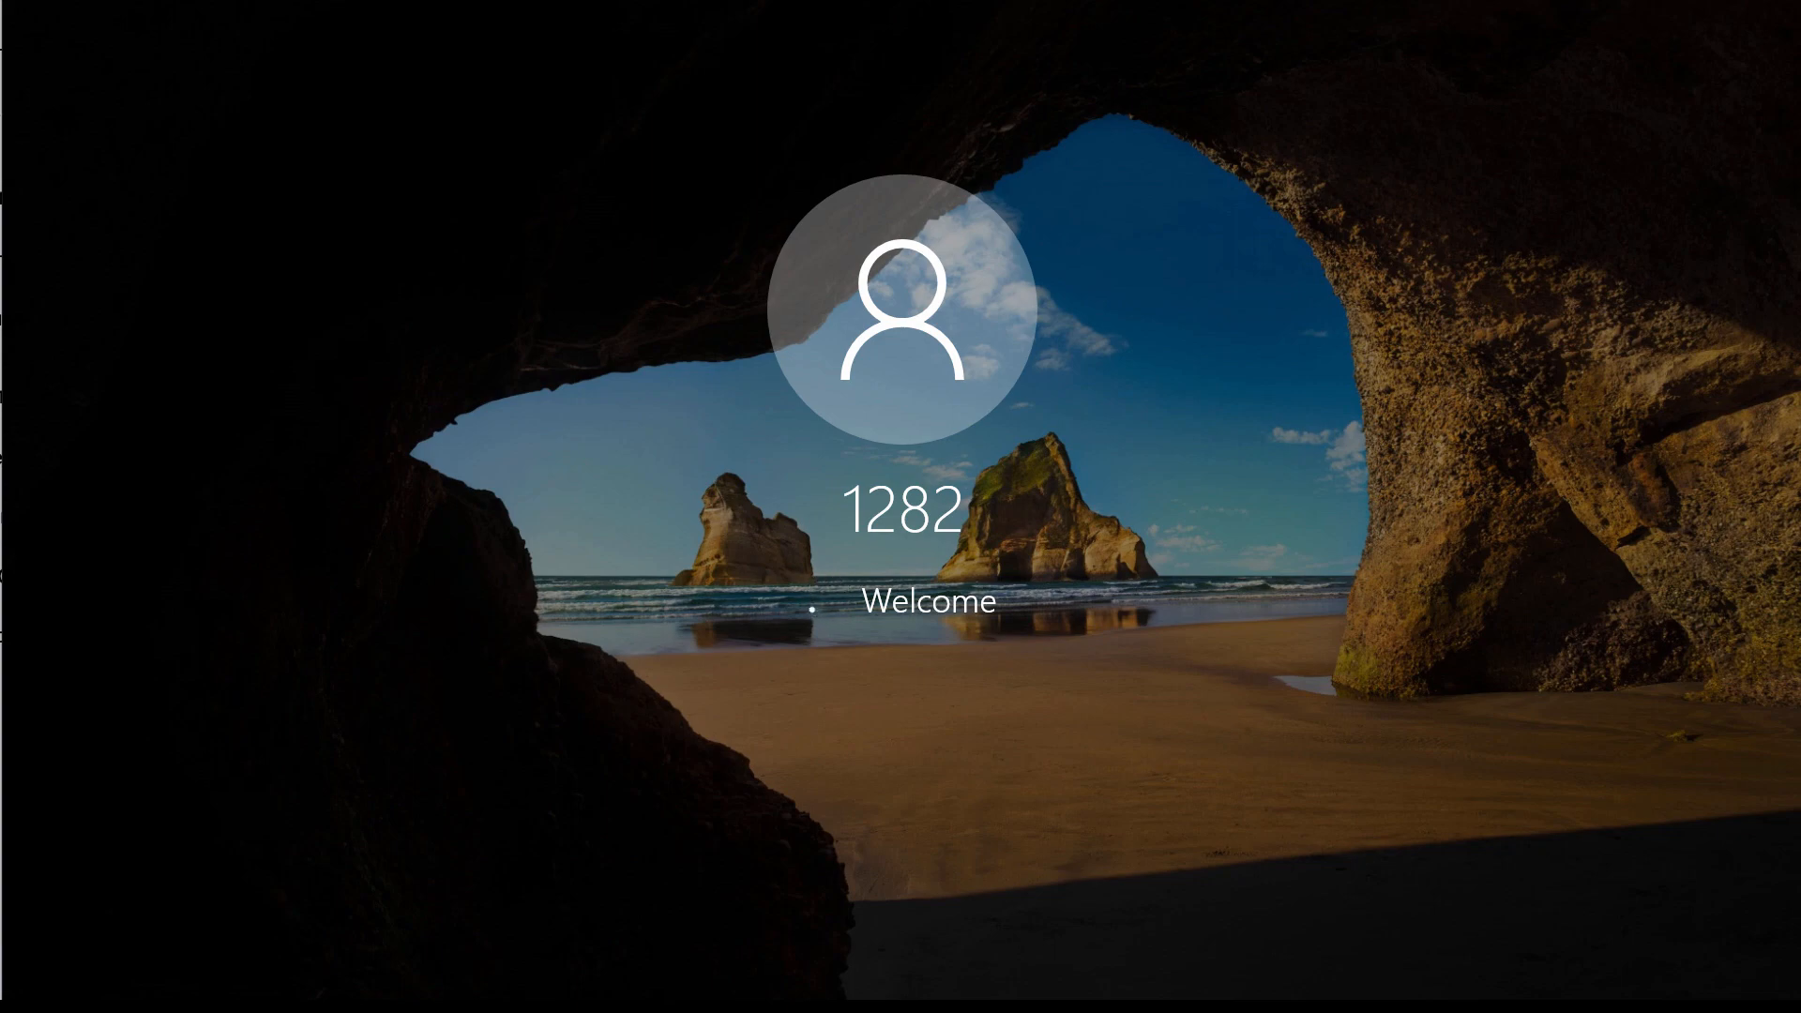
pyautogui.press('Return')
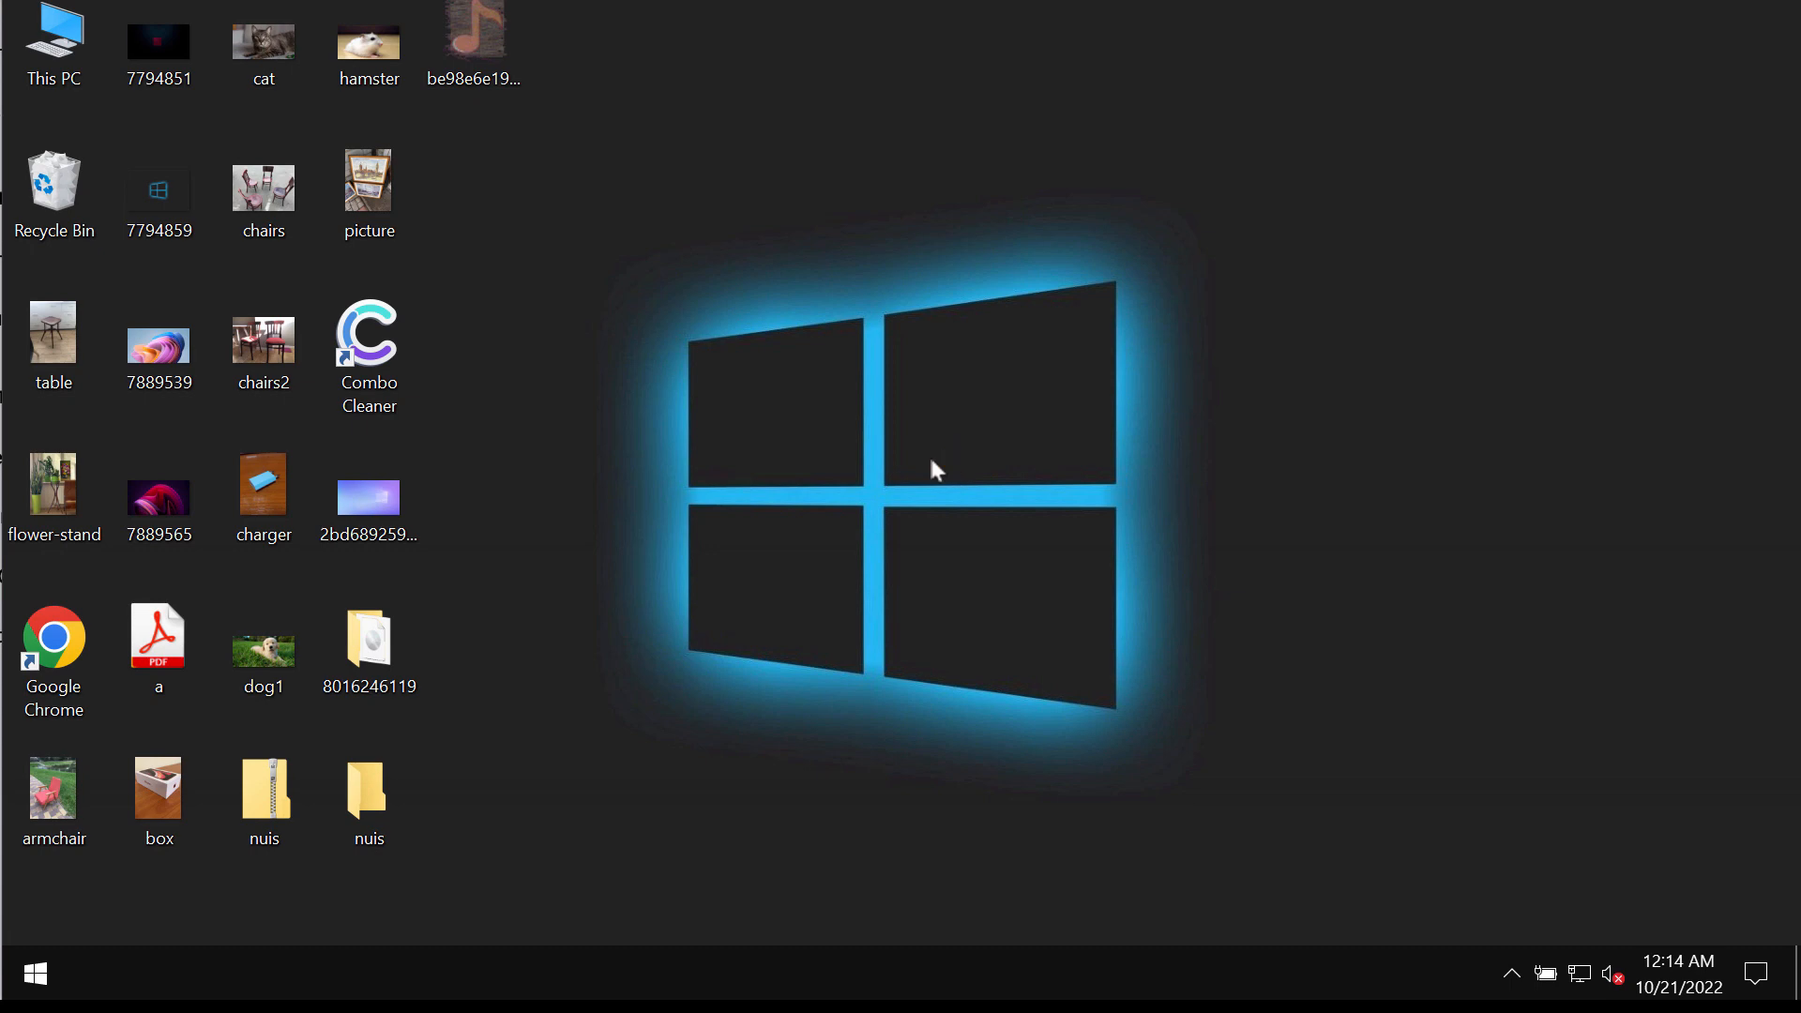
pyautogui.click(370, 792)
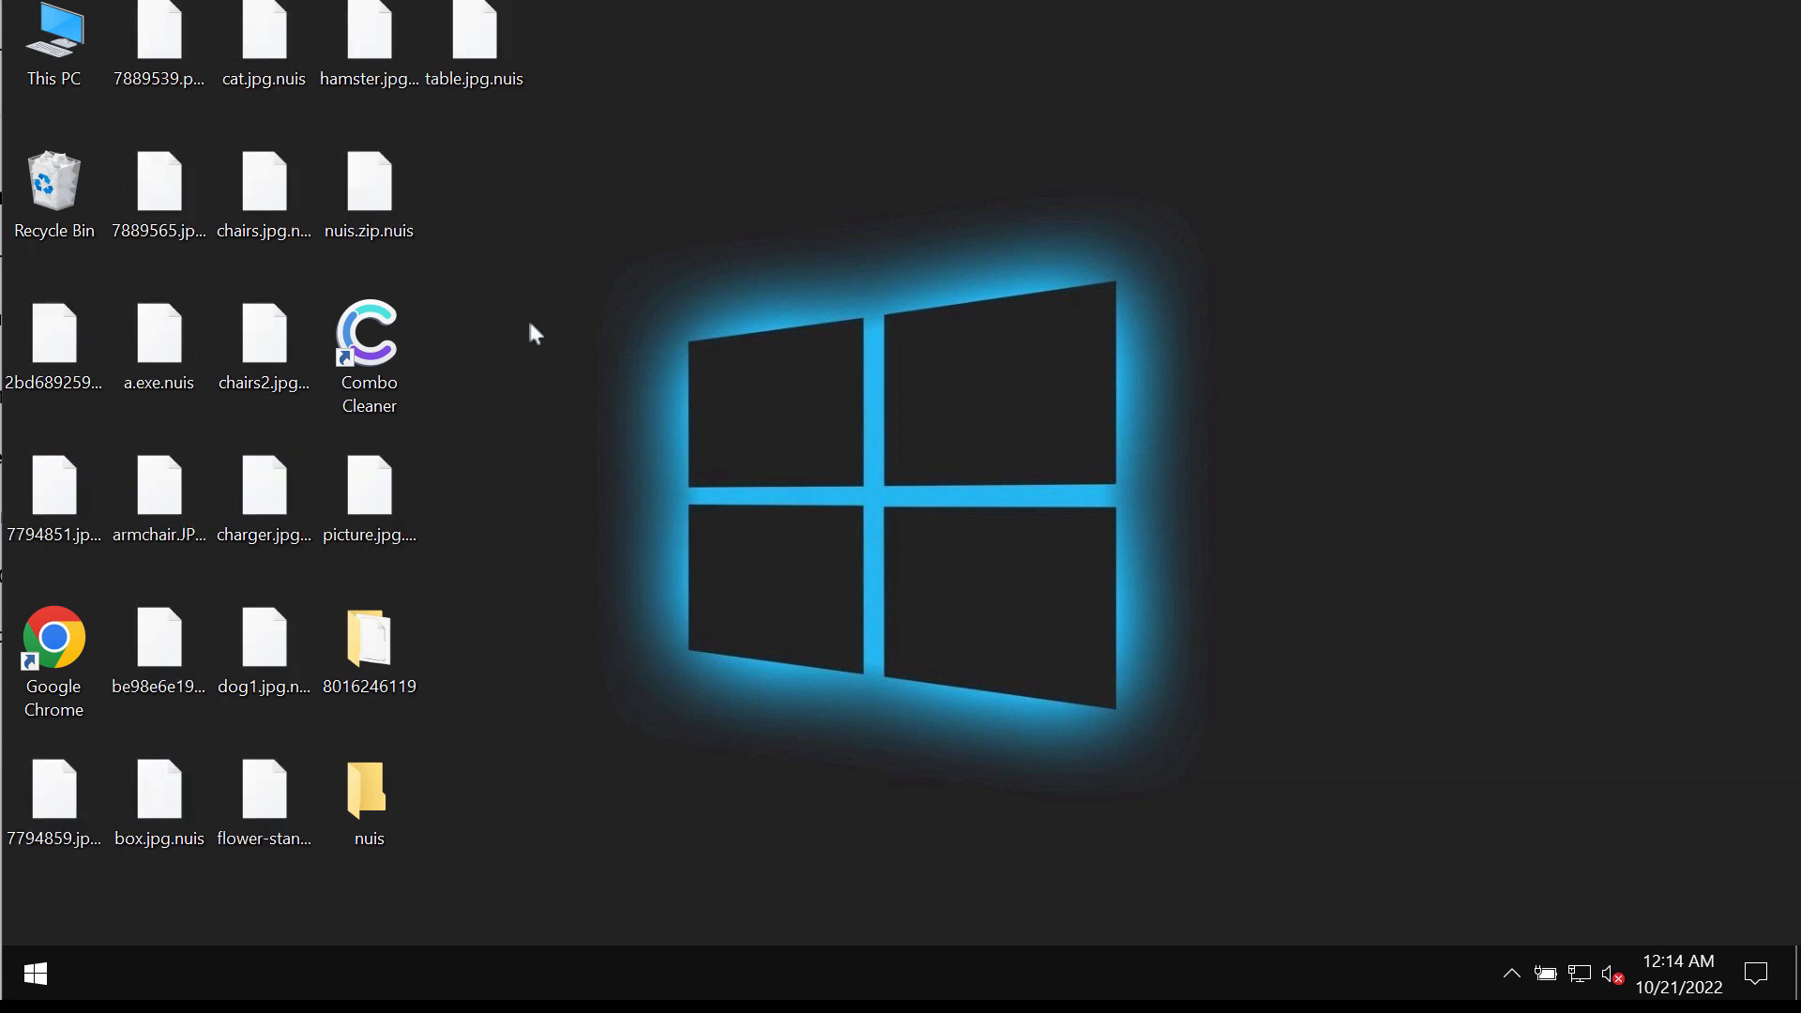
# Step: Try opening the encrypted nuis.zip.nuis and chairs2.jpg.nuis files, dismissing the cannot-open message
pyautogui.click(370, 181)
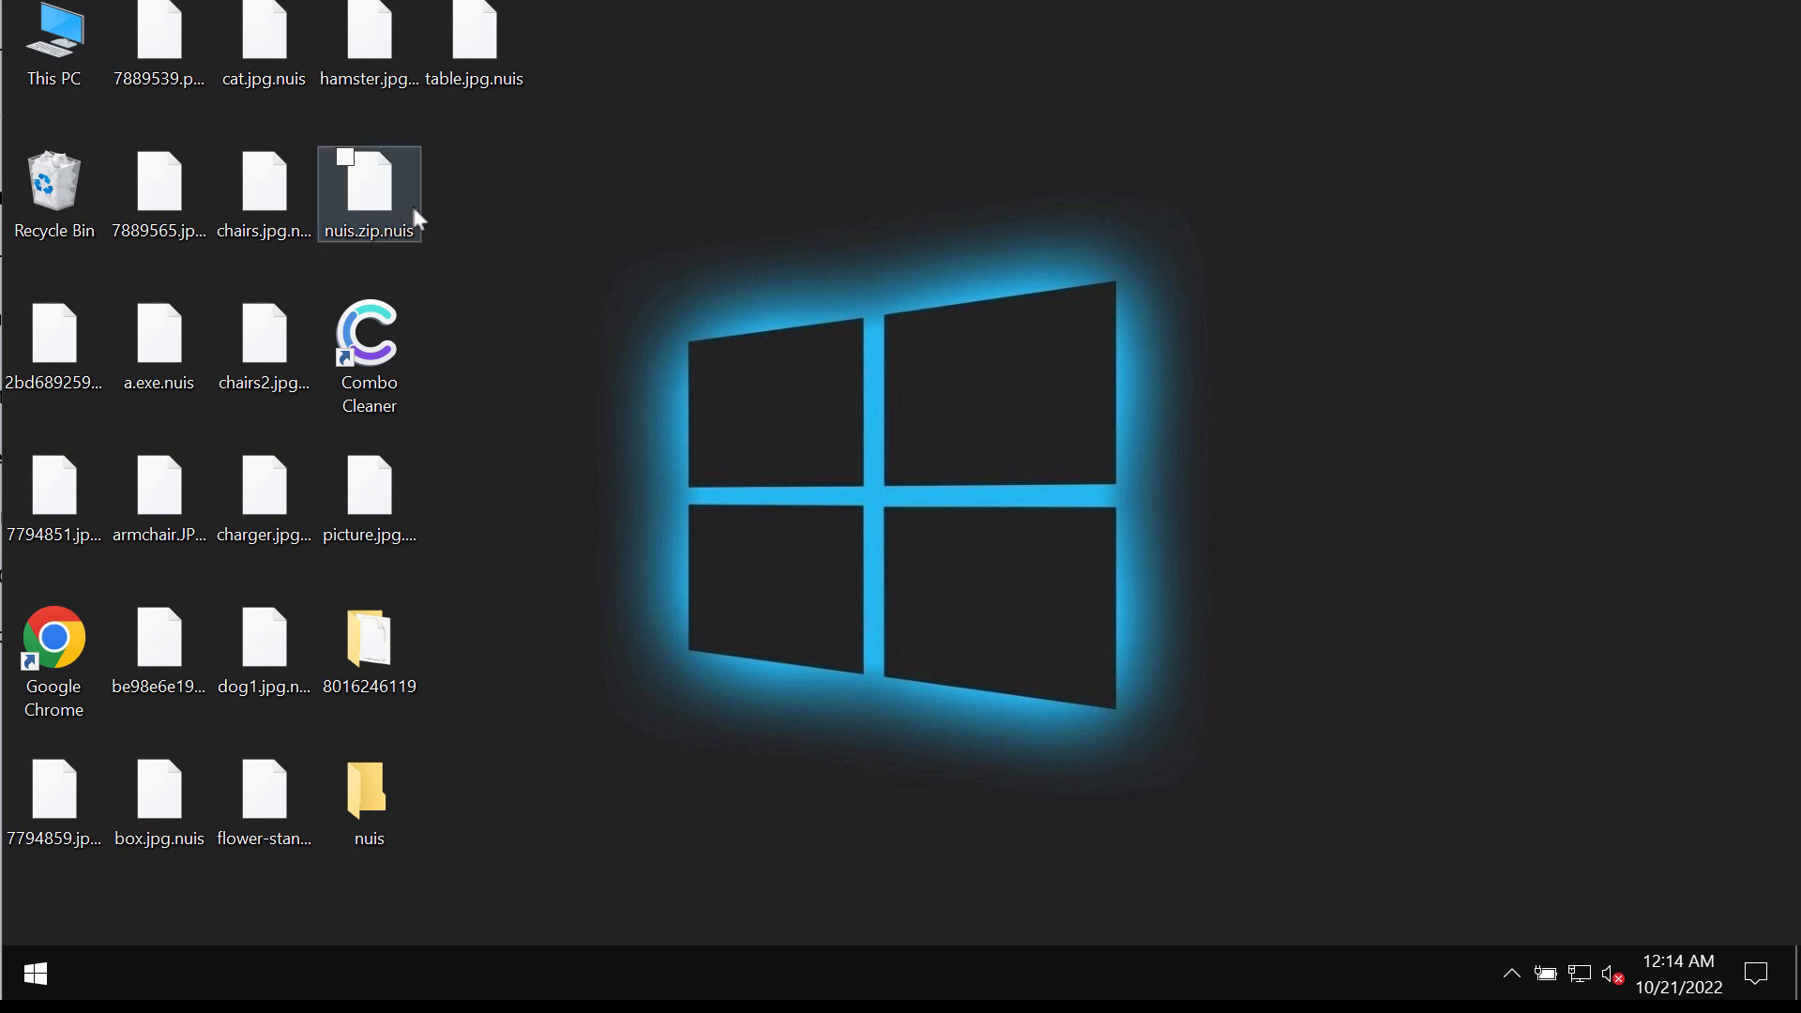
pyautogui.doubleClick(369, 184)
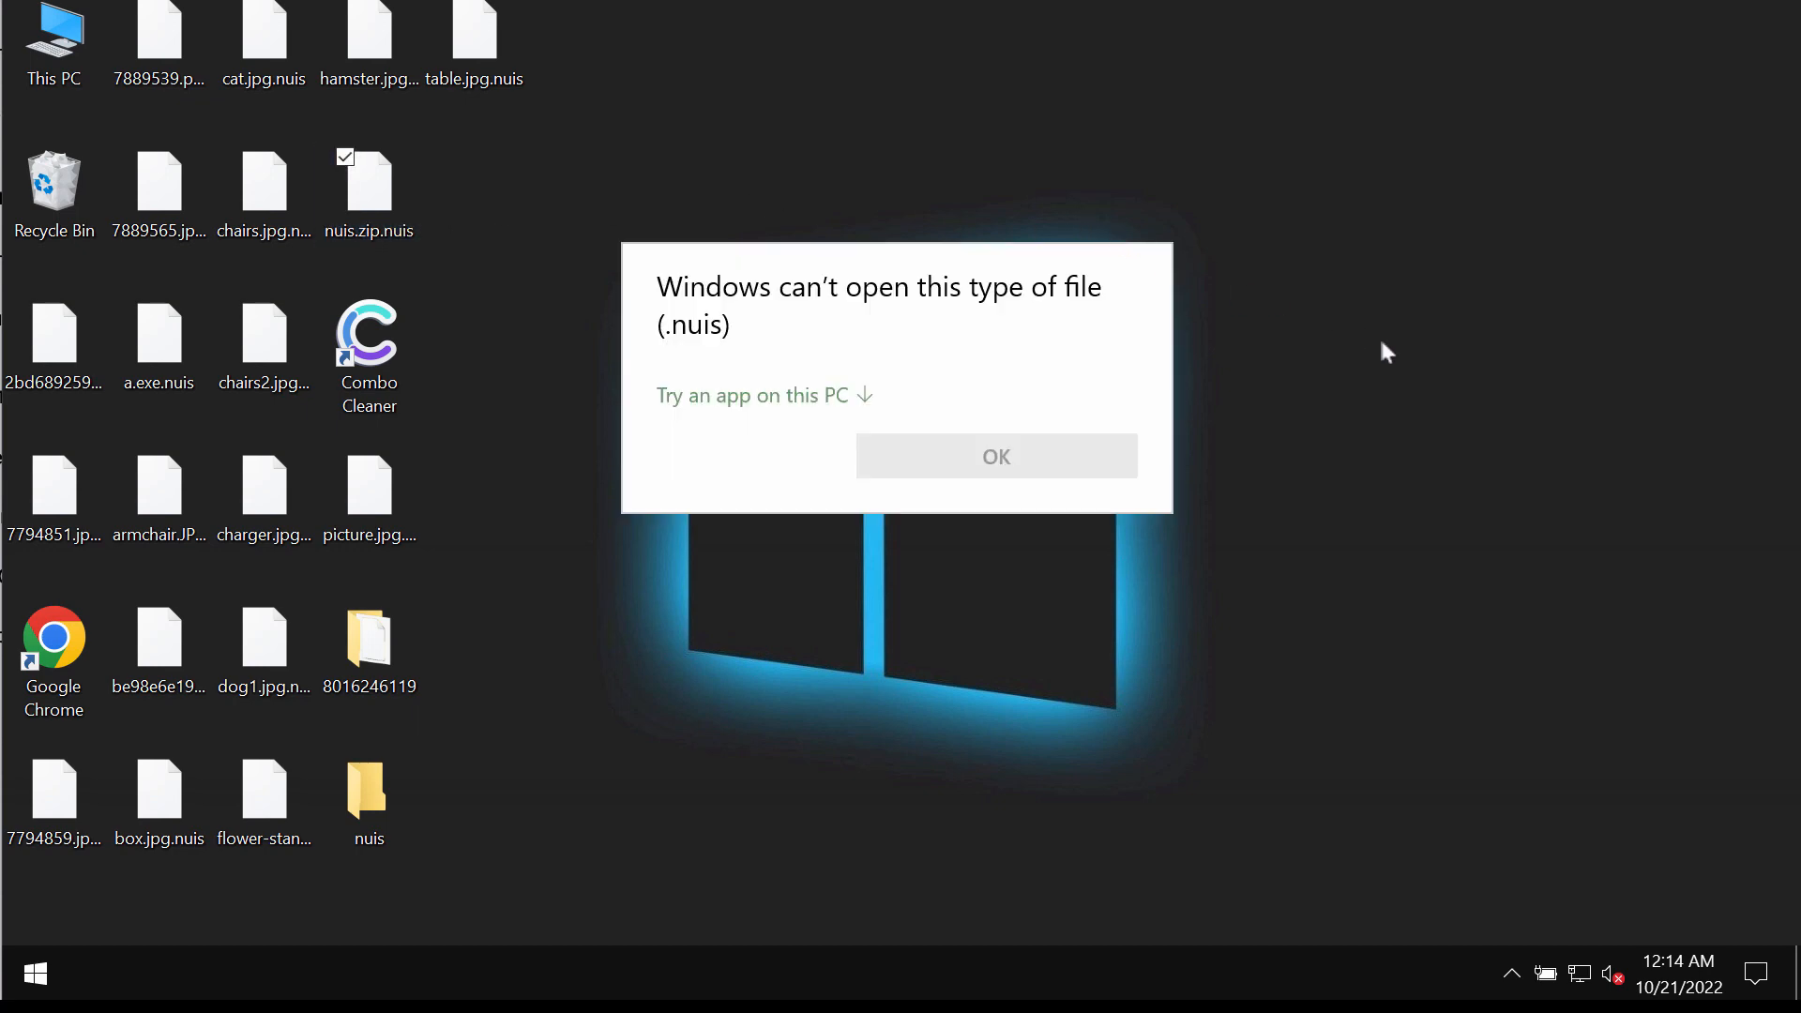
pyautogui.click(995, 456)
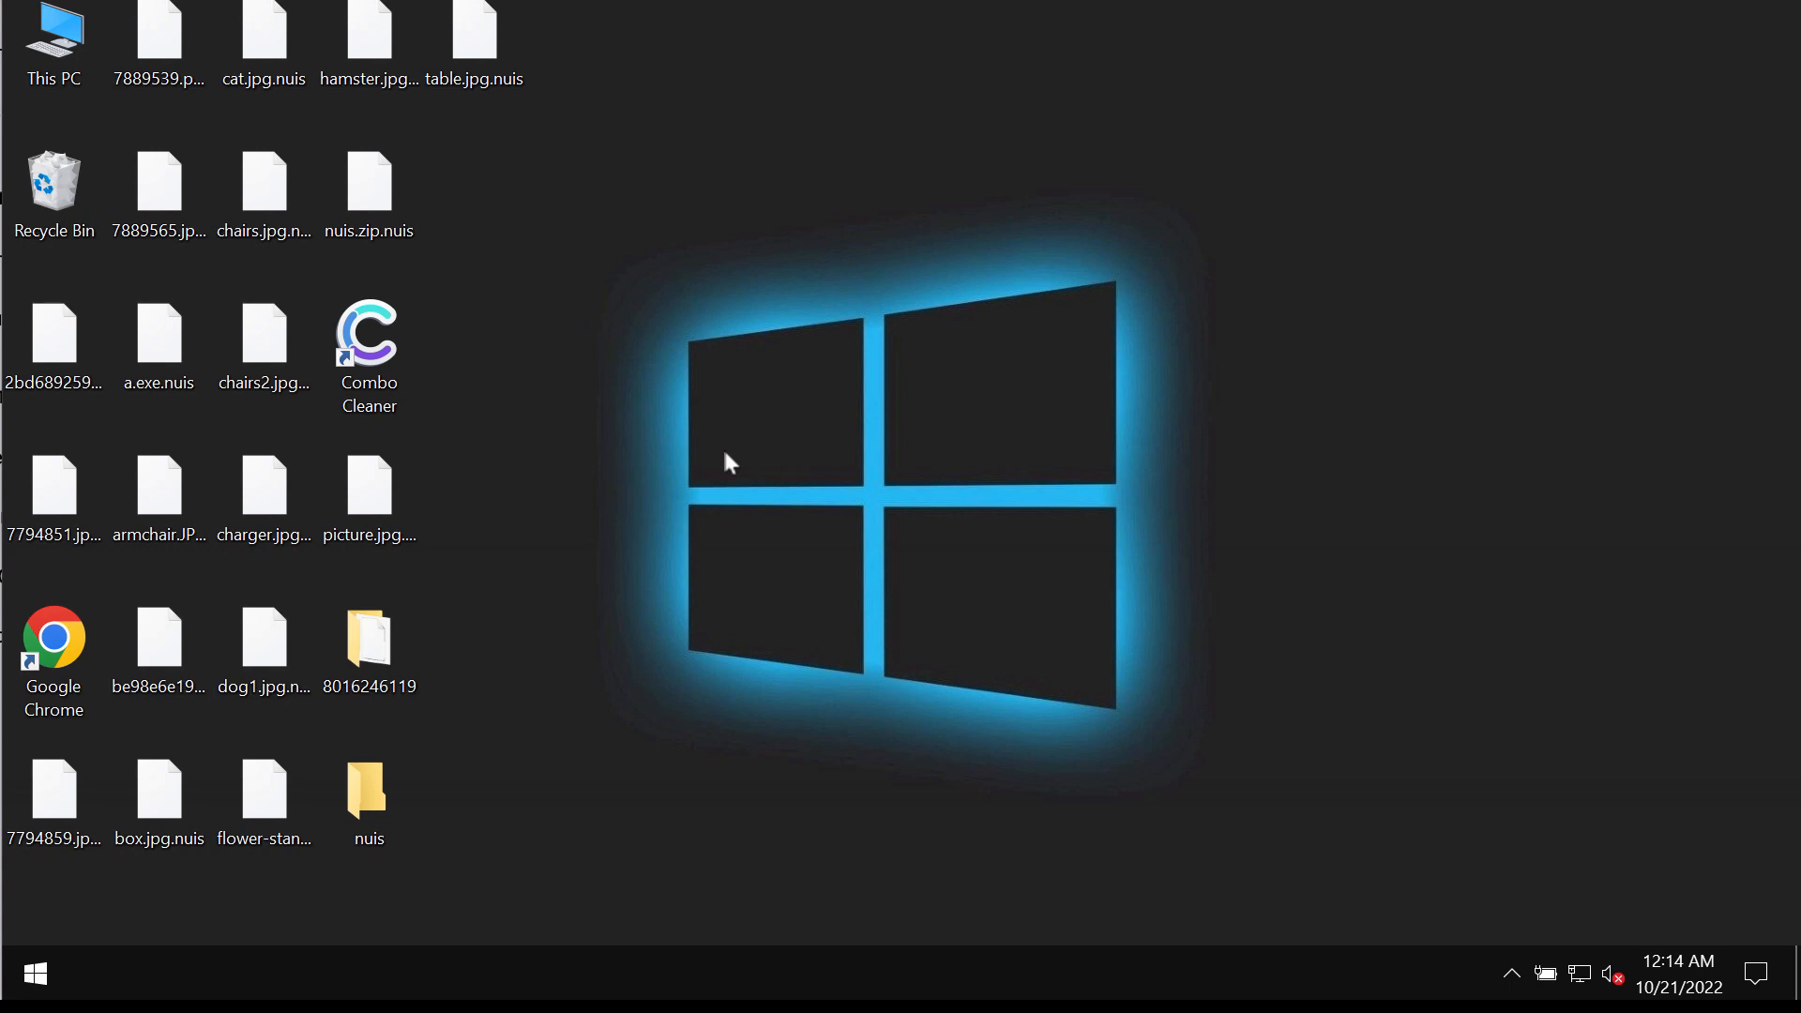
pyautogui.moveTo(374, 433)
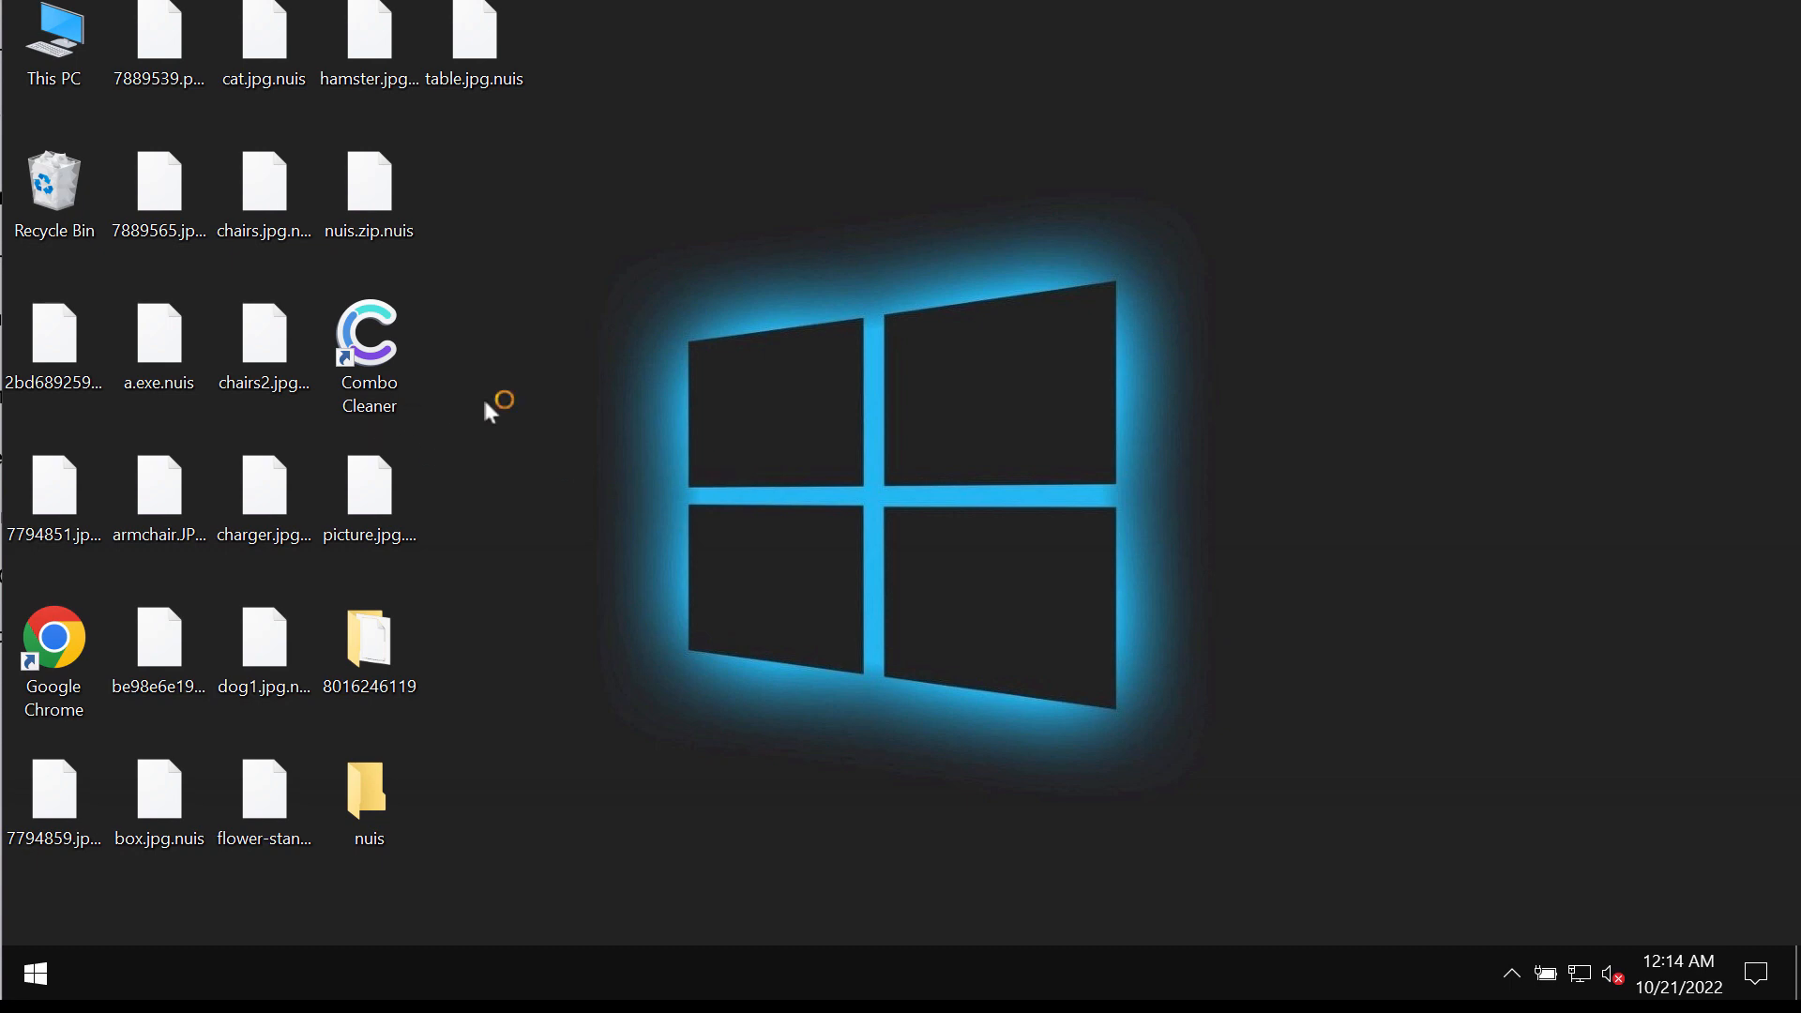
pyautogui.moveTo(675, 488)
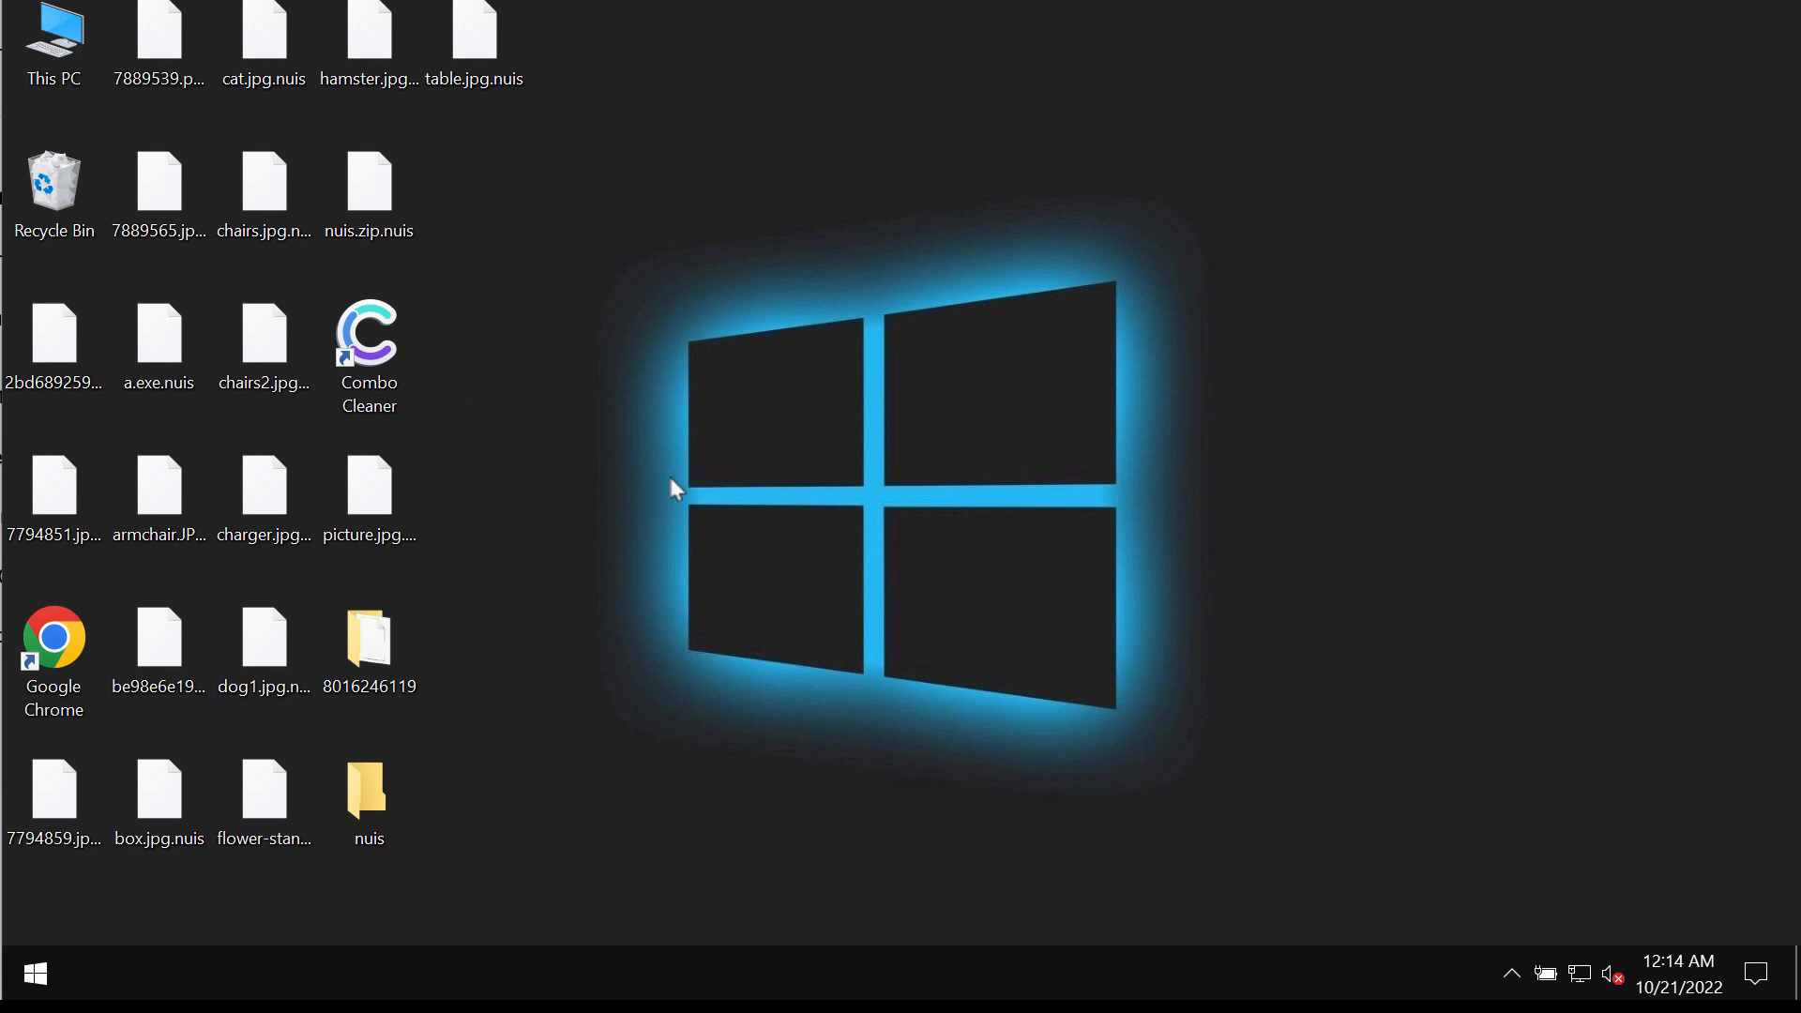
pyautogui.doubleClick(262, 338)
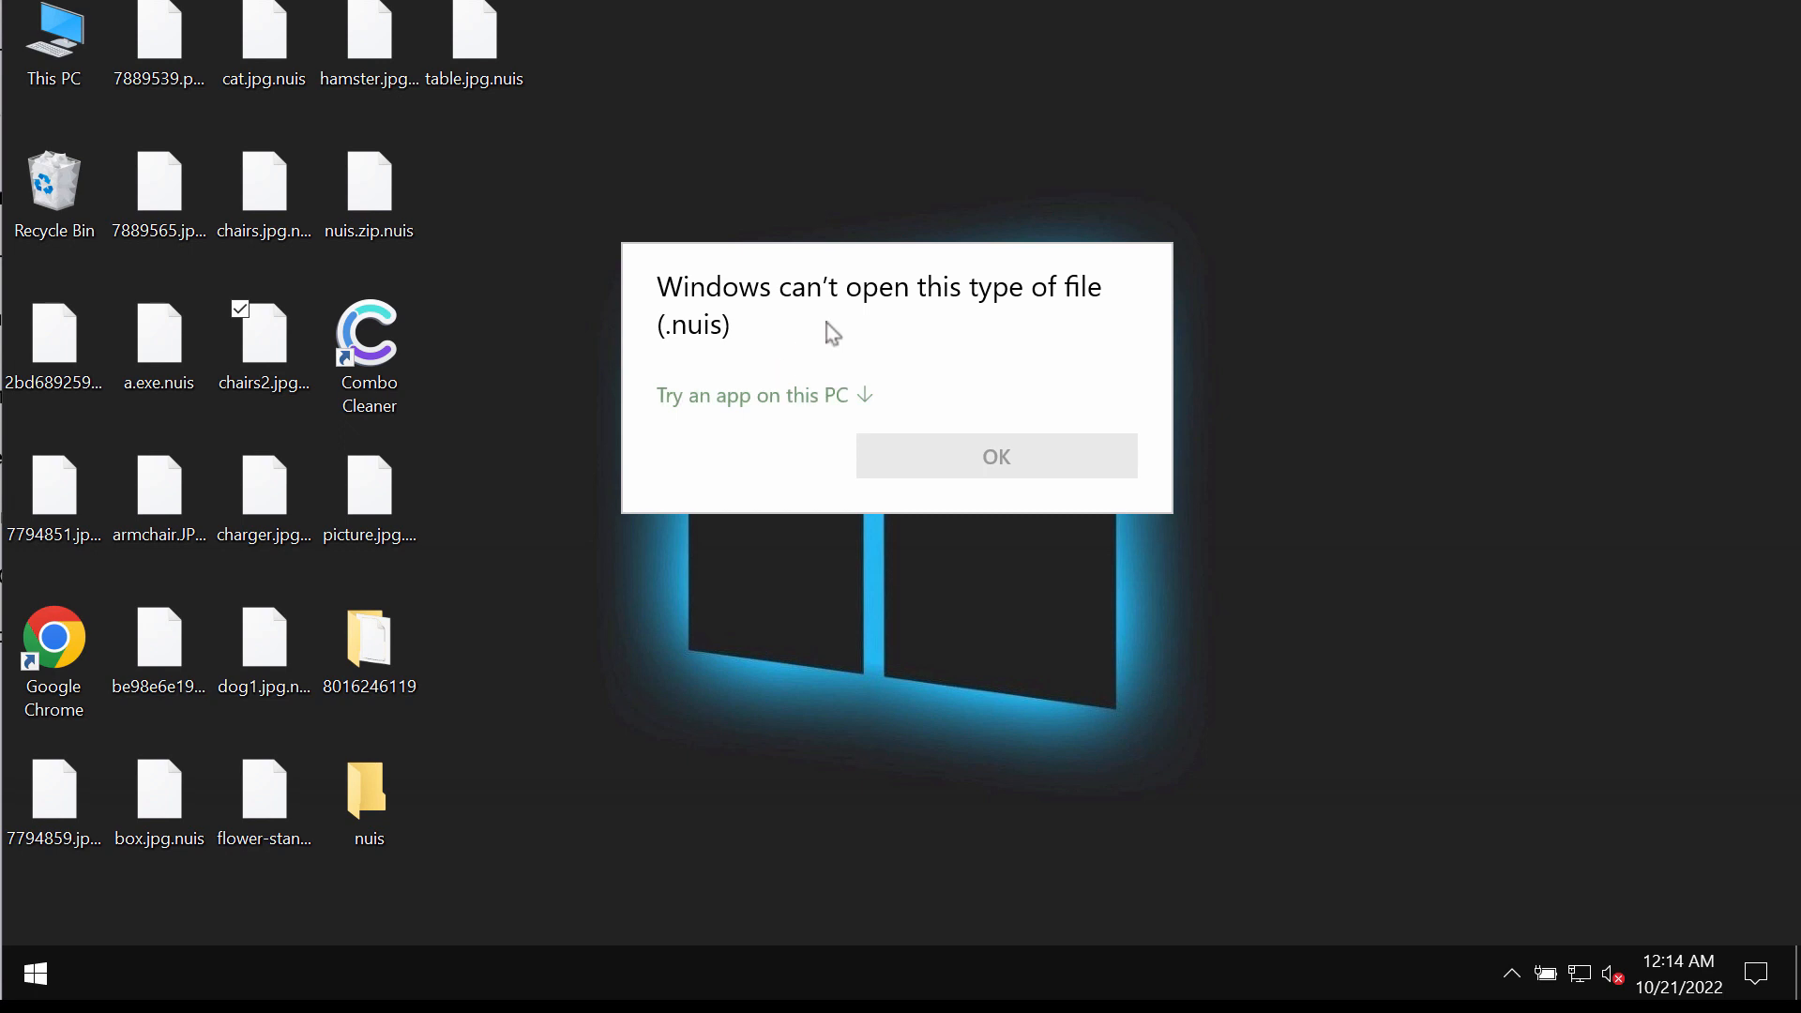
pyautogui.moveTo(979, 319)
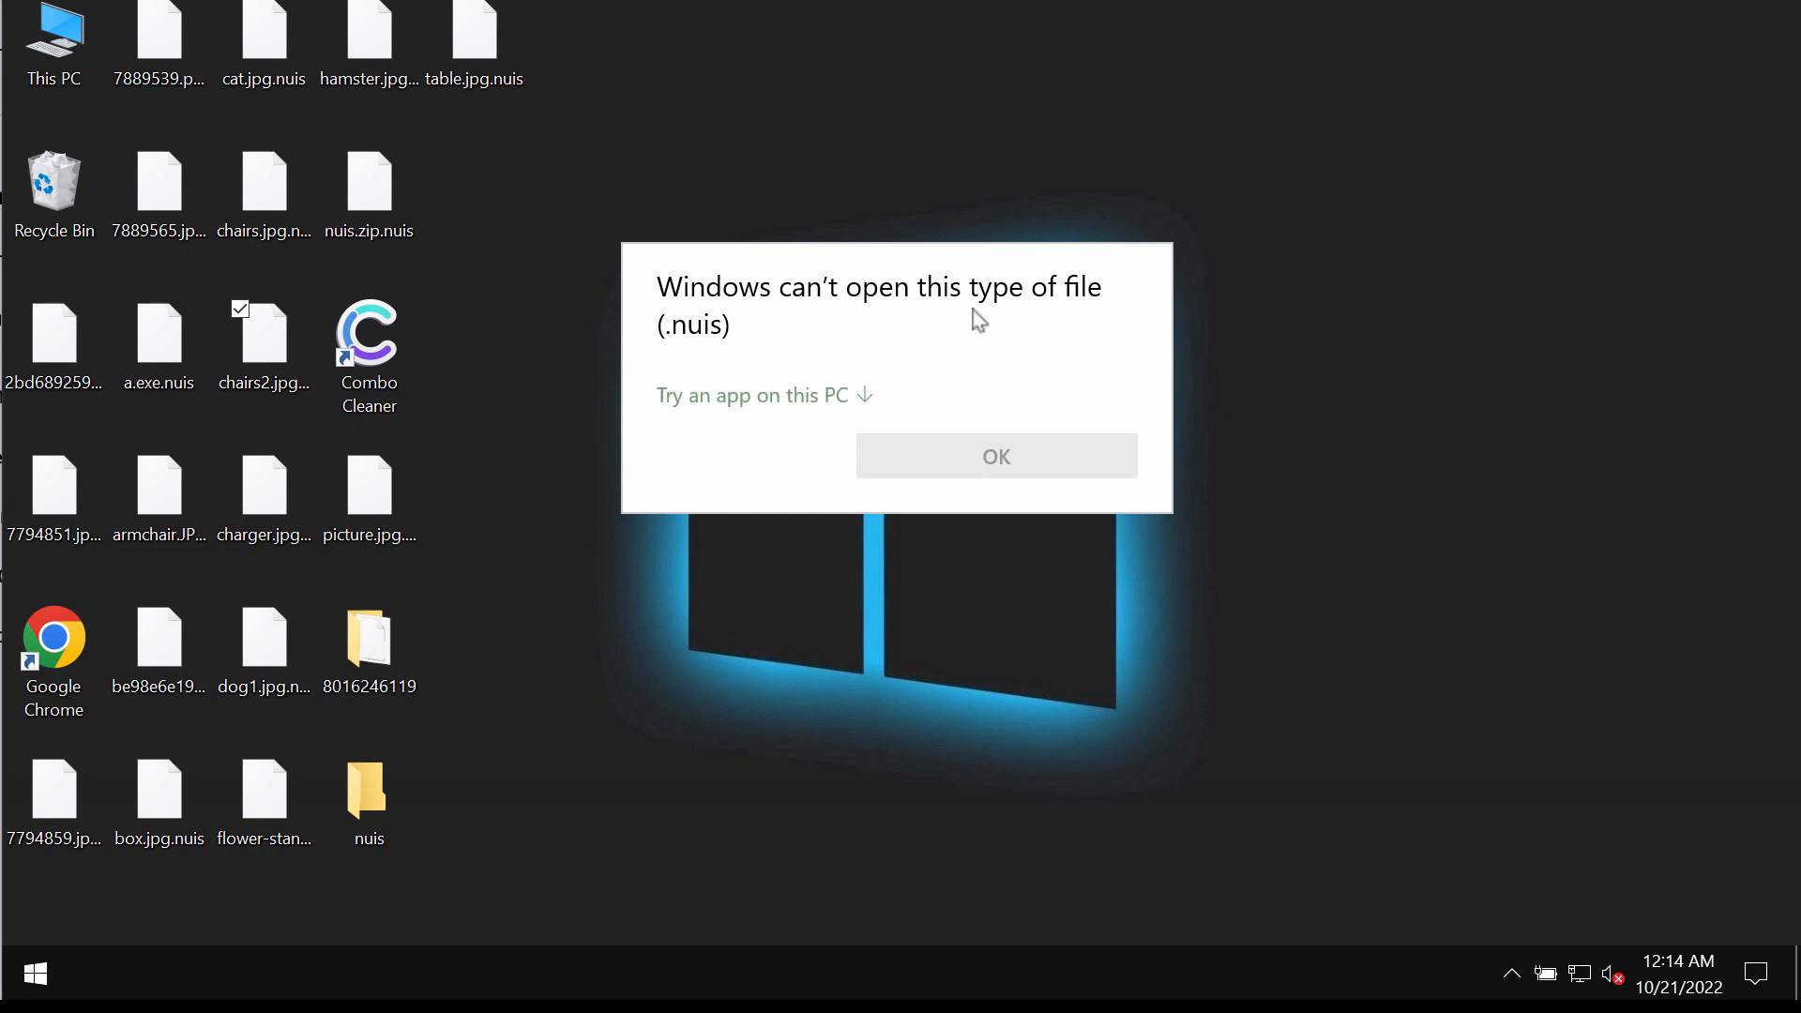
pyautogui.moveTo(846, 334)
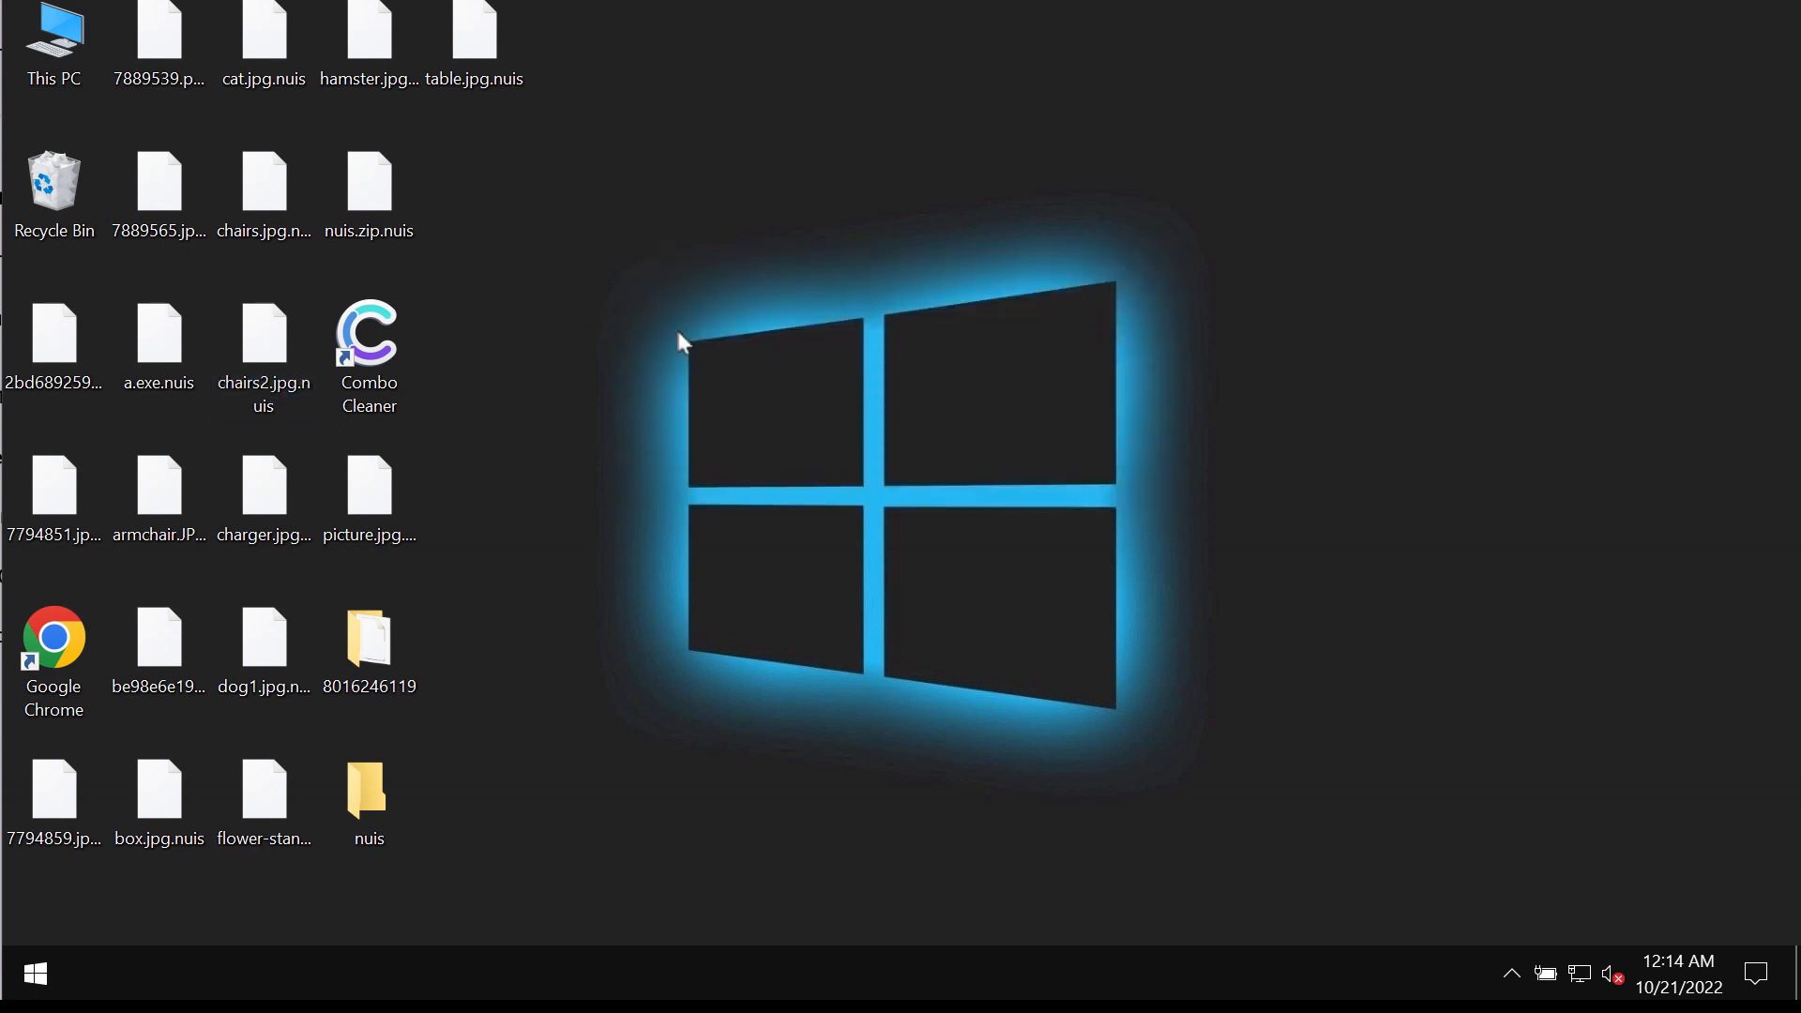
pyautogui.moveTo(53, 644)
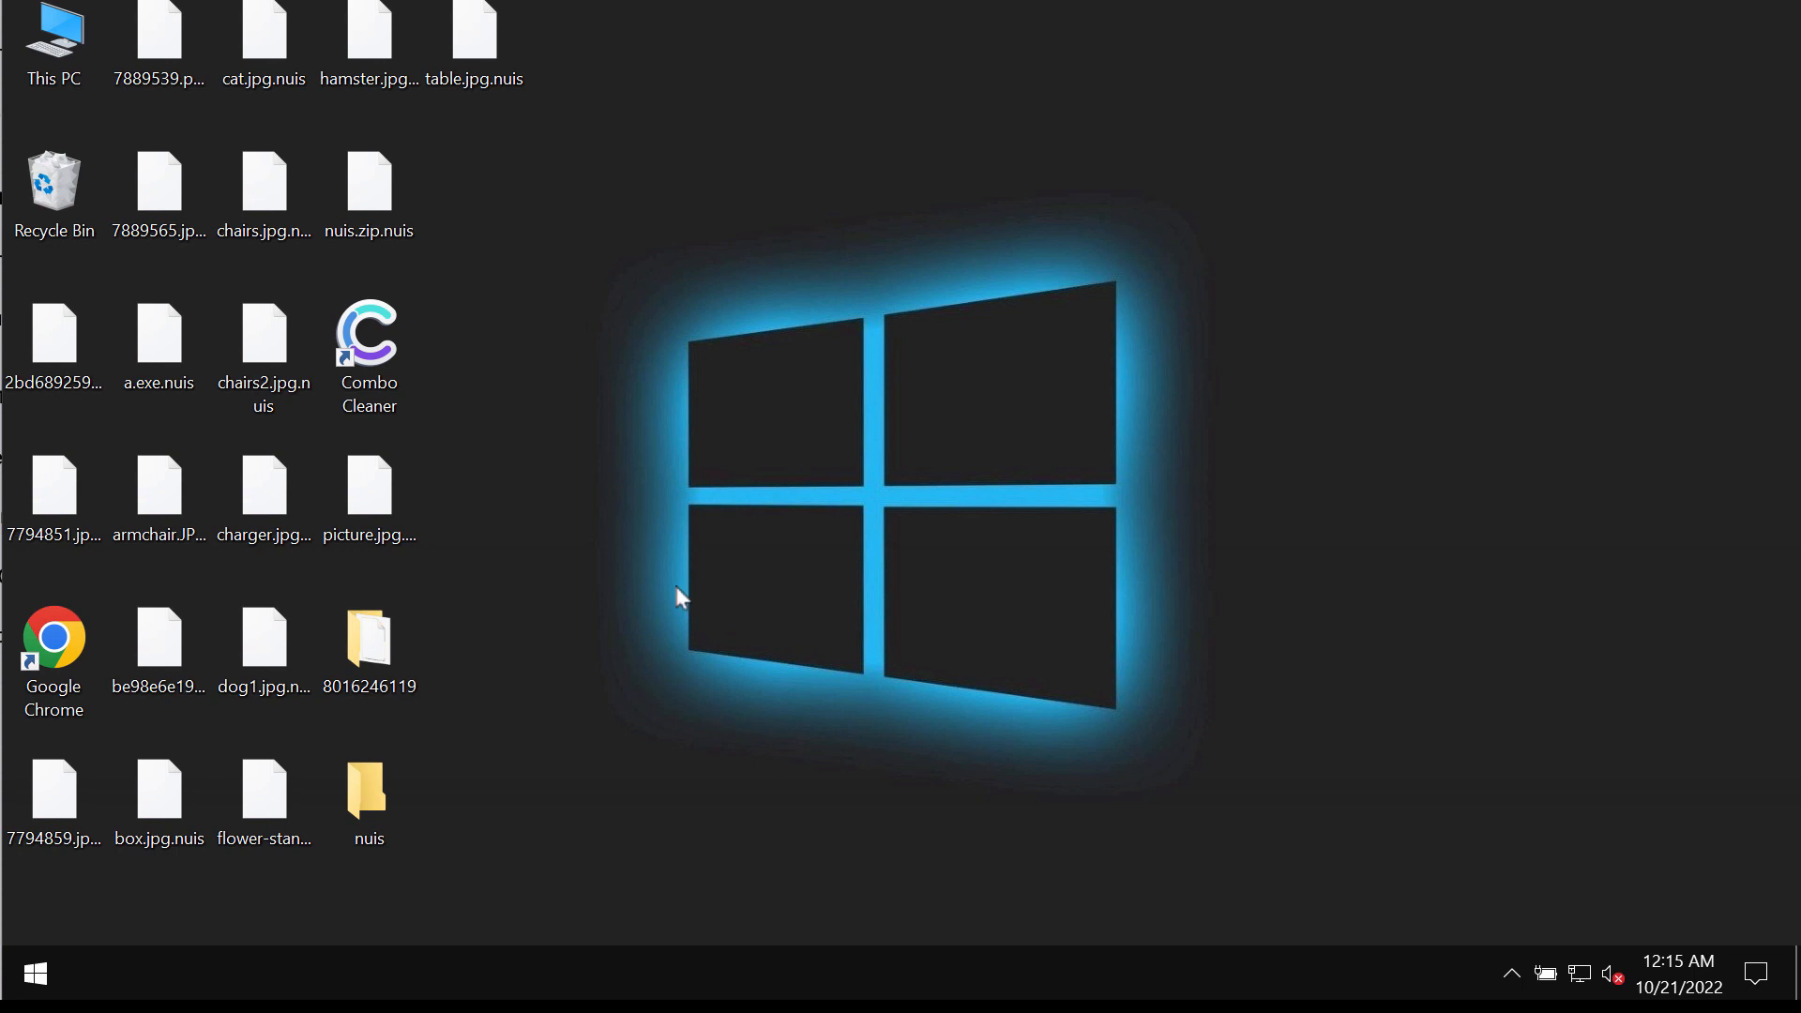
pyautogui.moveTo(563, 570)
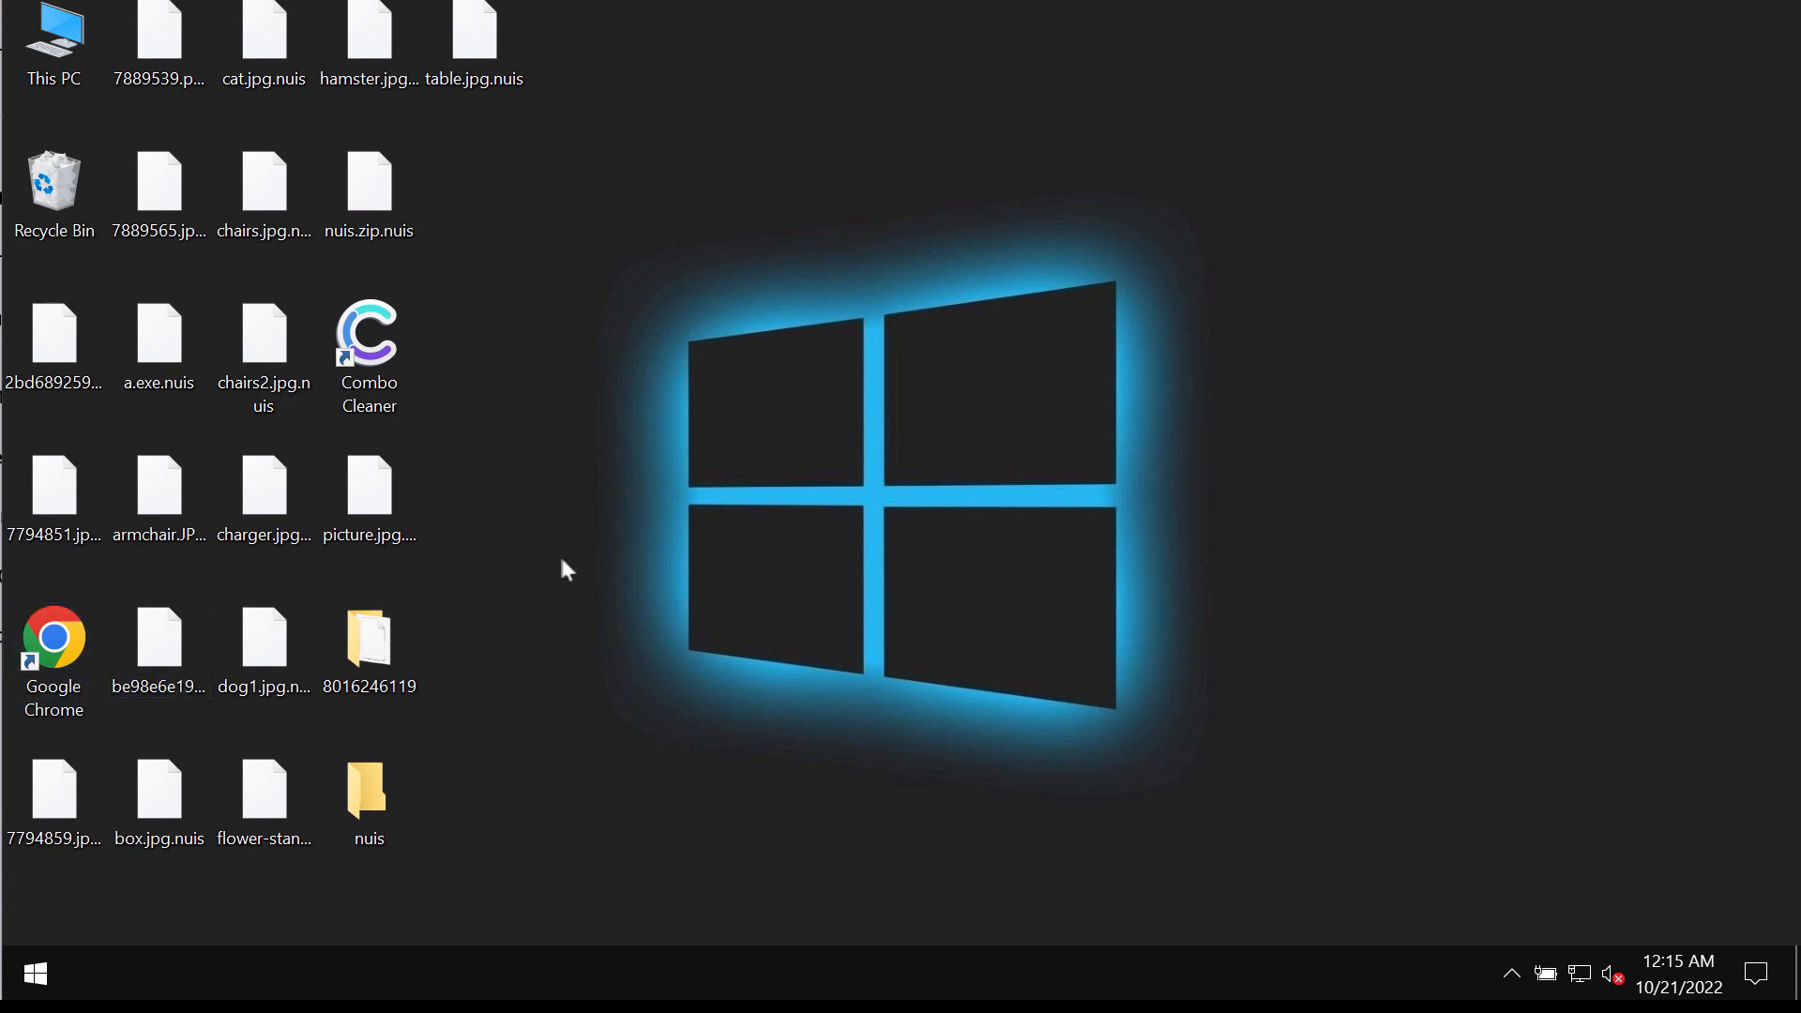
pyautogui.moveTo(165, 643)
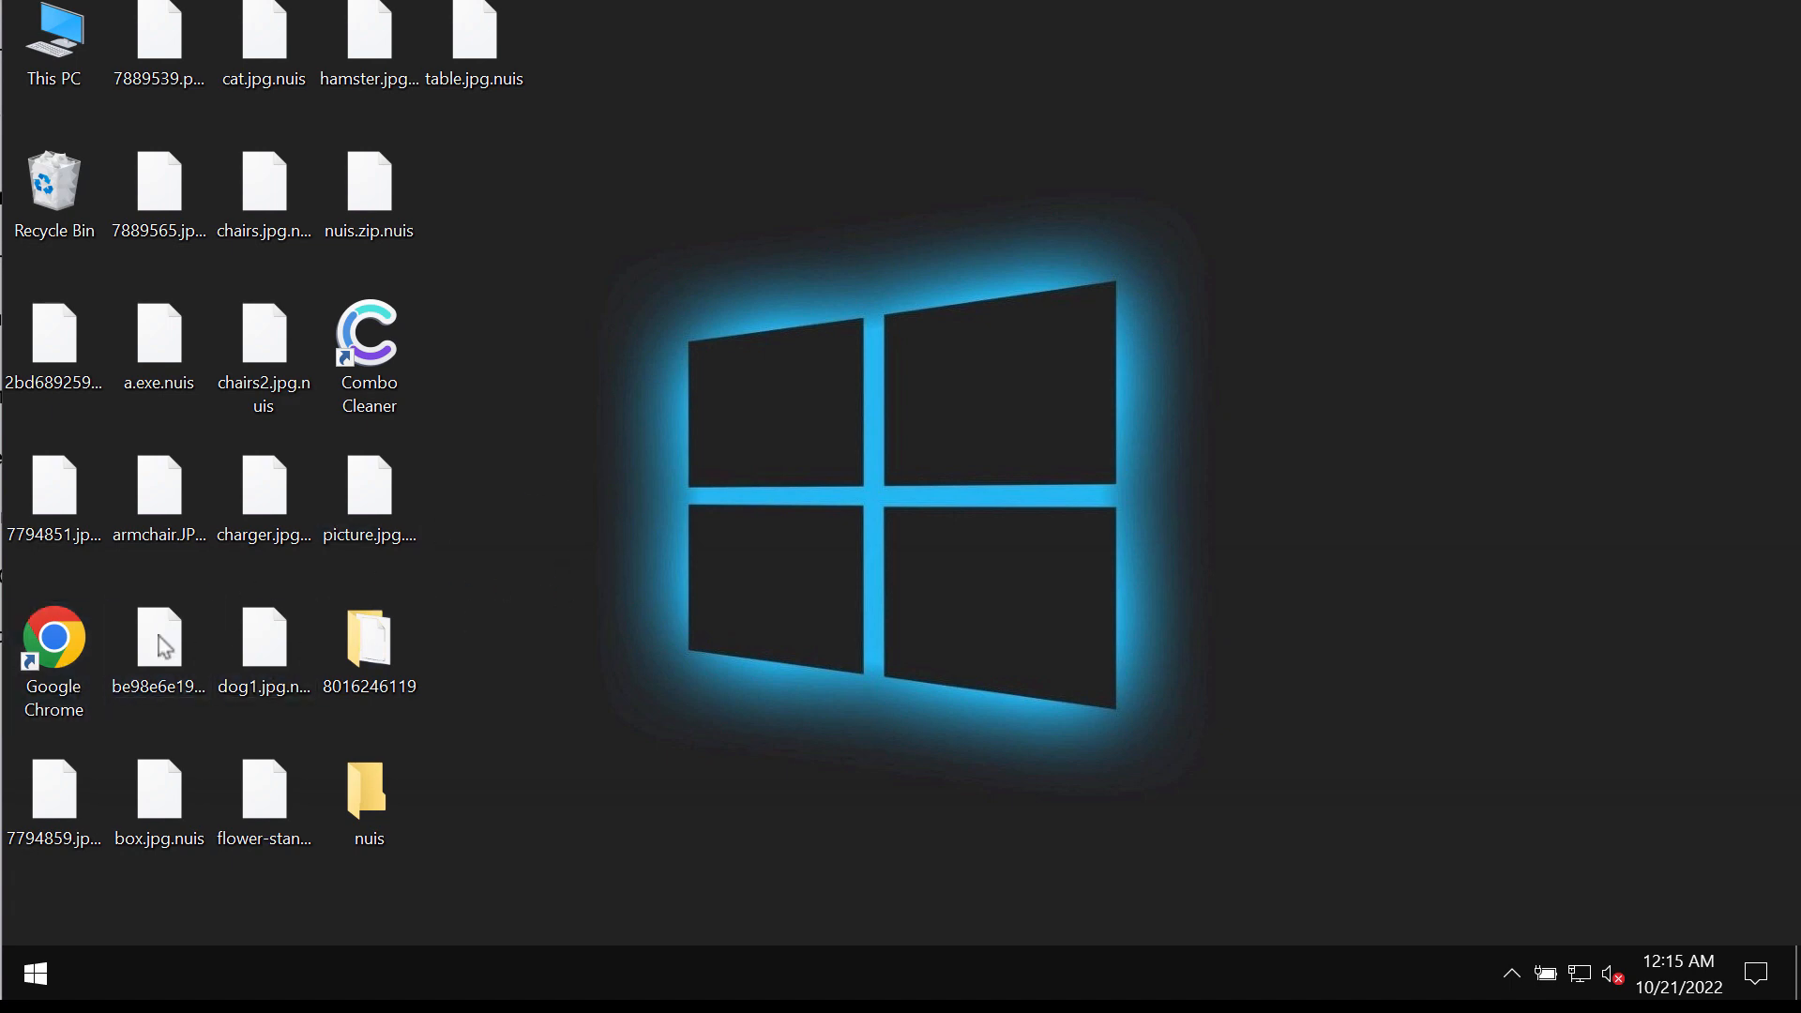
# Step: Launch Google Chrome onto combocleaner.com and minimise it to show the desktop
pyautogui.click(53, 638)
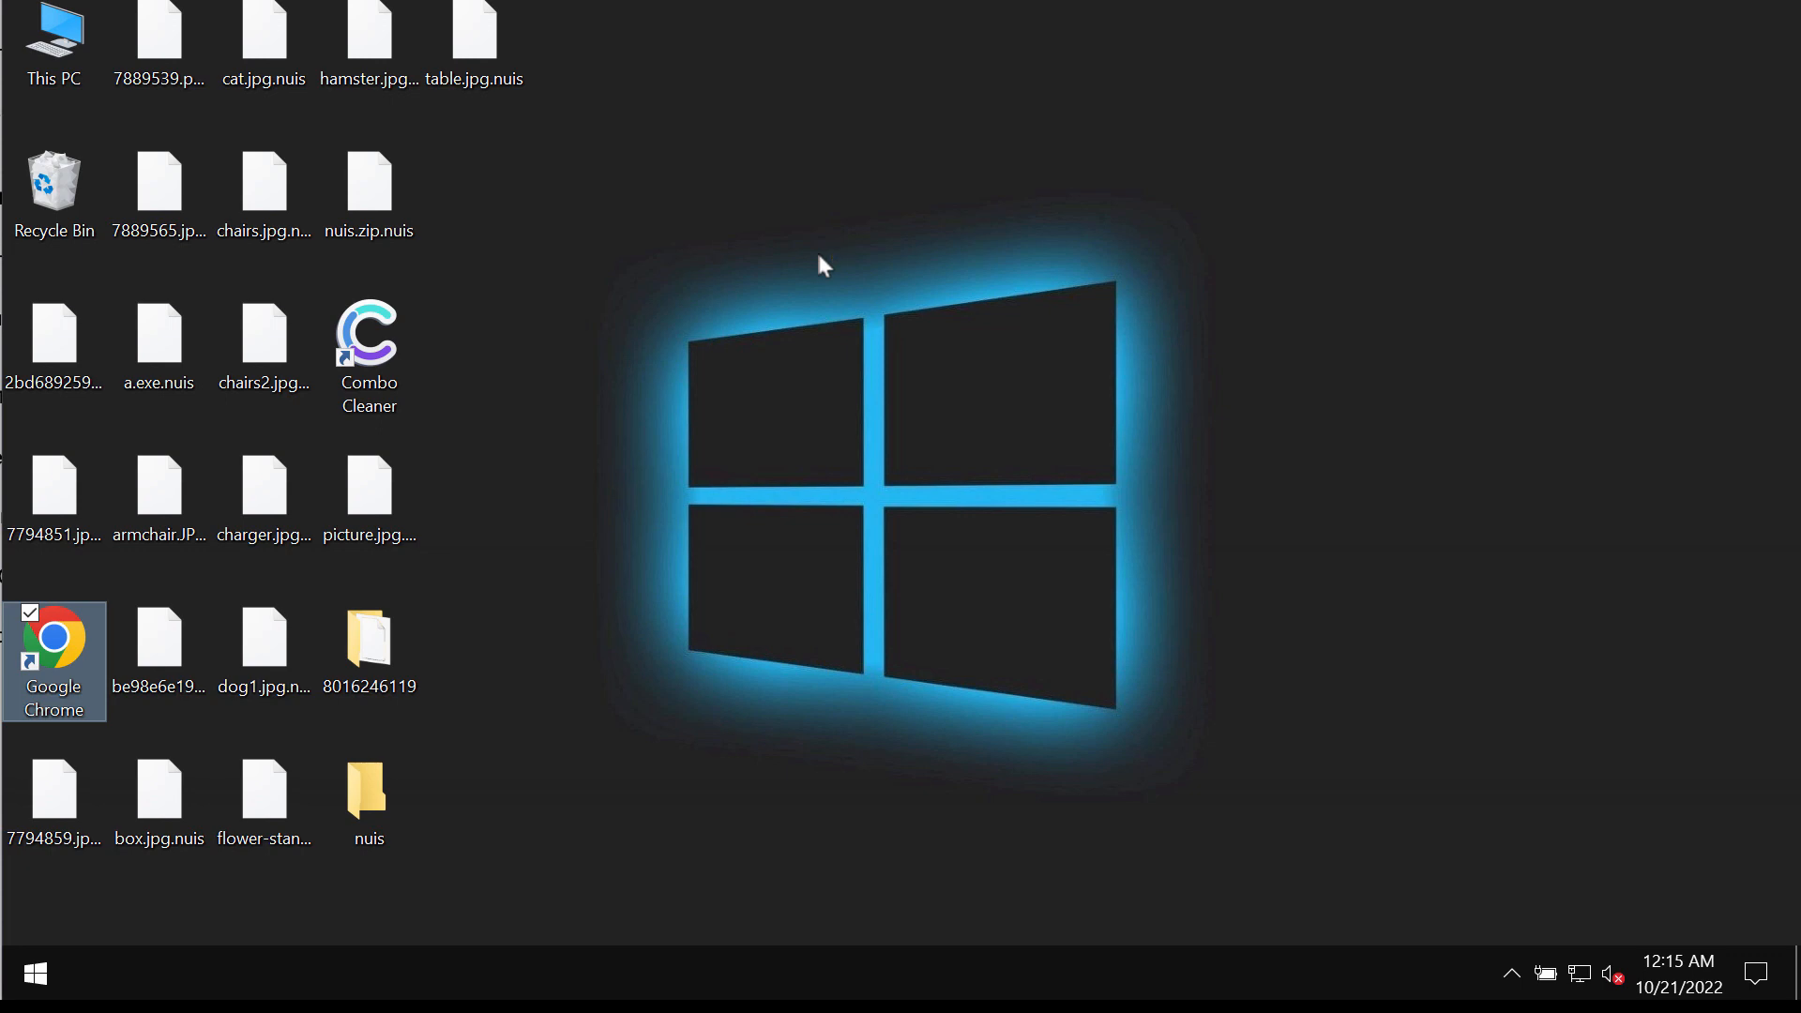
pyautogui.doubleClick(53, 644)
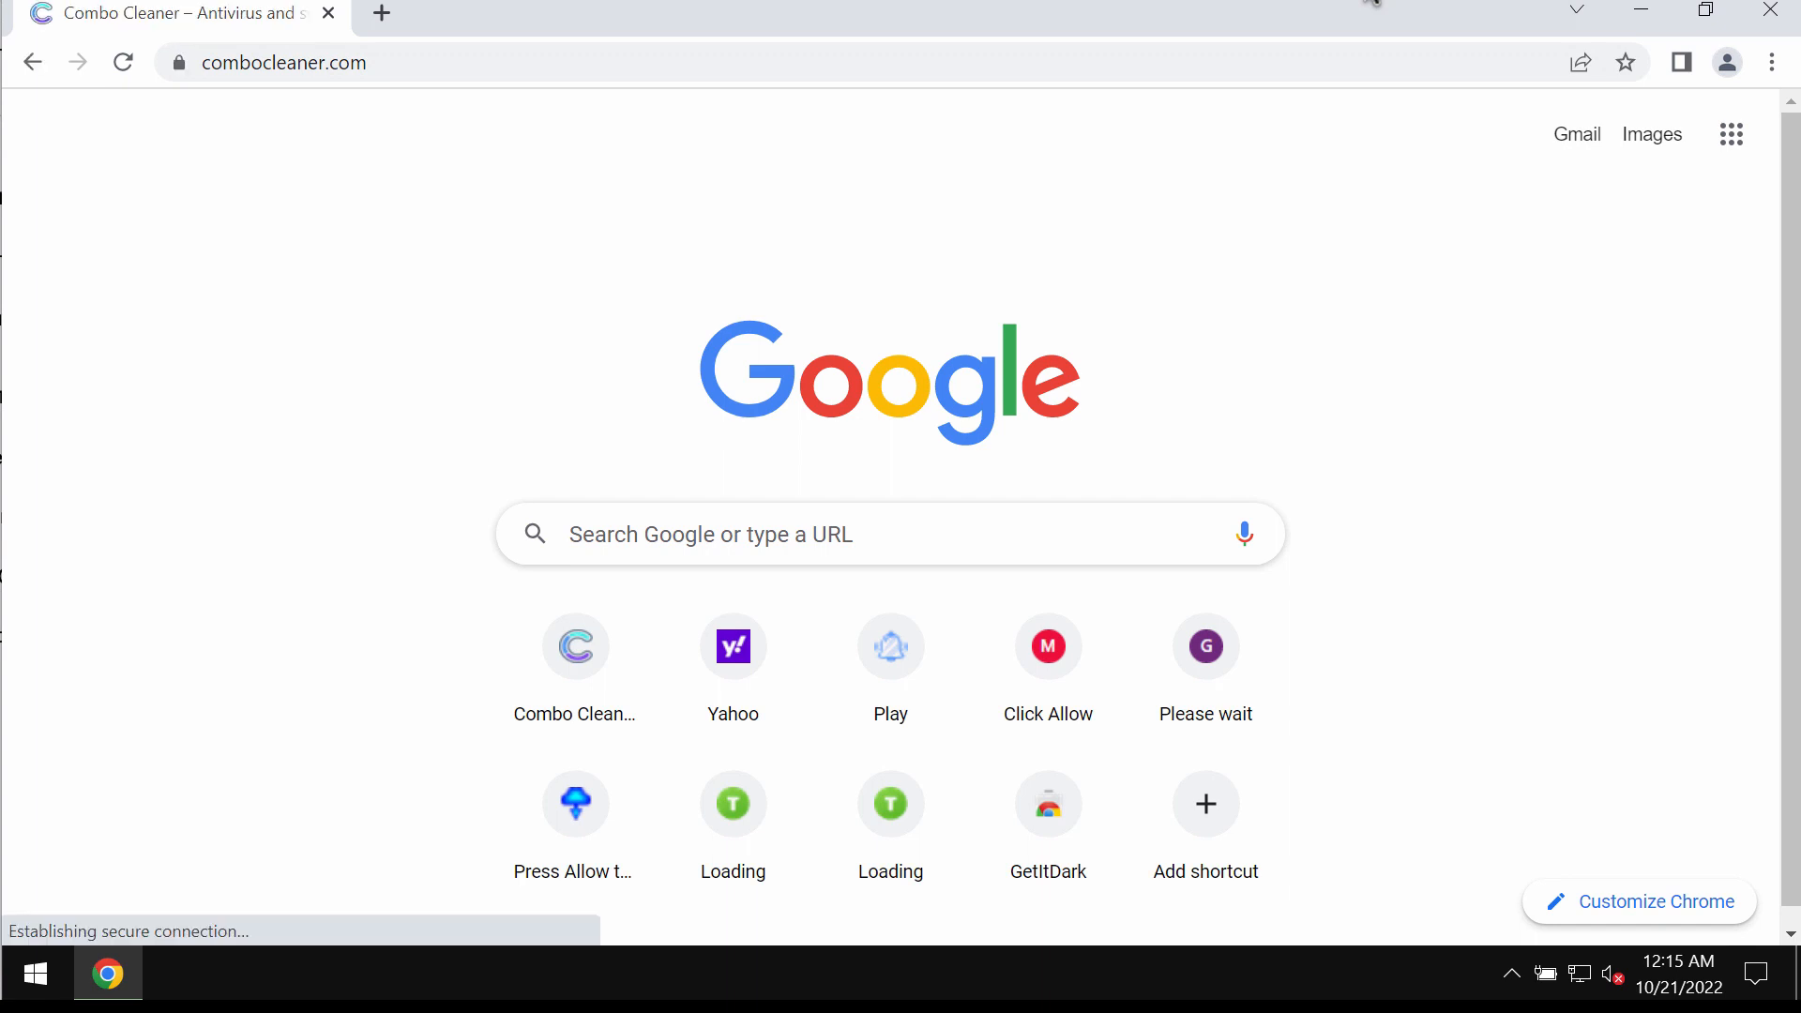
pyautogui.click(574, 643)
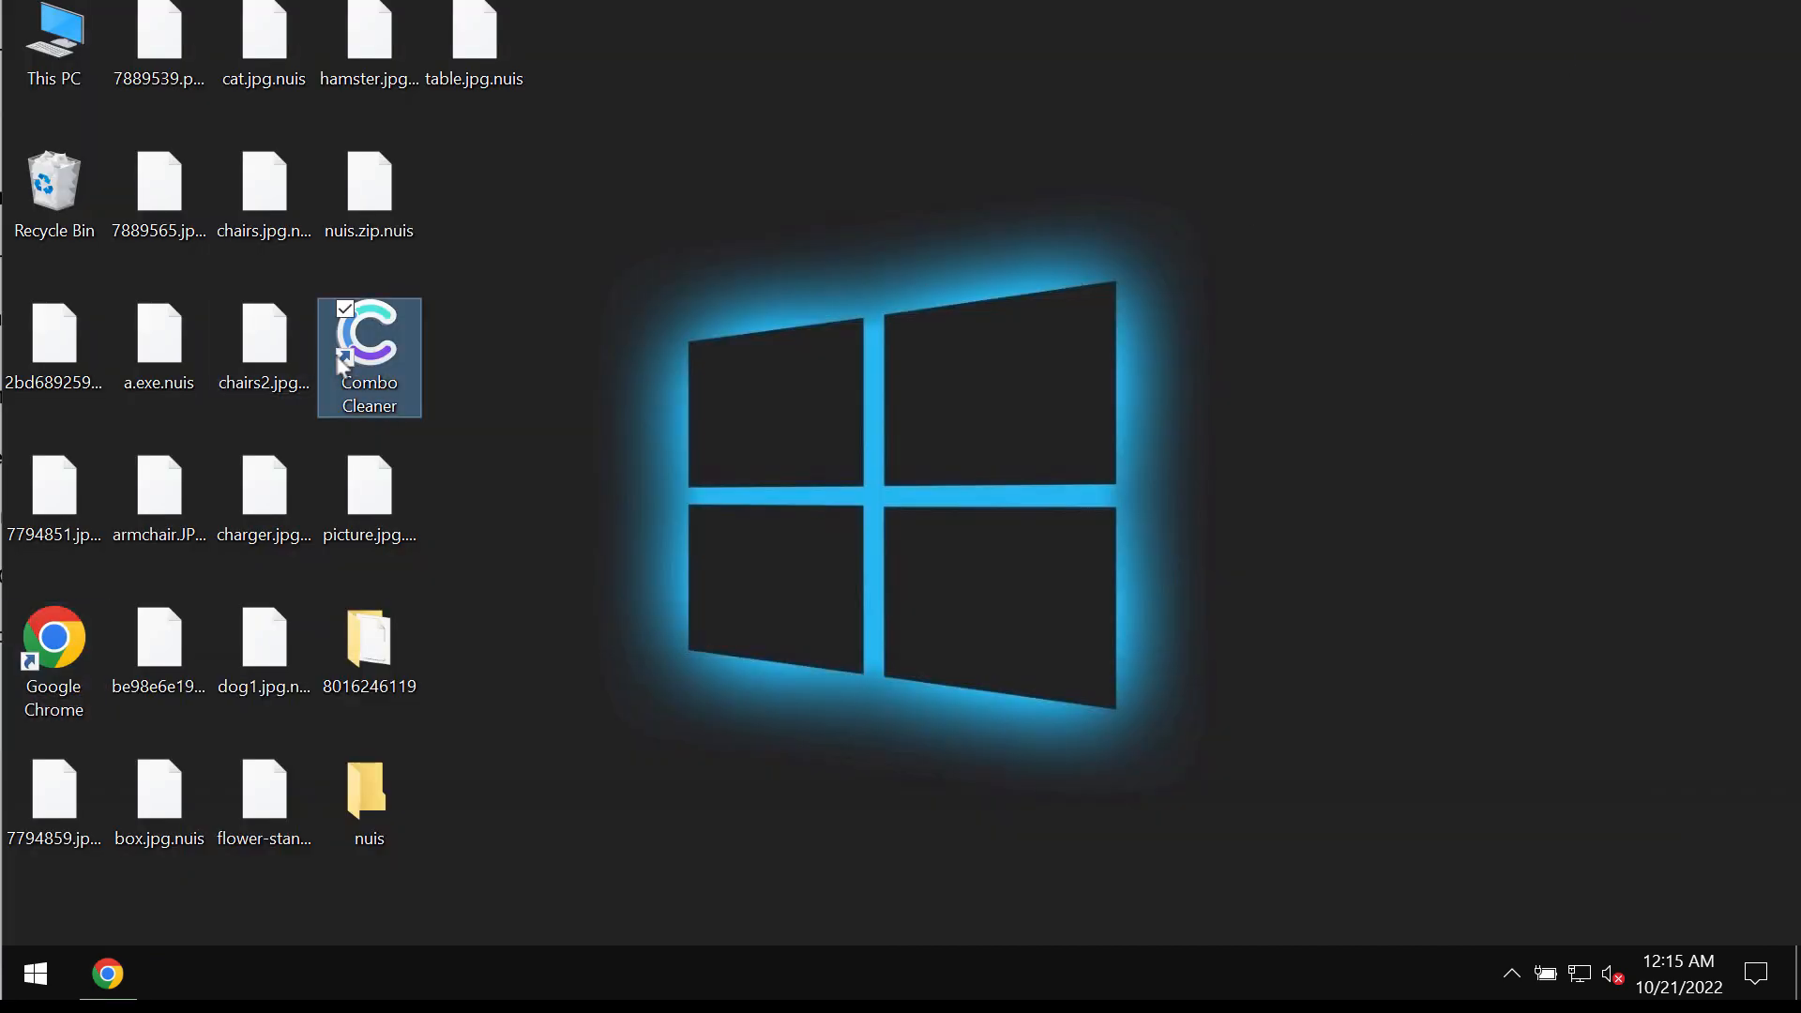
# Step: Launch Combo Cleaner, start a Quick Scan, visit the dashboard and return to the scan progress
pyautogui.doubleClick(370, 345)
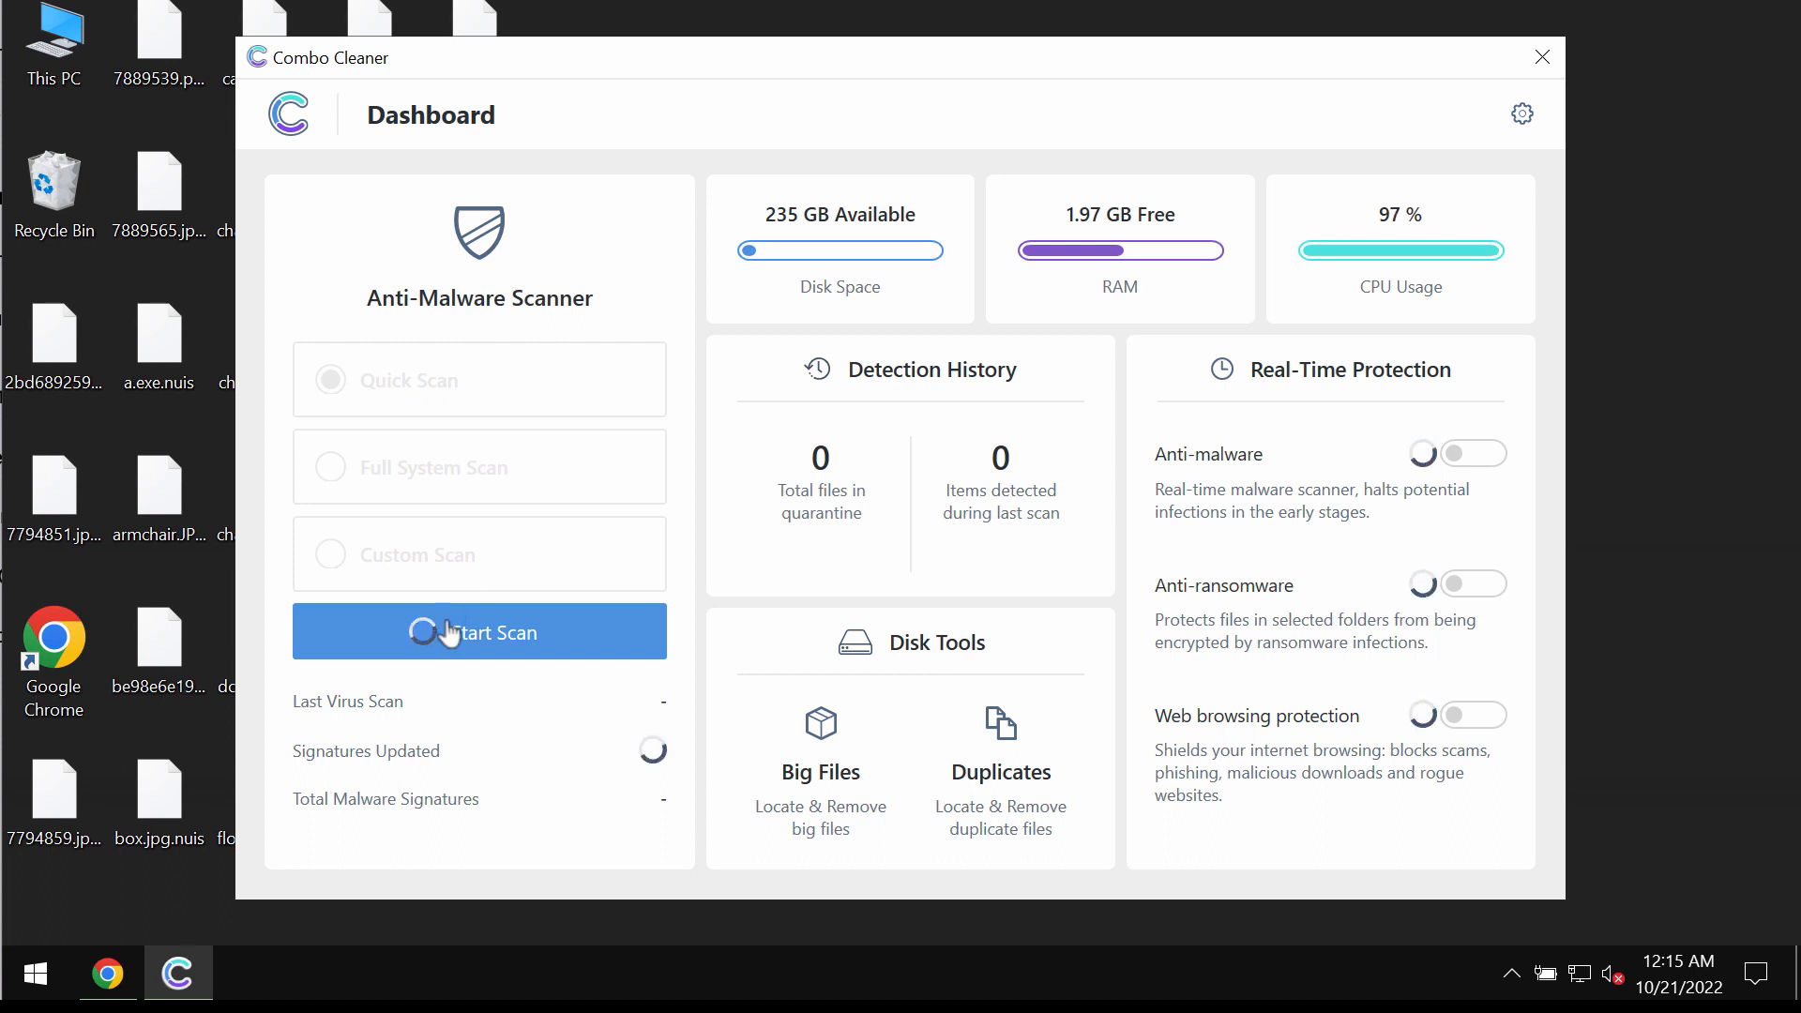
pyautogui.click(478, 632)
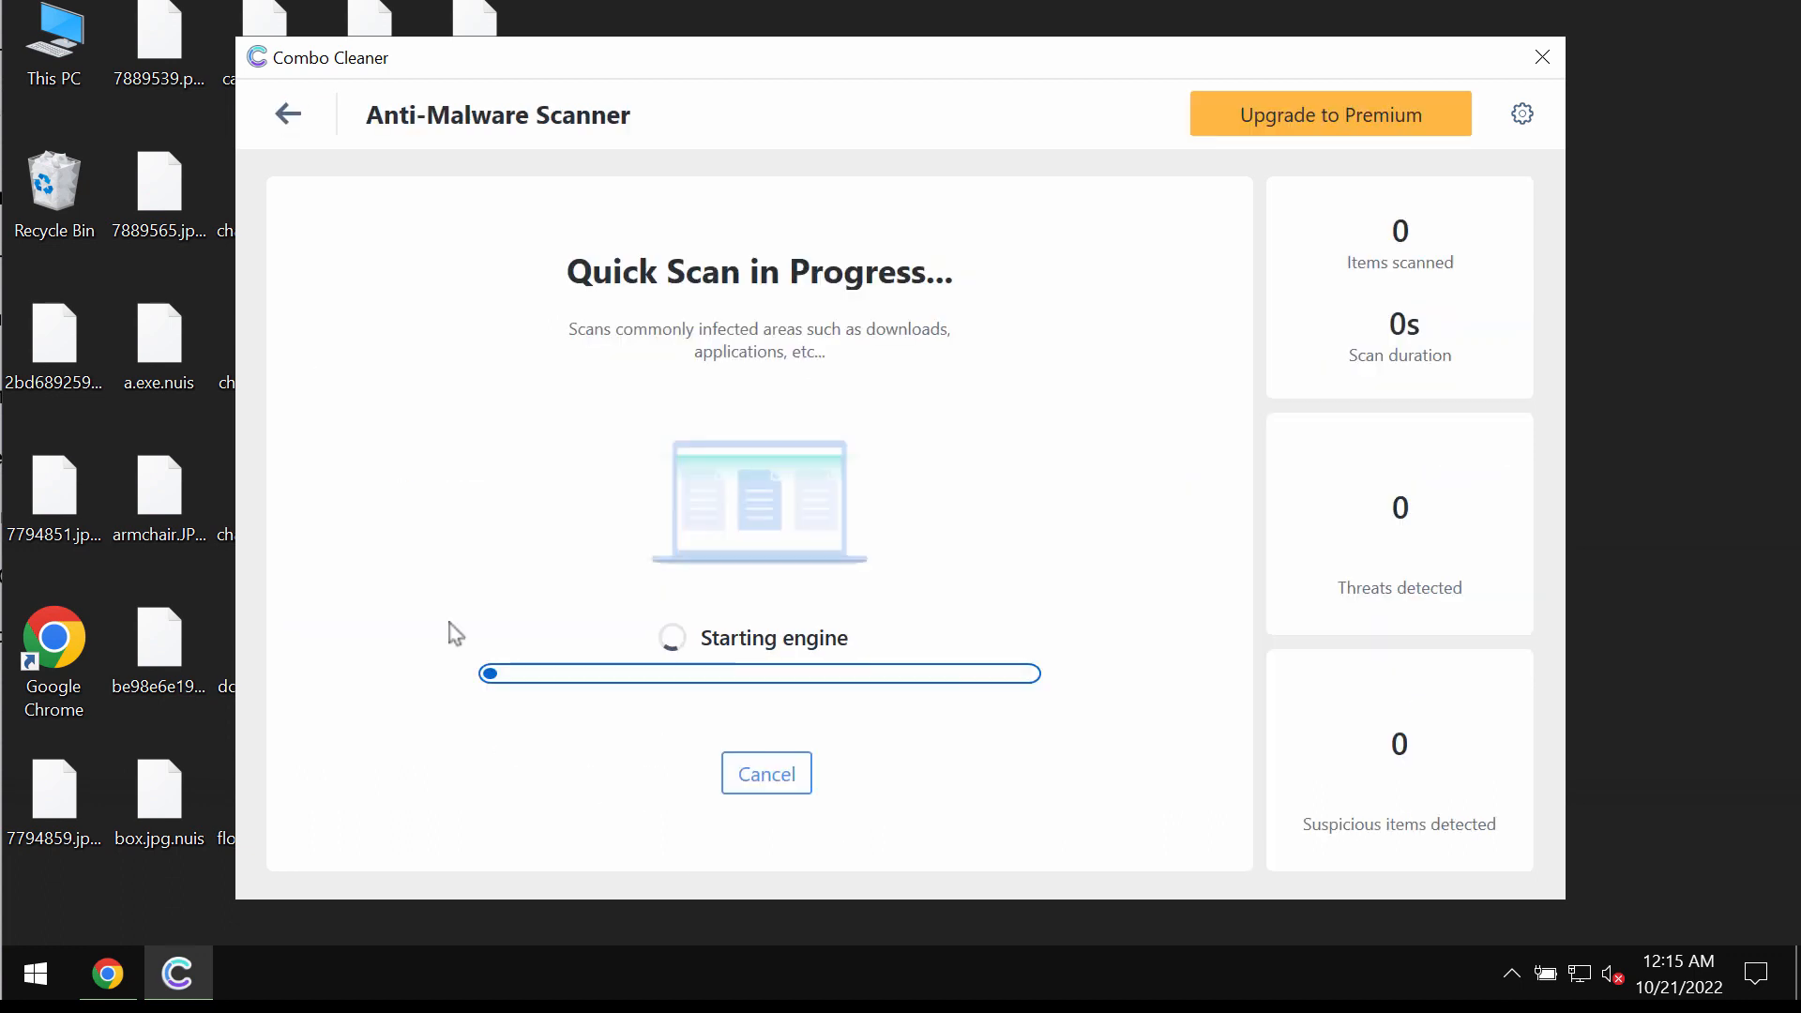
pyautogui.moveTo(285, 114)
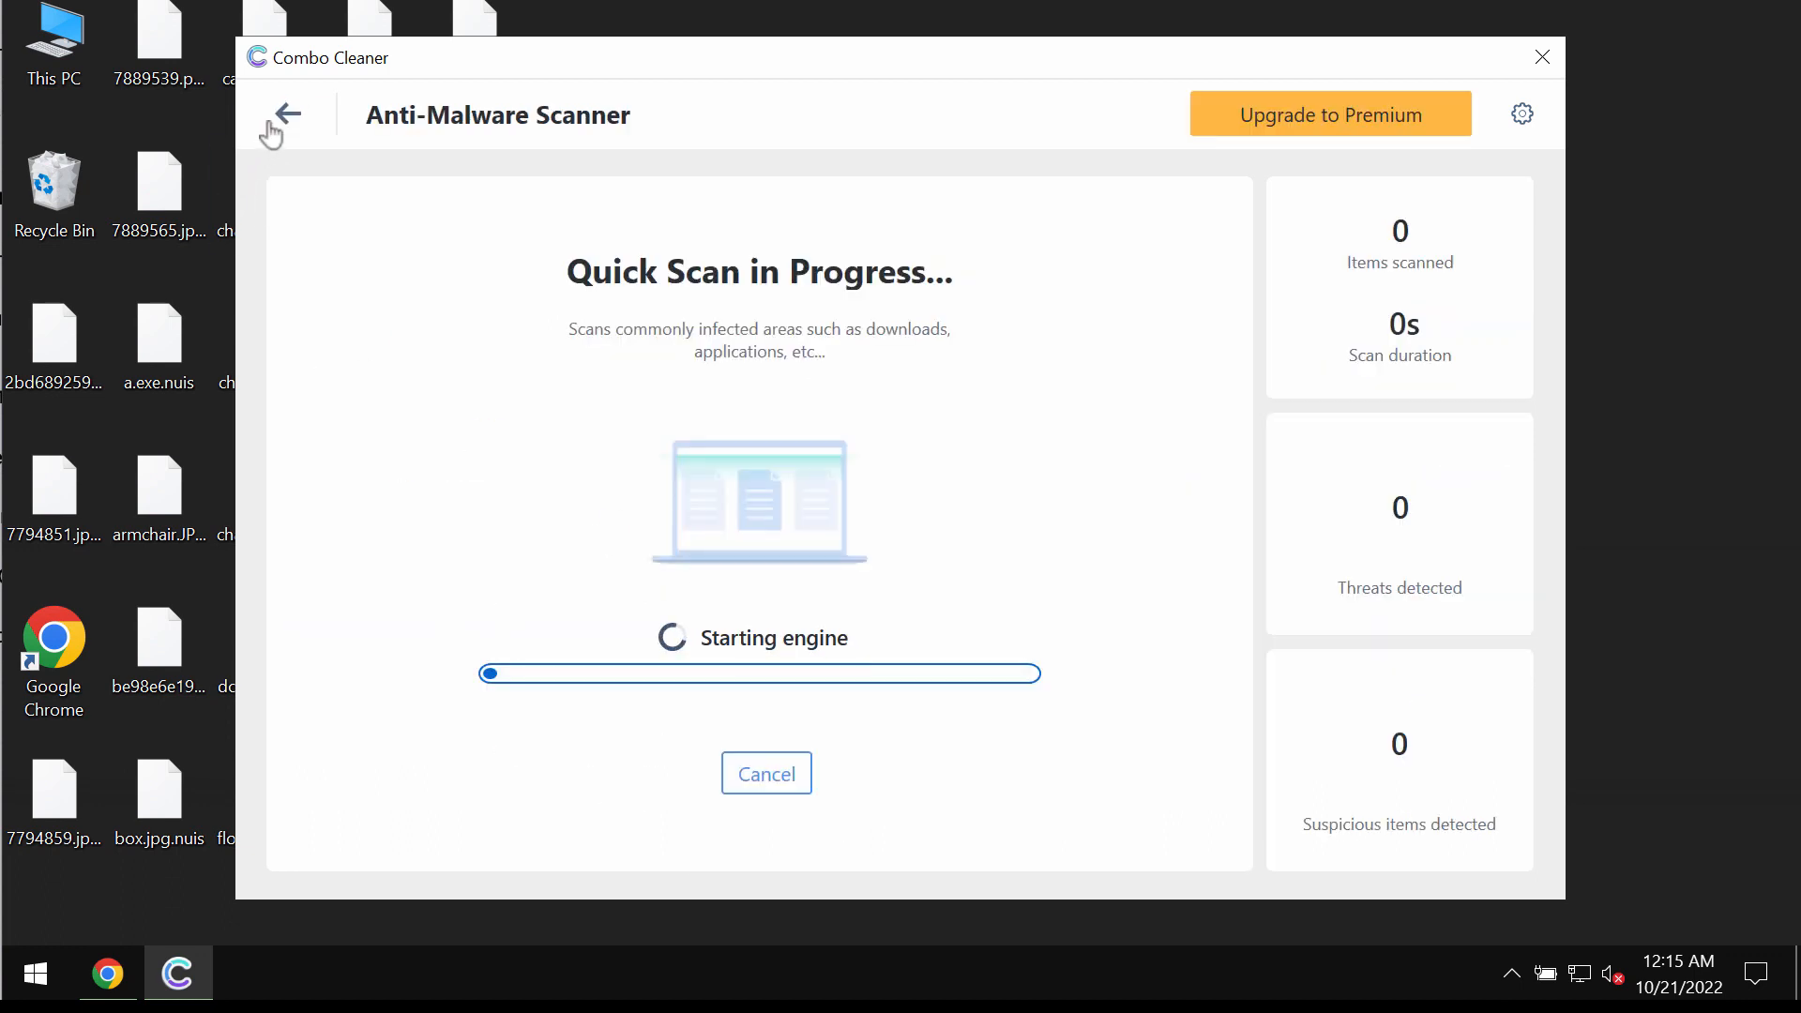
pyautogui.click(283, 115)
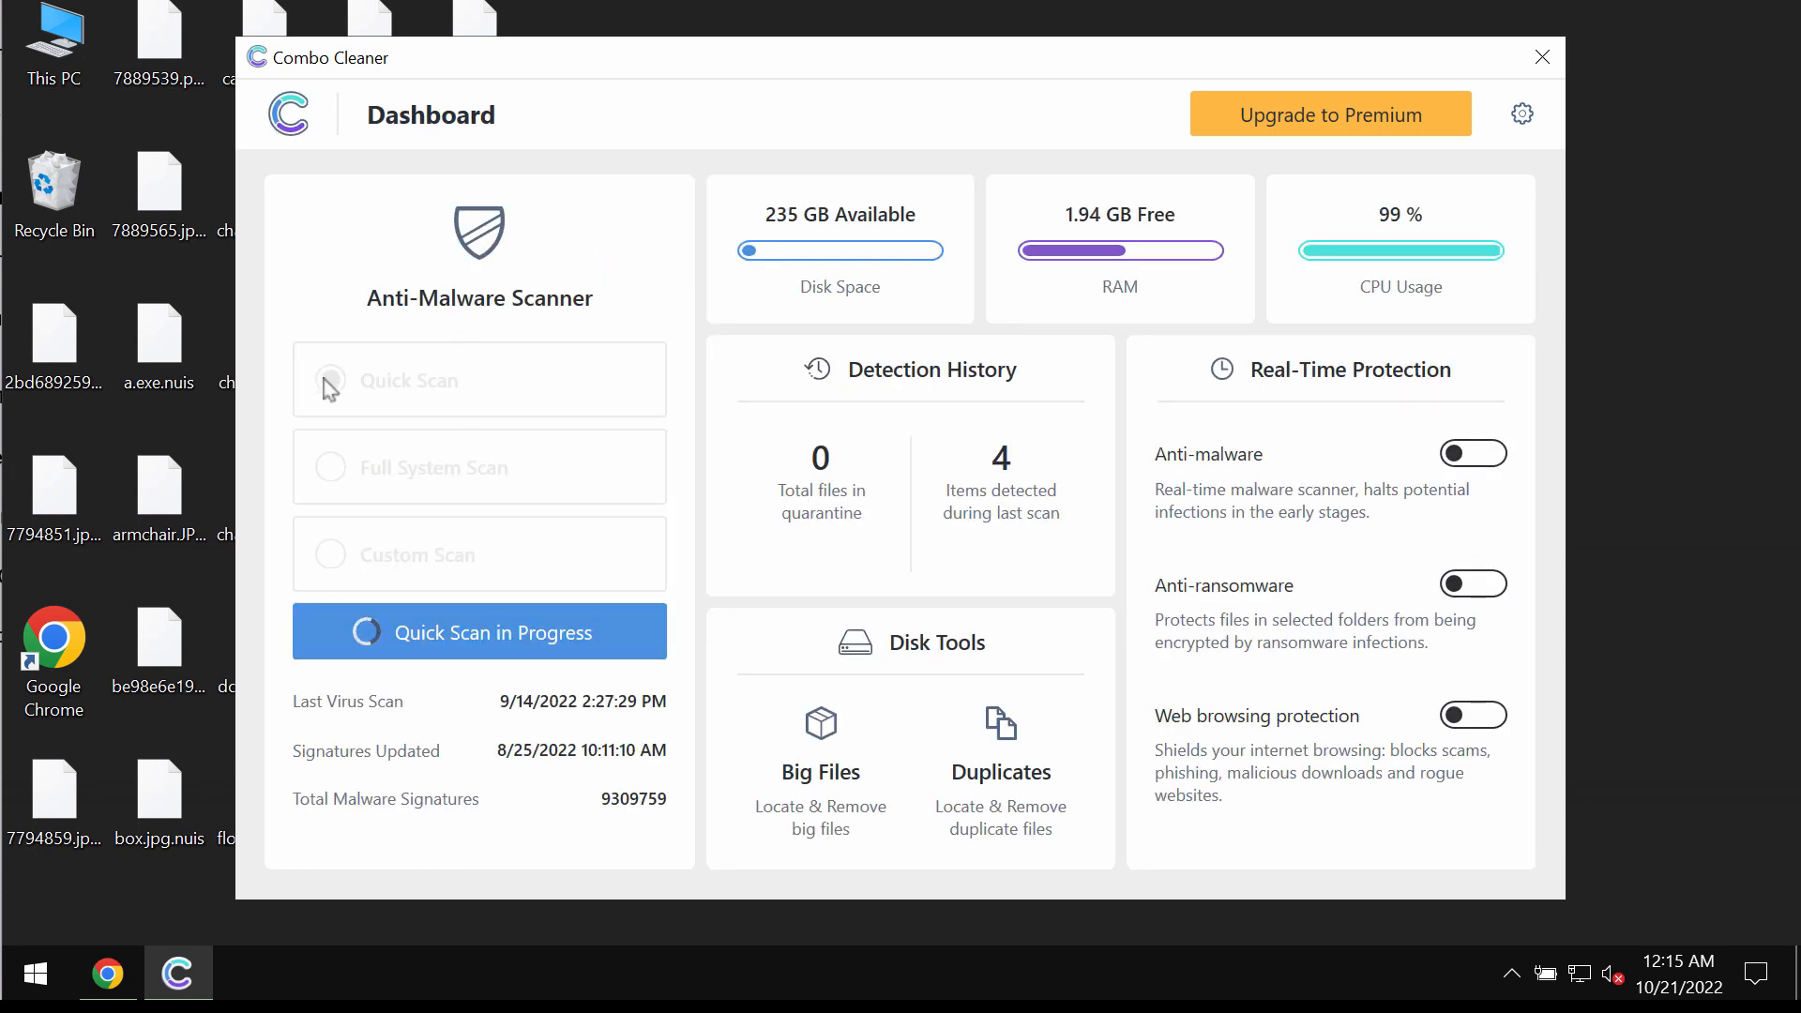
pyautogui.moveTo(366, 385)
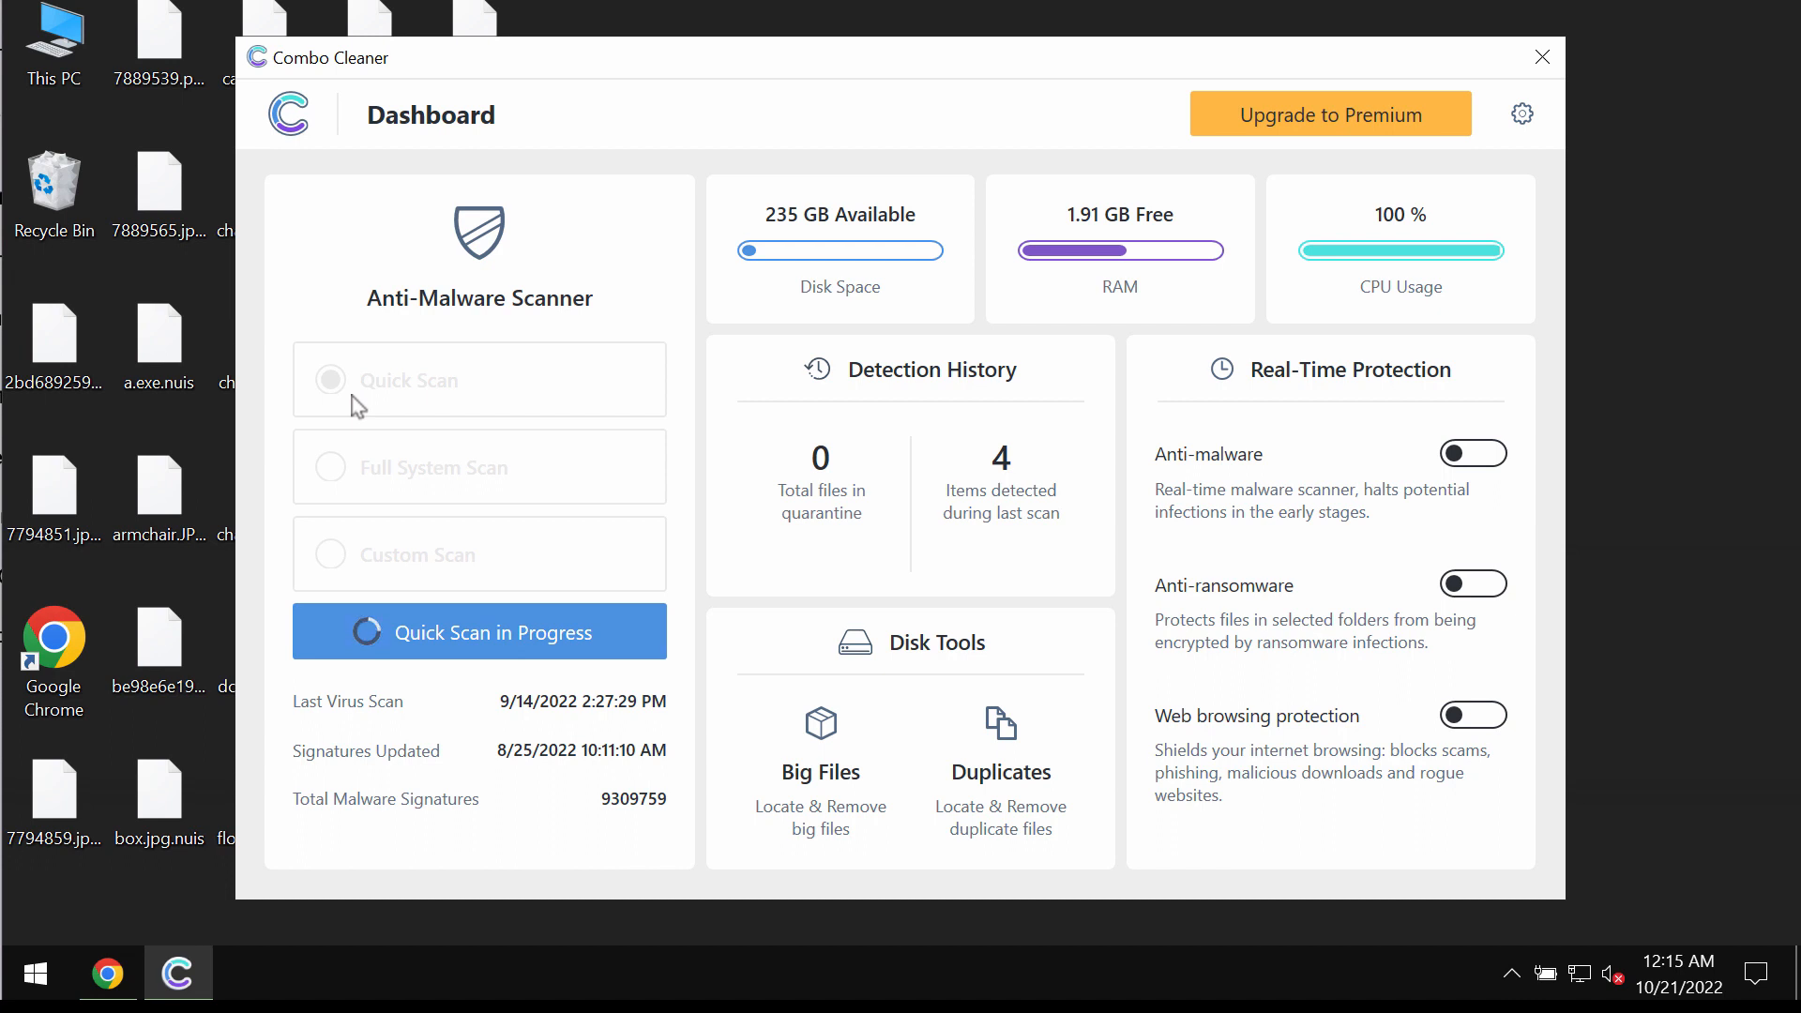
pyautogui.moveTo(535, 642)
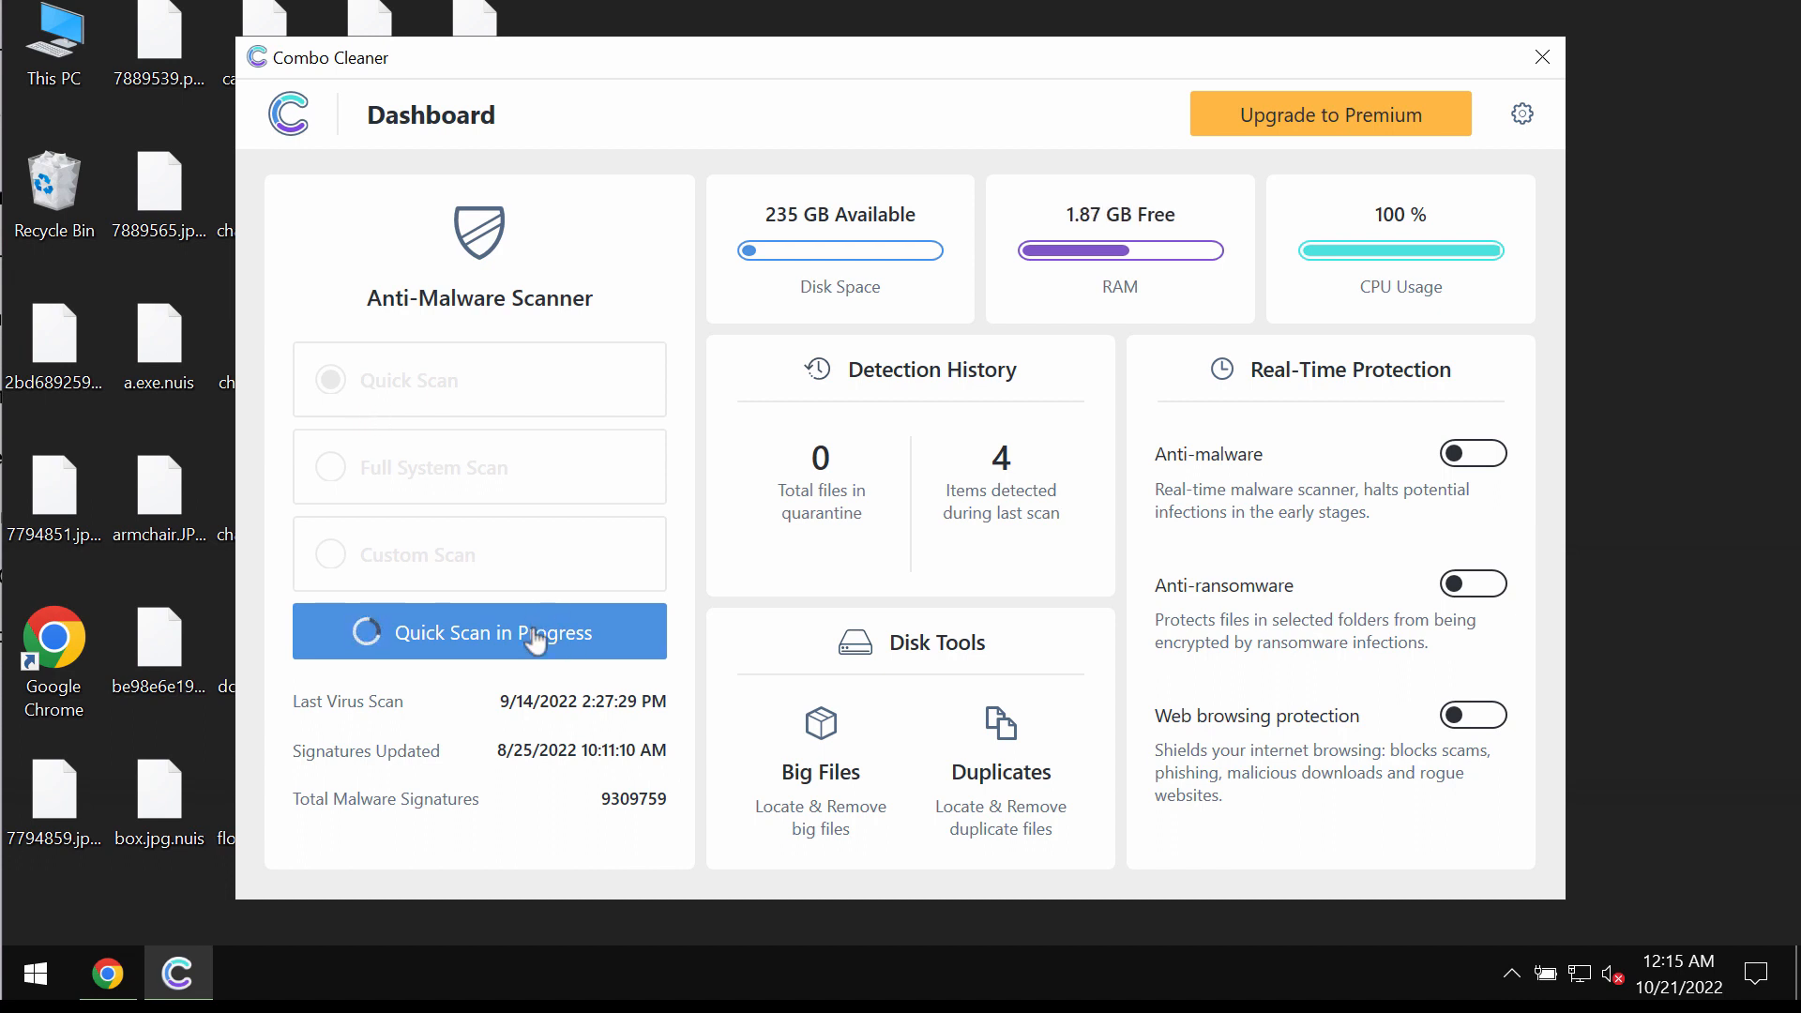
pyautogui.click(478, 632)
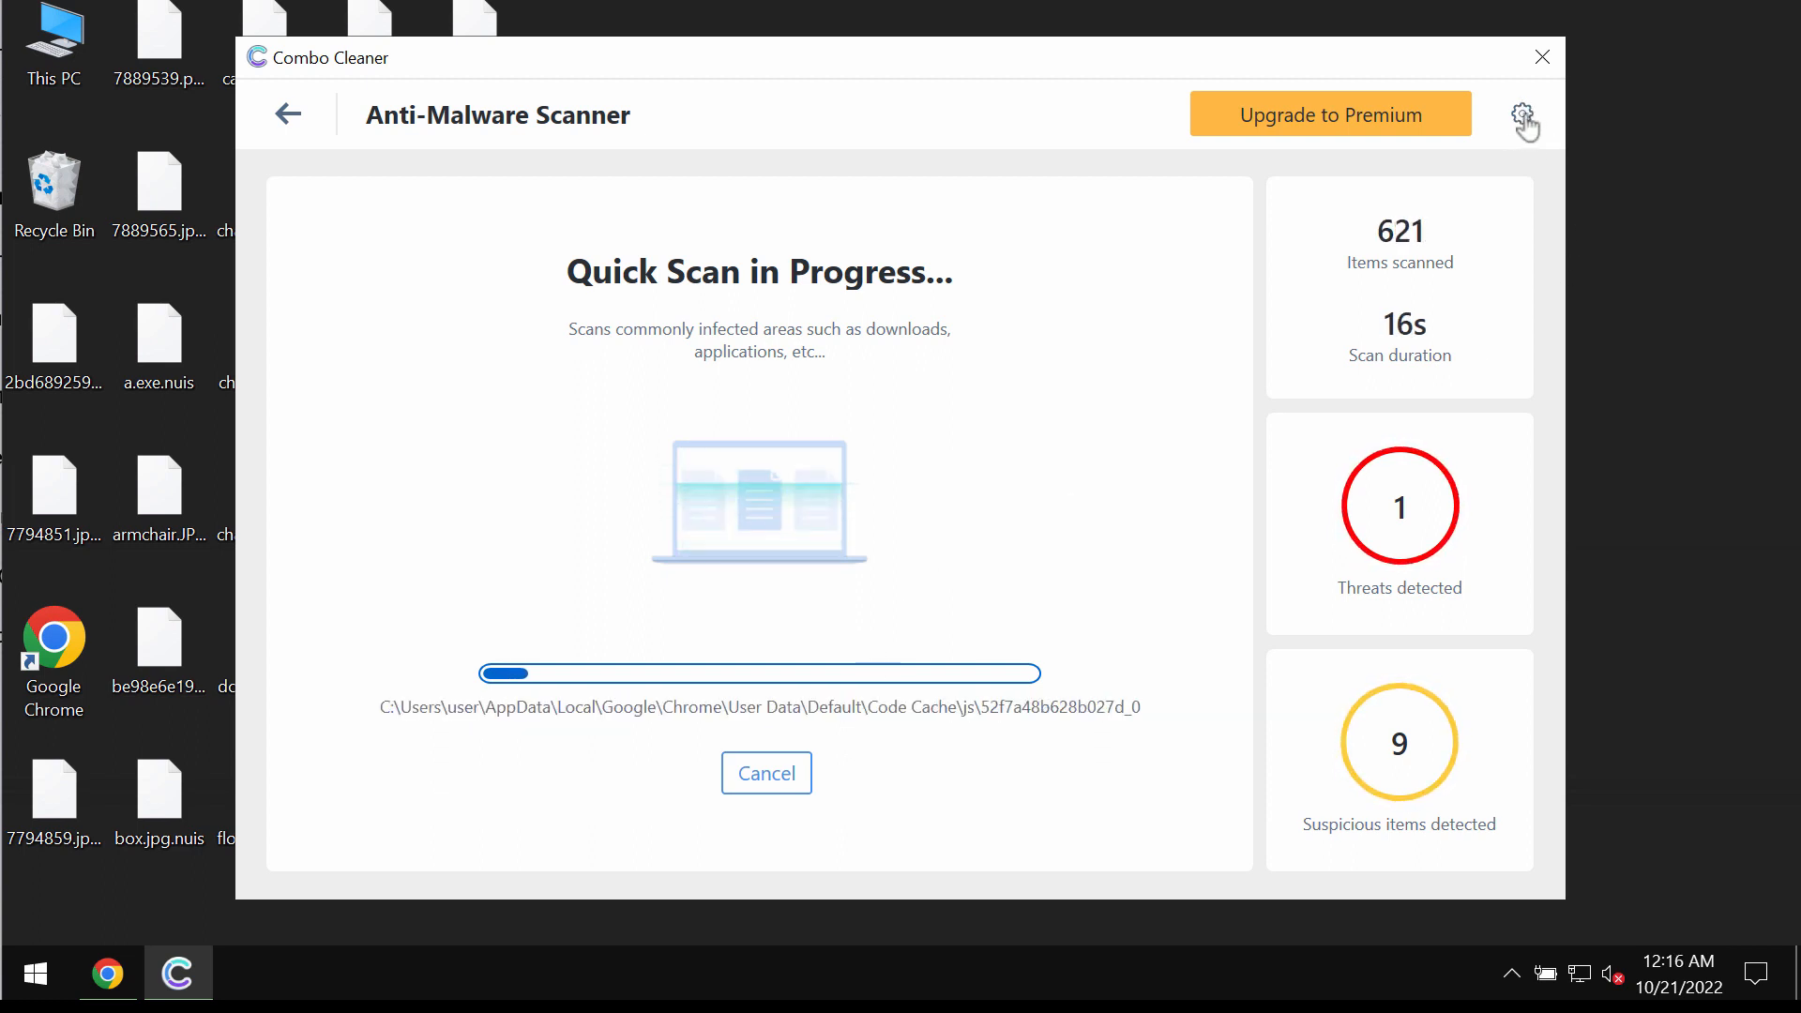
pyautogui.click(1522, 114)
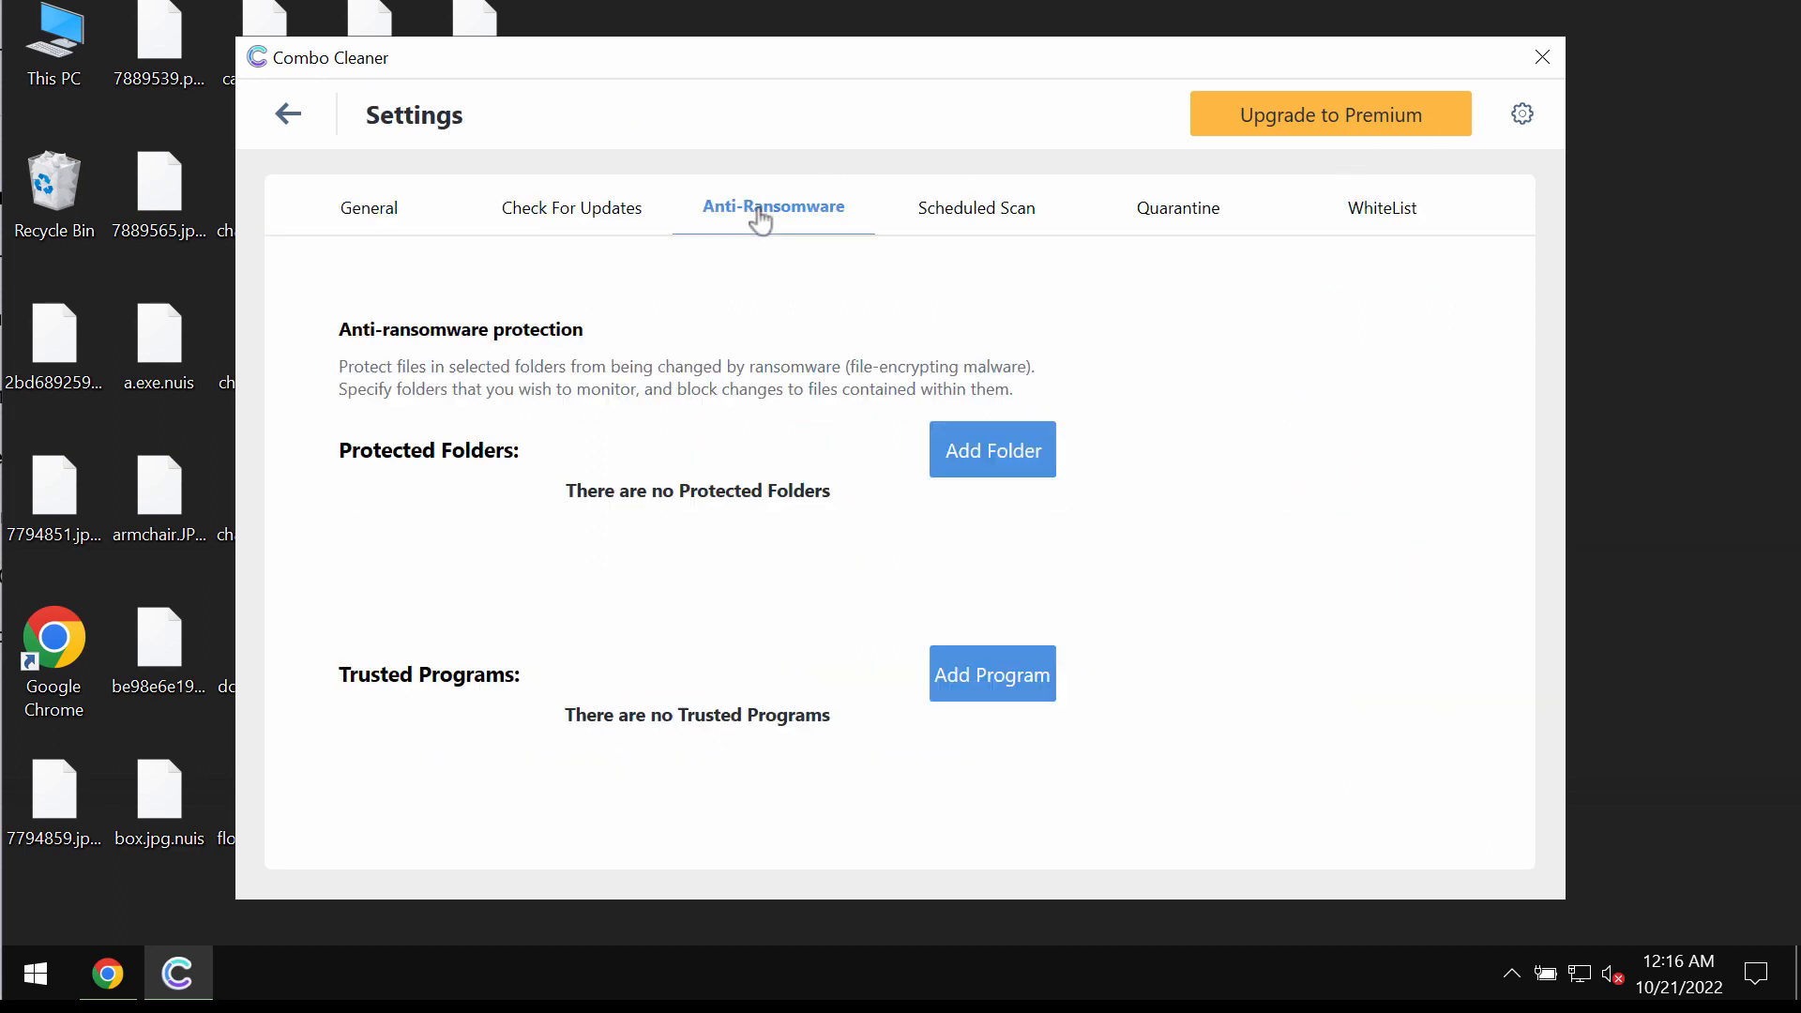
pyautogui.moveTo(760, 229)
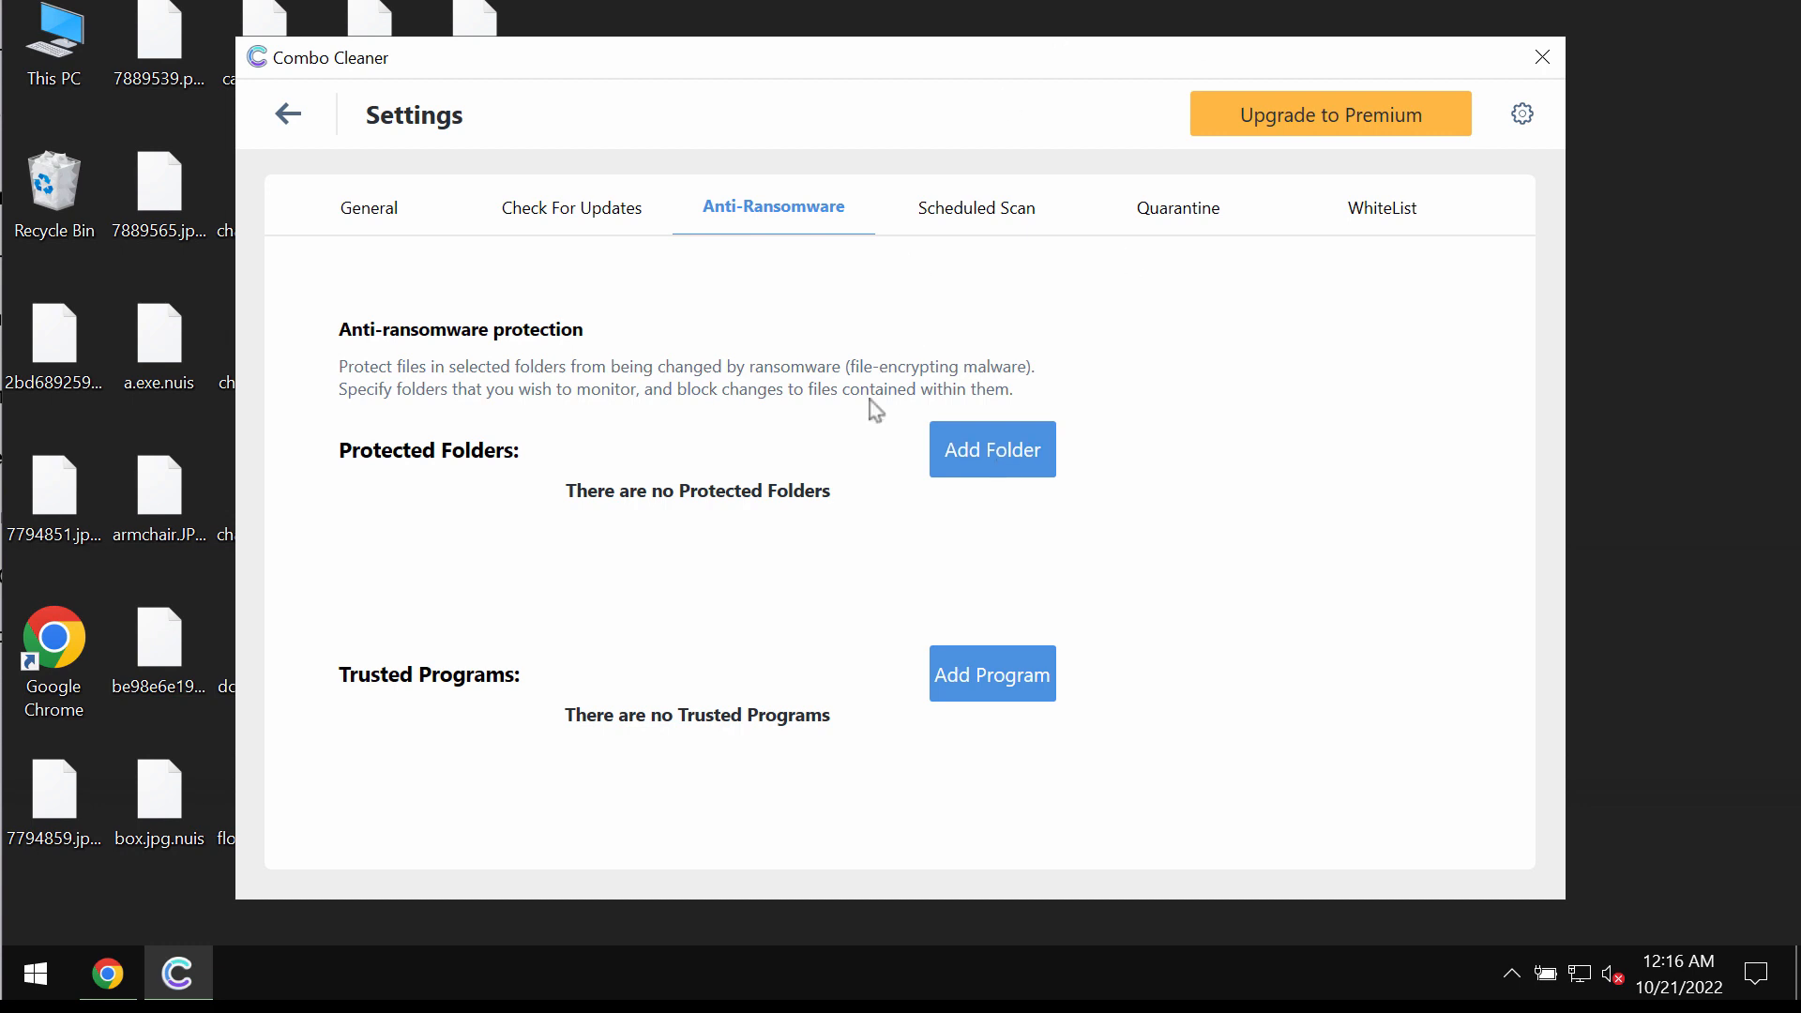
pyautogui.click(289, 114)
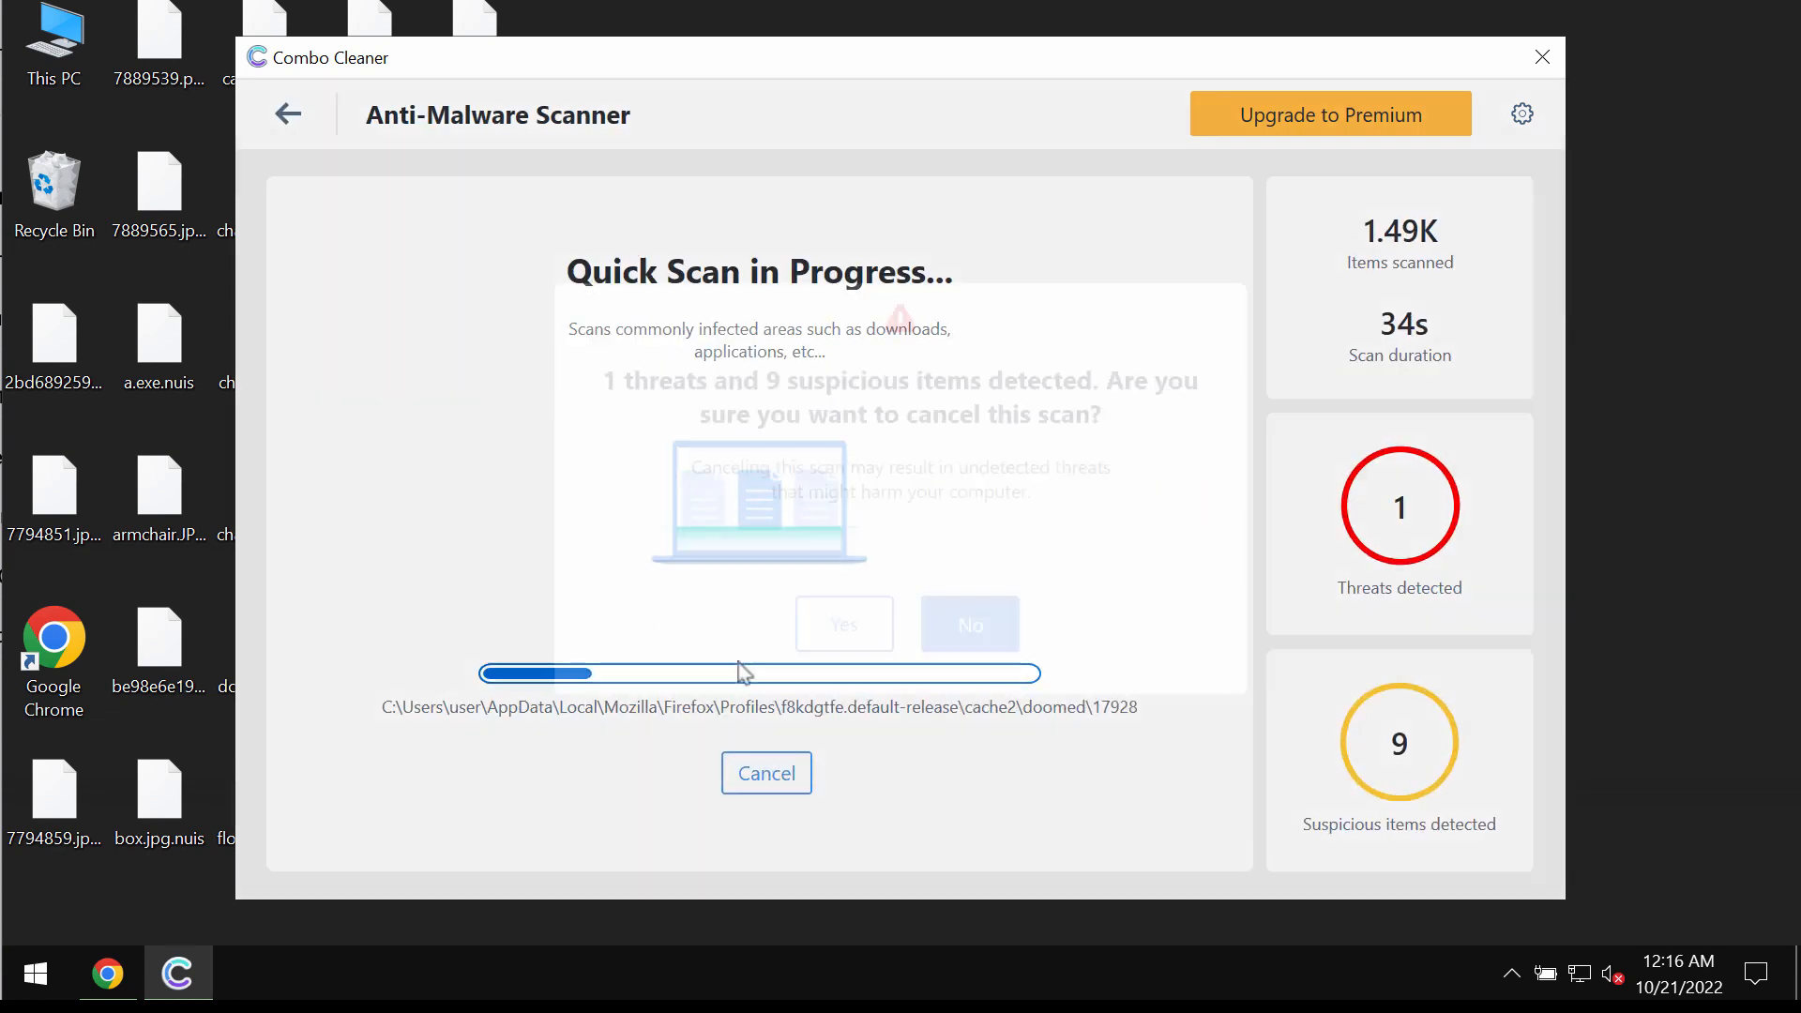
# Step: Decline cancelling the scan, then request removal of all 10 detected threats
pyautogui.click(842, 623)
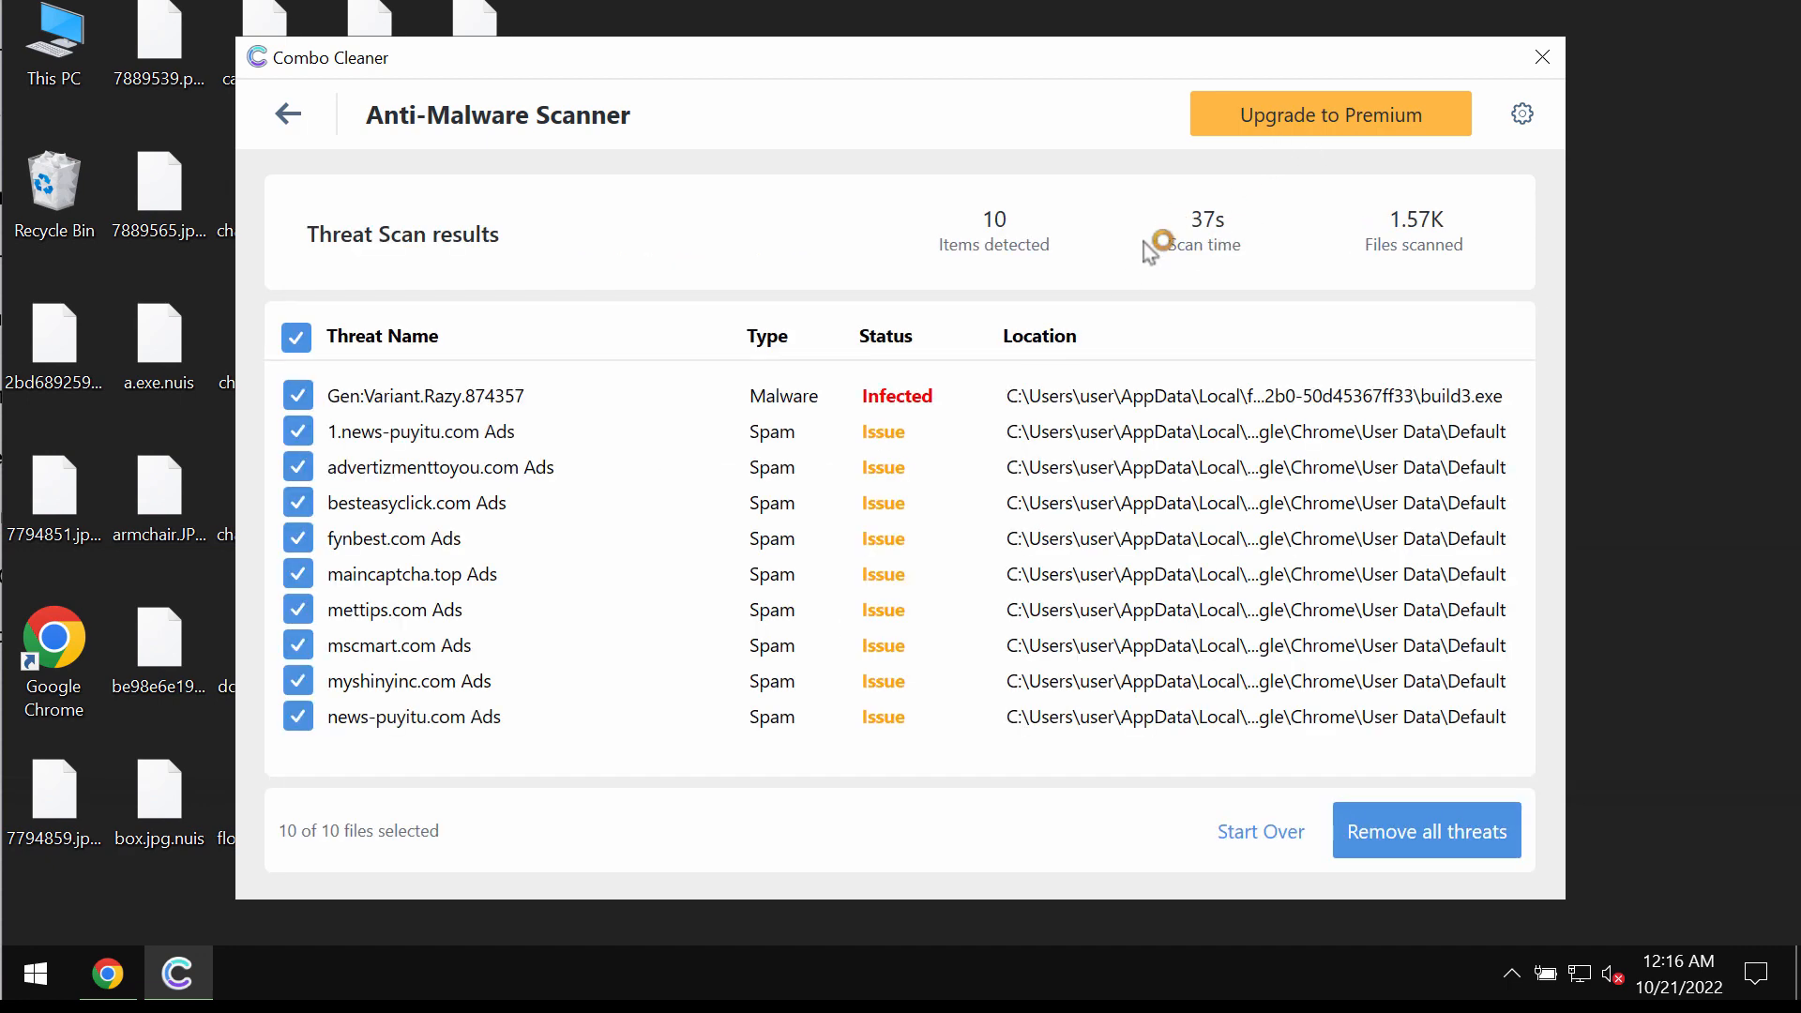
pyautogui.click(1328, 114)
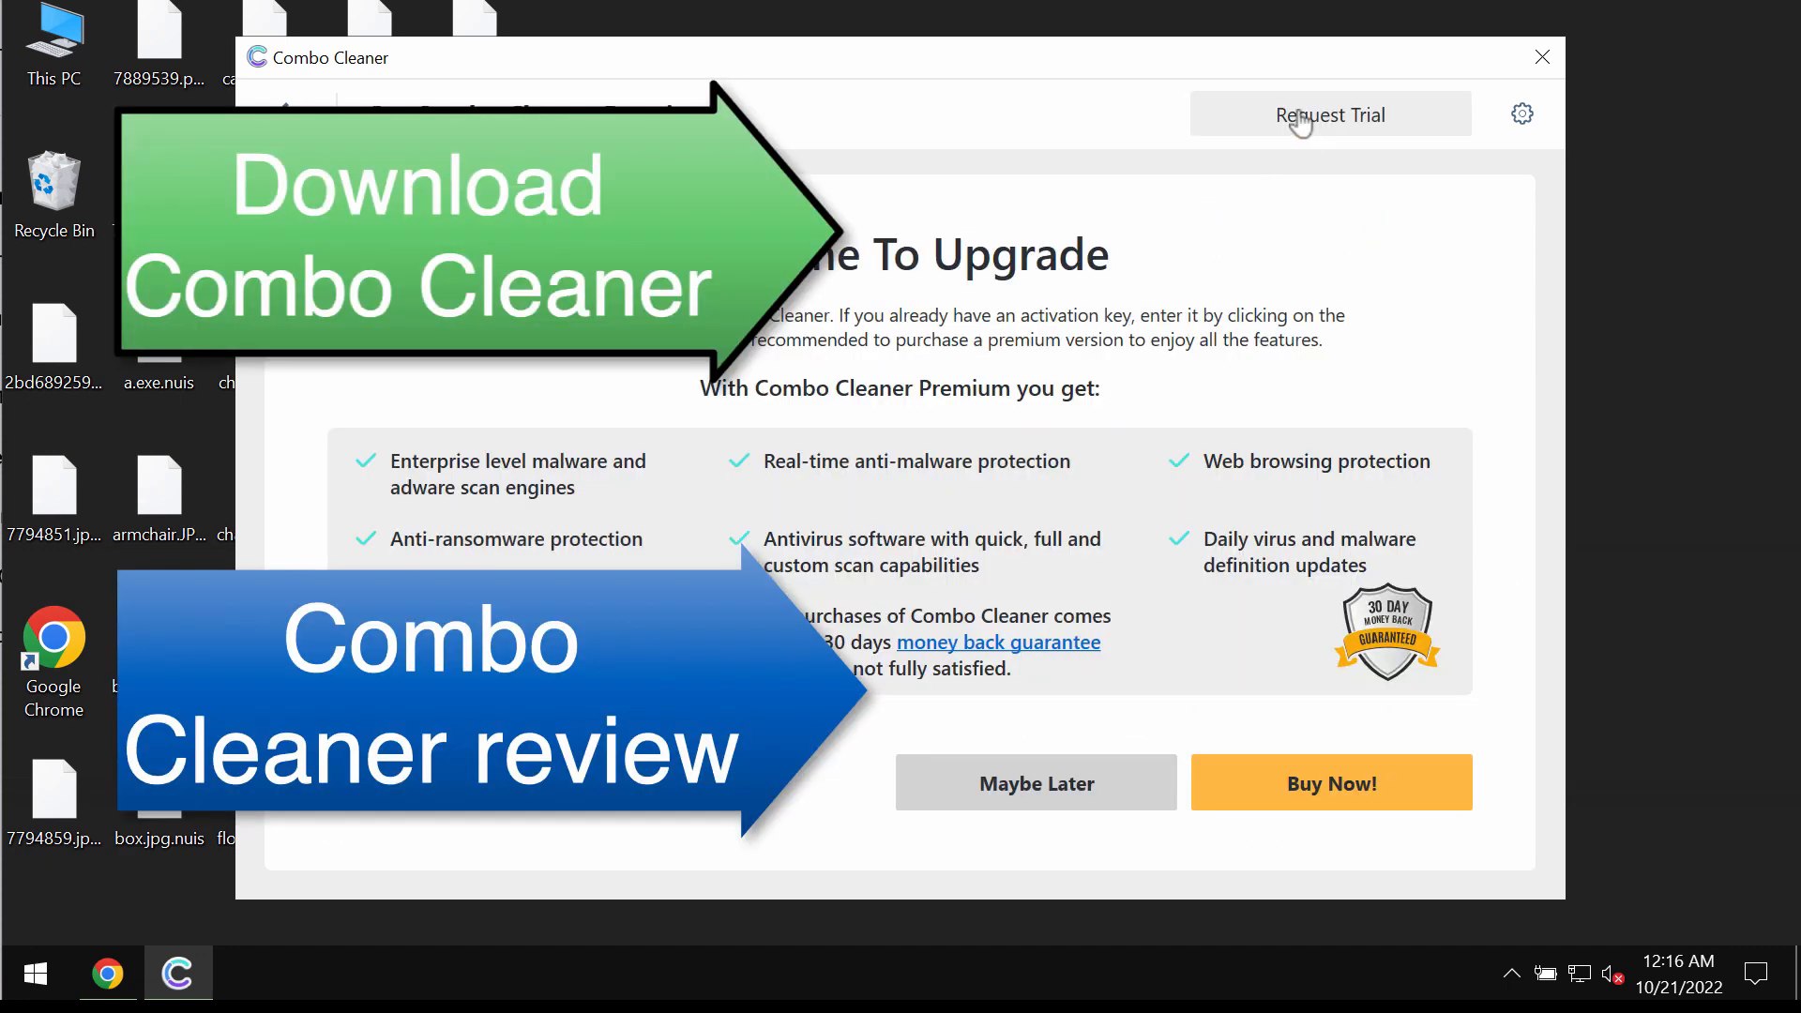